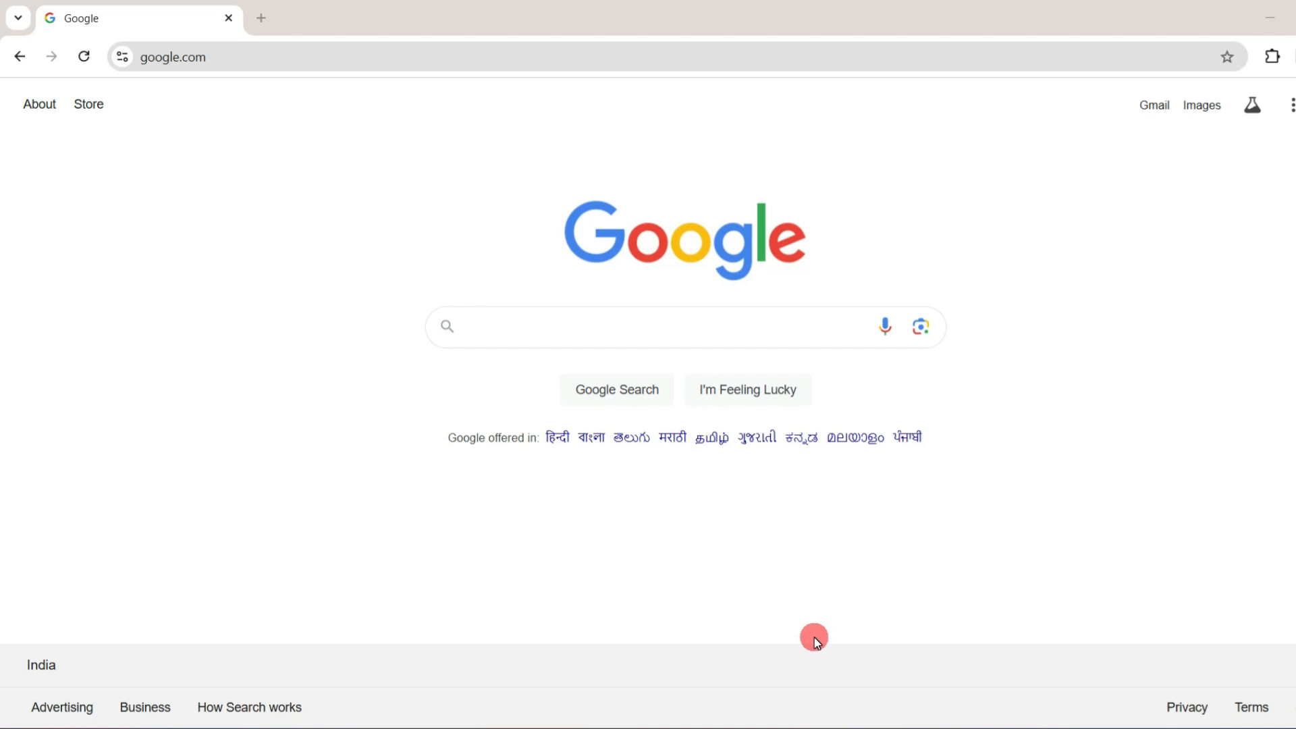
Step: Search Google for 'fast ai' via the suggestion after typing 'fast'
{"action": "left_click", "coordinate": [662, 326]}
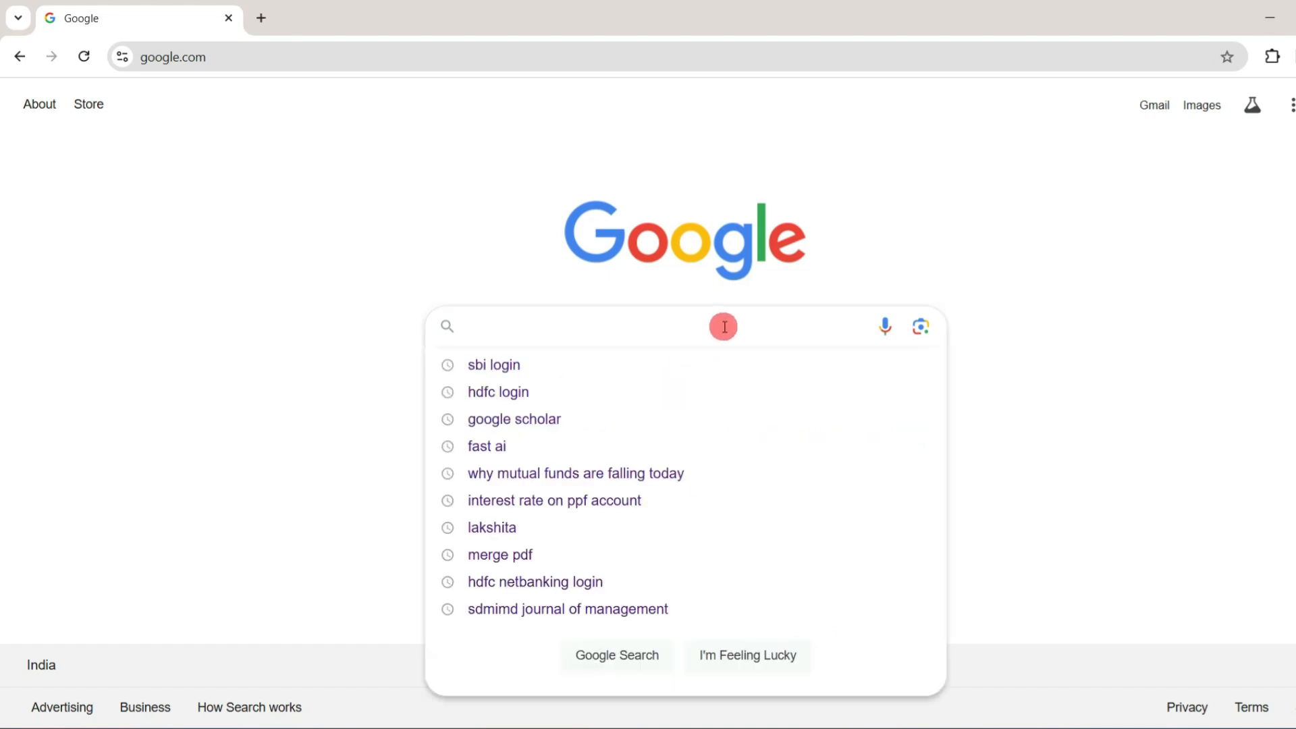
{"action": "type", "text": "fast"}
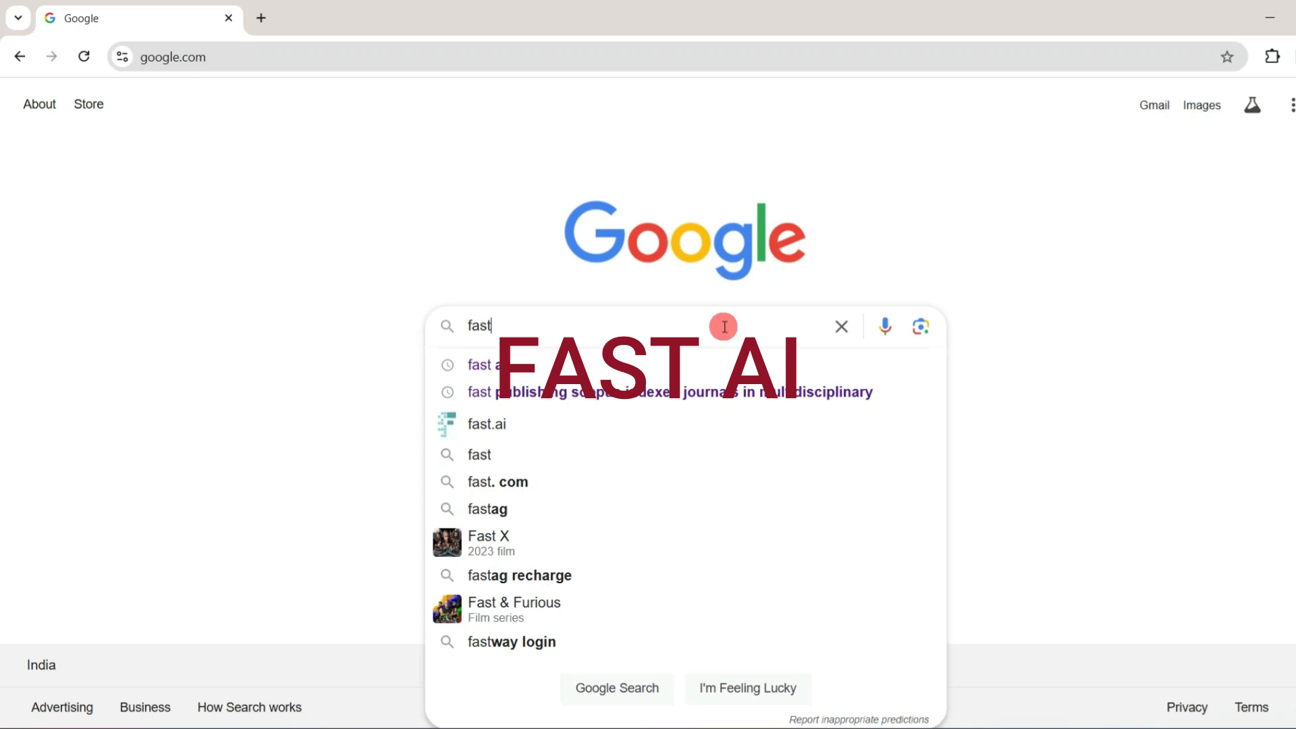
{"action": "left_click", "coordinate": [486, 423]}
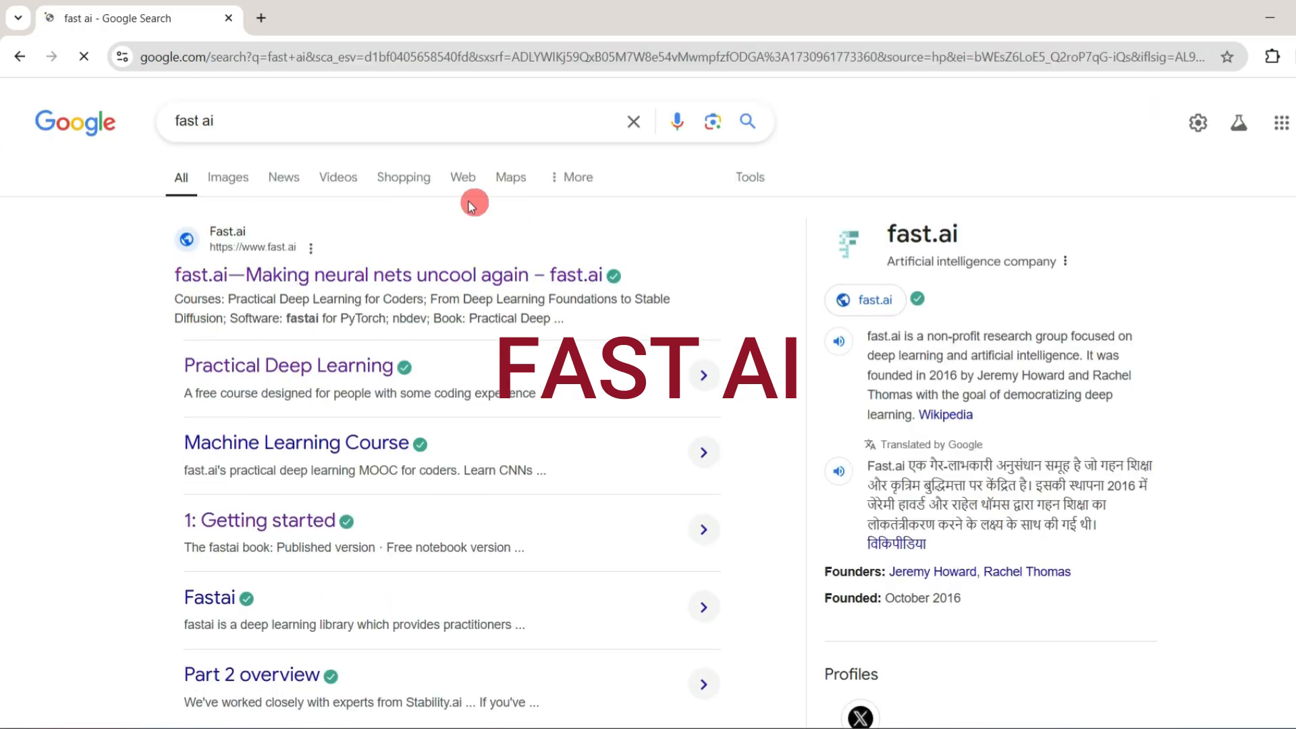
Step: Follow the 'fast.ai—Making neural nets uncool again' result to the homepage
{"action": "left_click", "coordinate": [392, 274]}
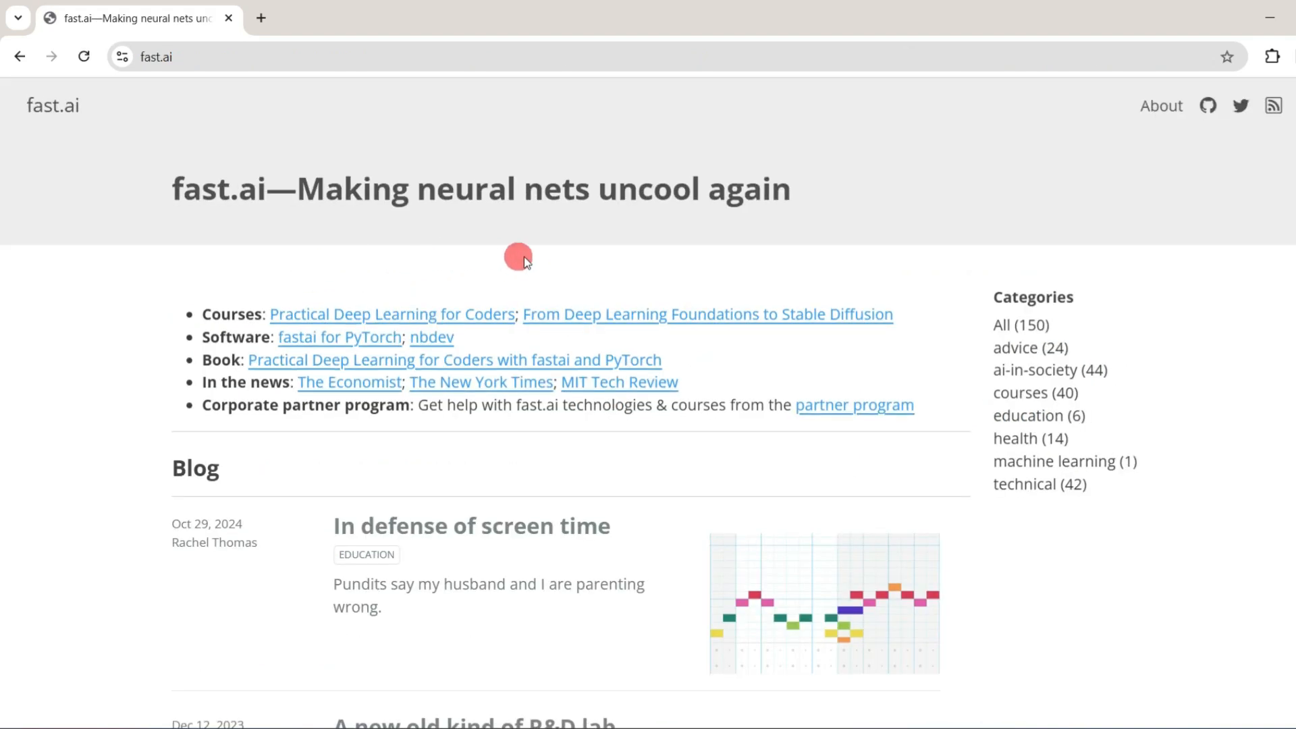
{"action": "mouse_move", "coordinate": [627, 252]}
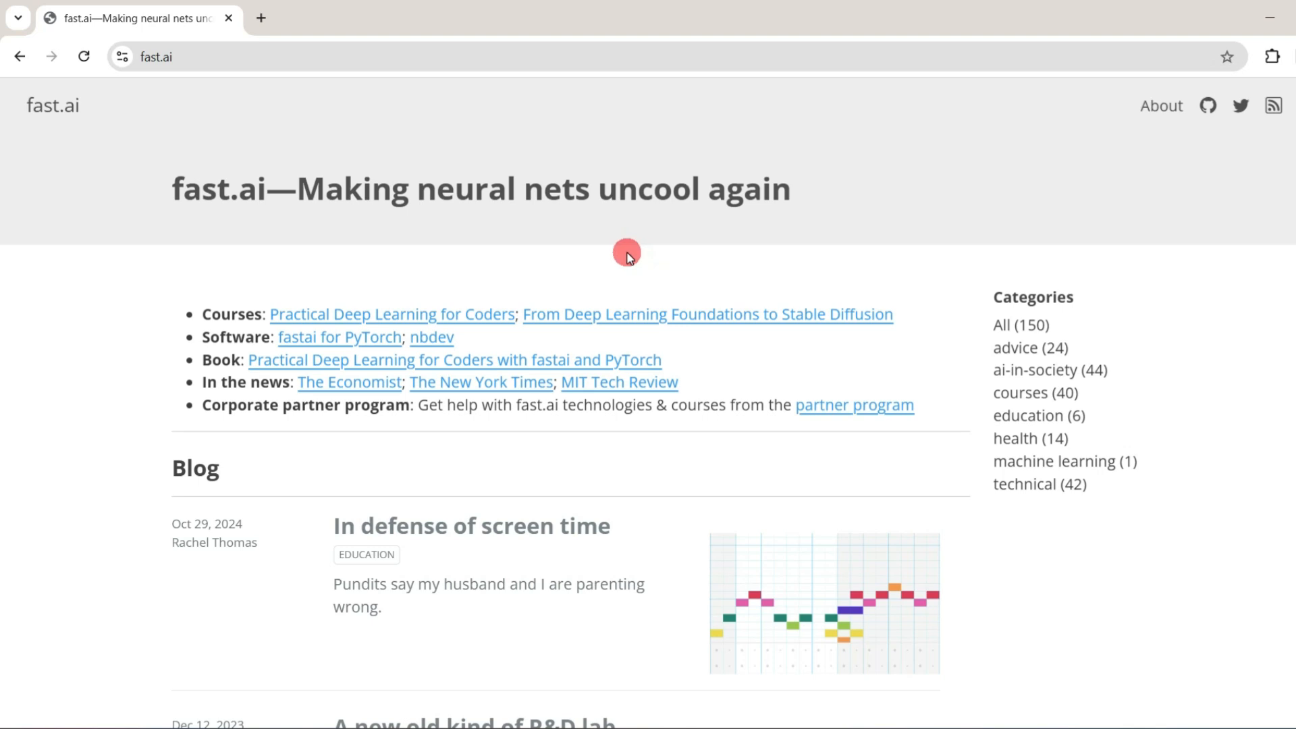
{"action": "mouse_move", "coordinate": [552, 267]}
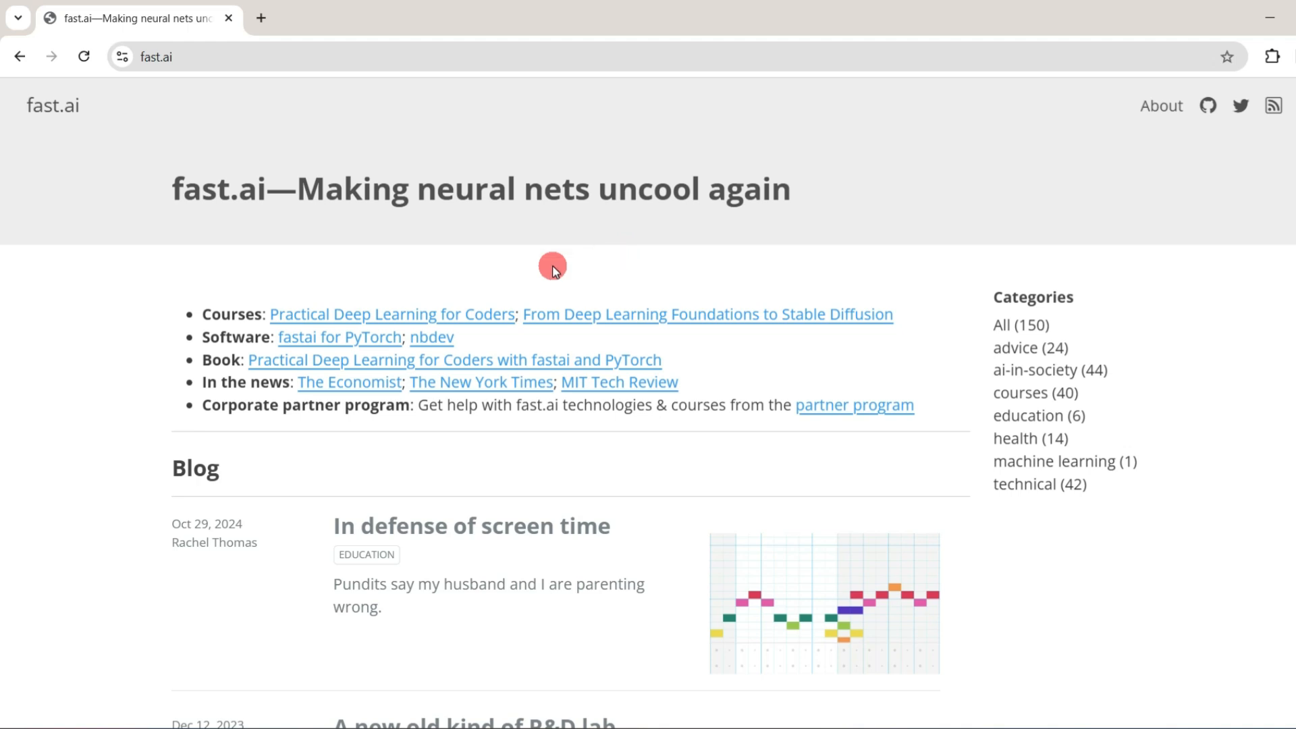
{"action": "mouse_move", "coordinate": [308, 316]}
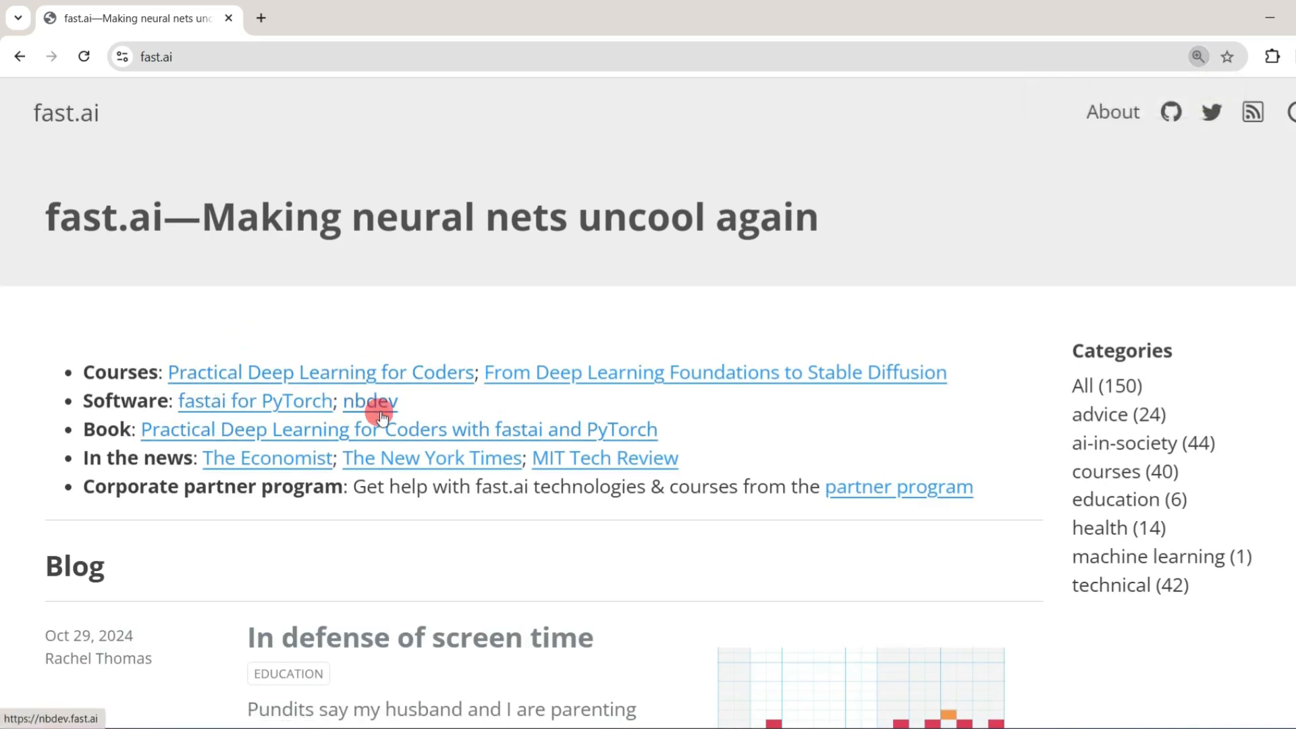
{"action": "mouse_move", "coordinate": [551, 414]}
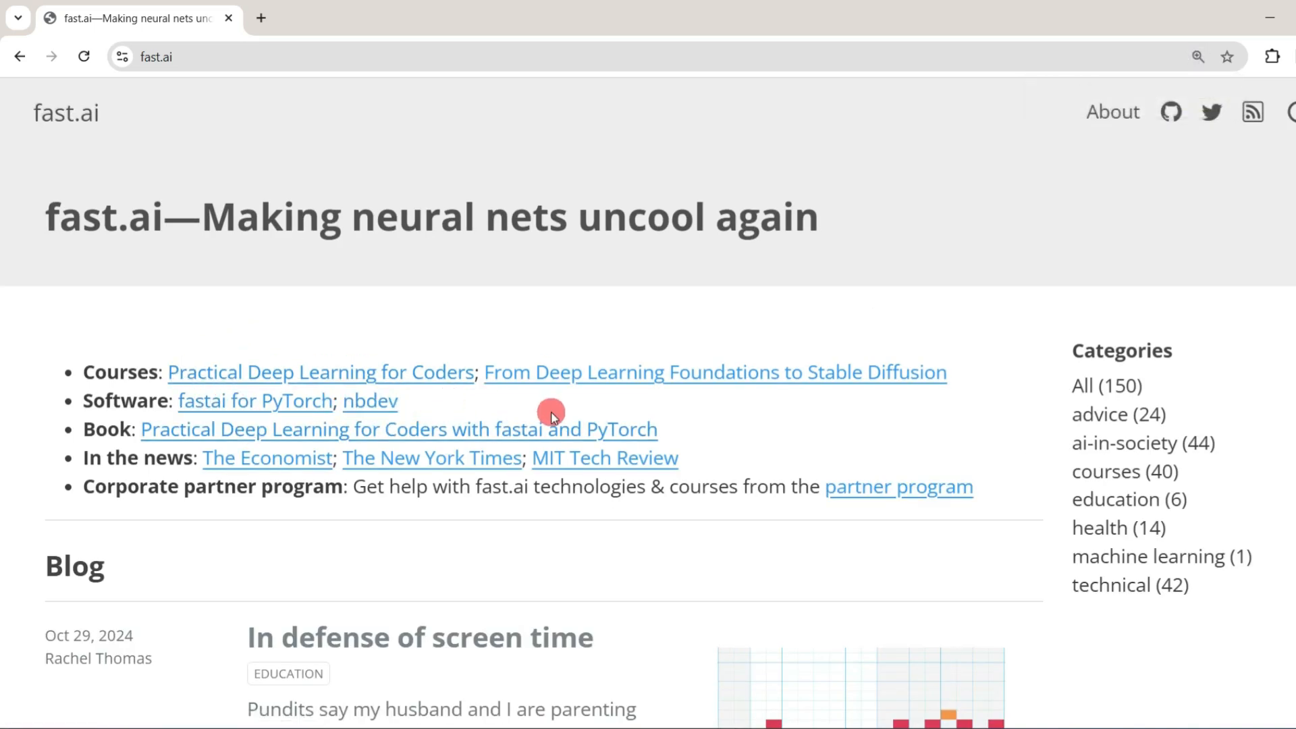
{"action": "mouse_move", "coordinate": [845, 406]}
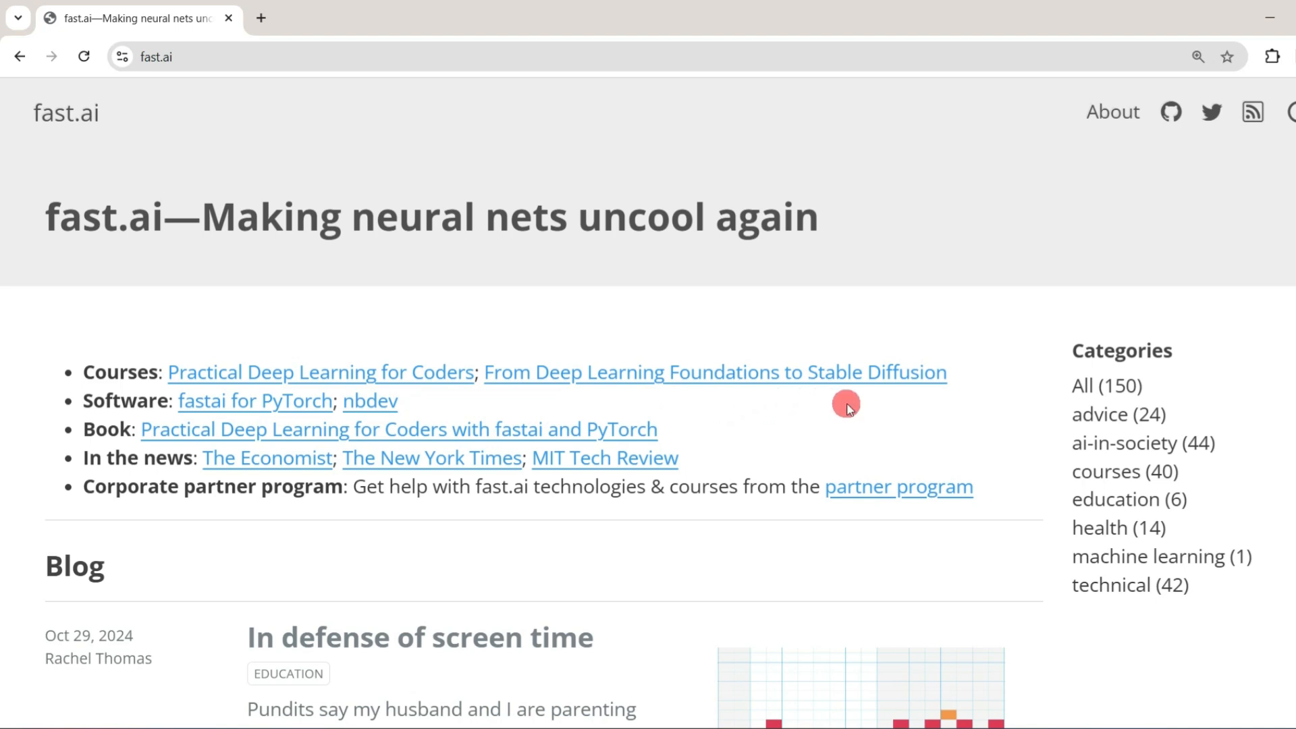
{"action": "mouse_move", "coordinate": [319, 417]}
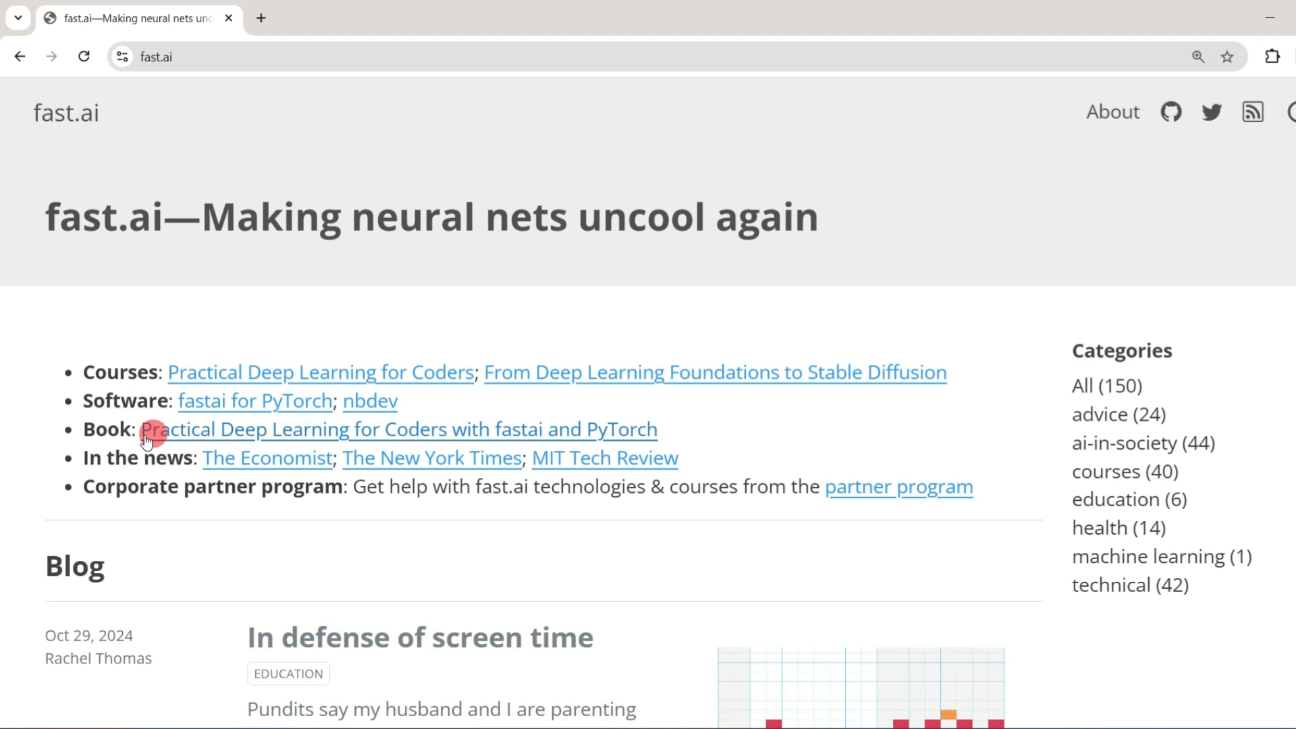
{"action": "mouse_move", "coordinate": [234, 428]}
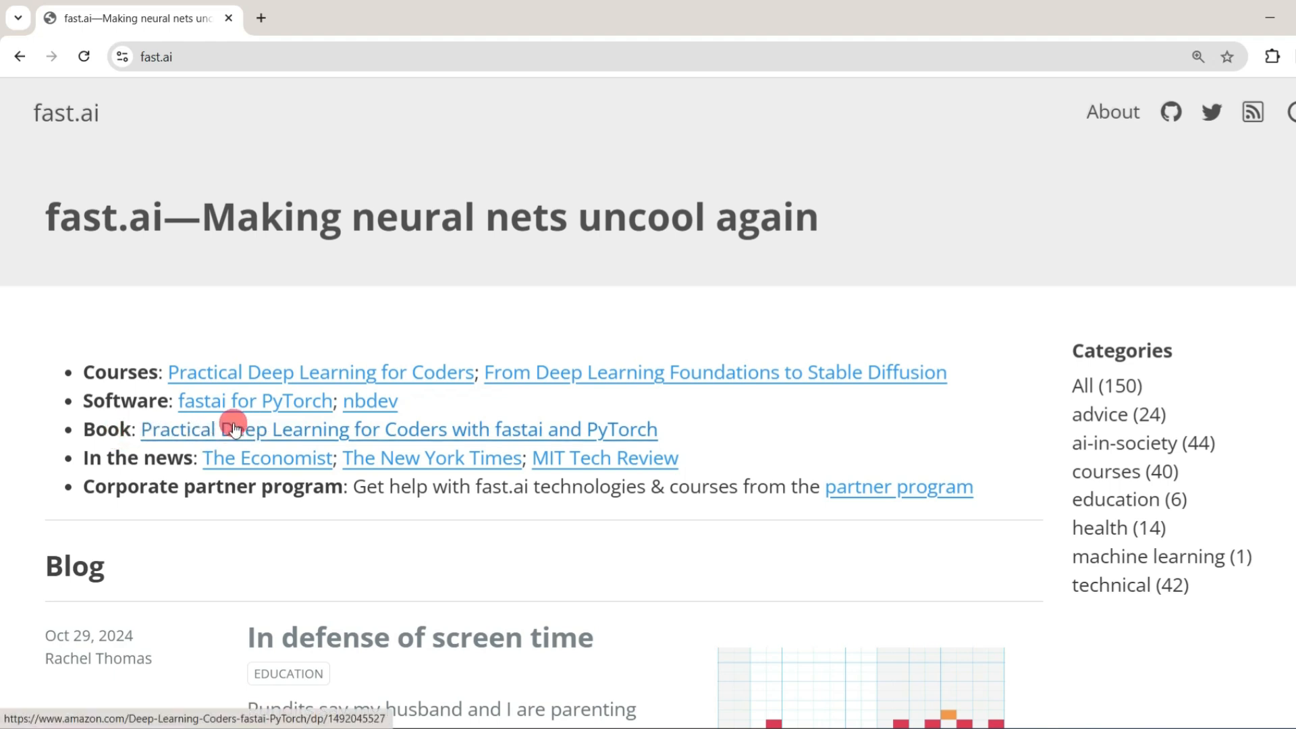
{"action": "mouse_move", "coordinate": [382, 432]}
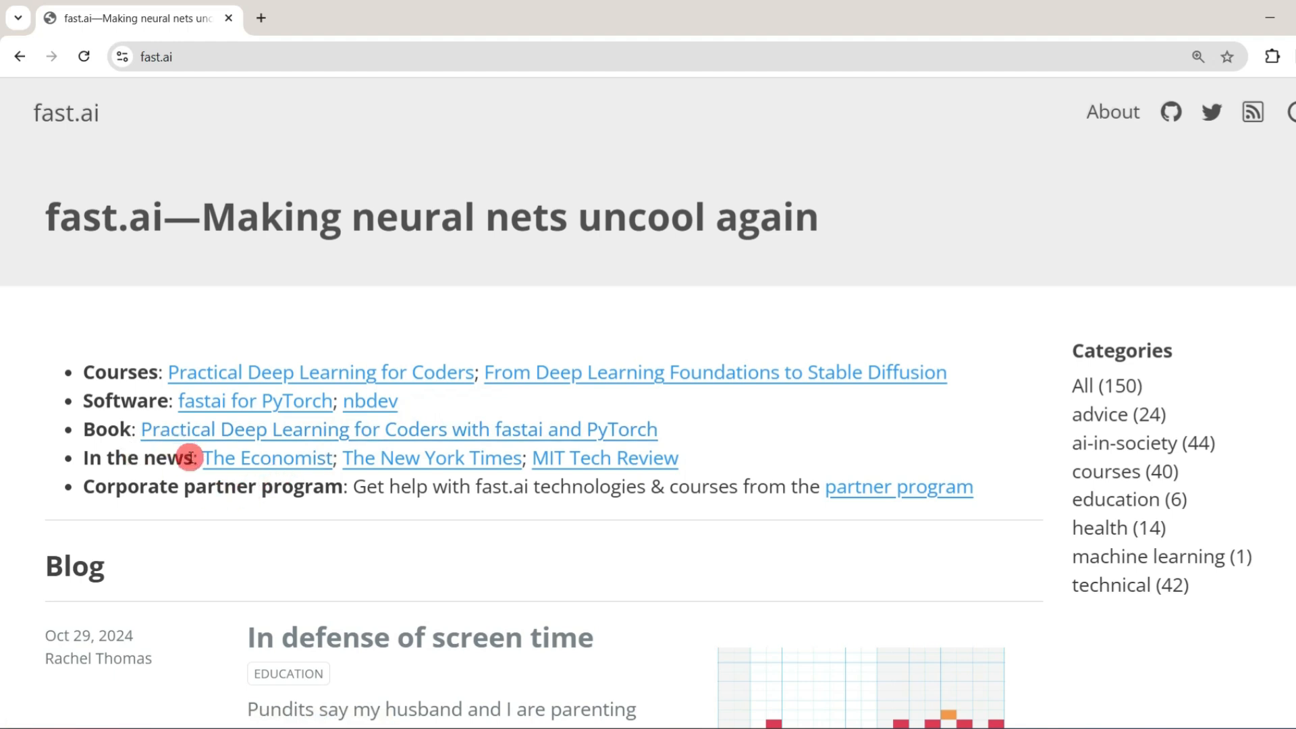
{"action": "mouse_move", "coordinate": [495, 473]}
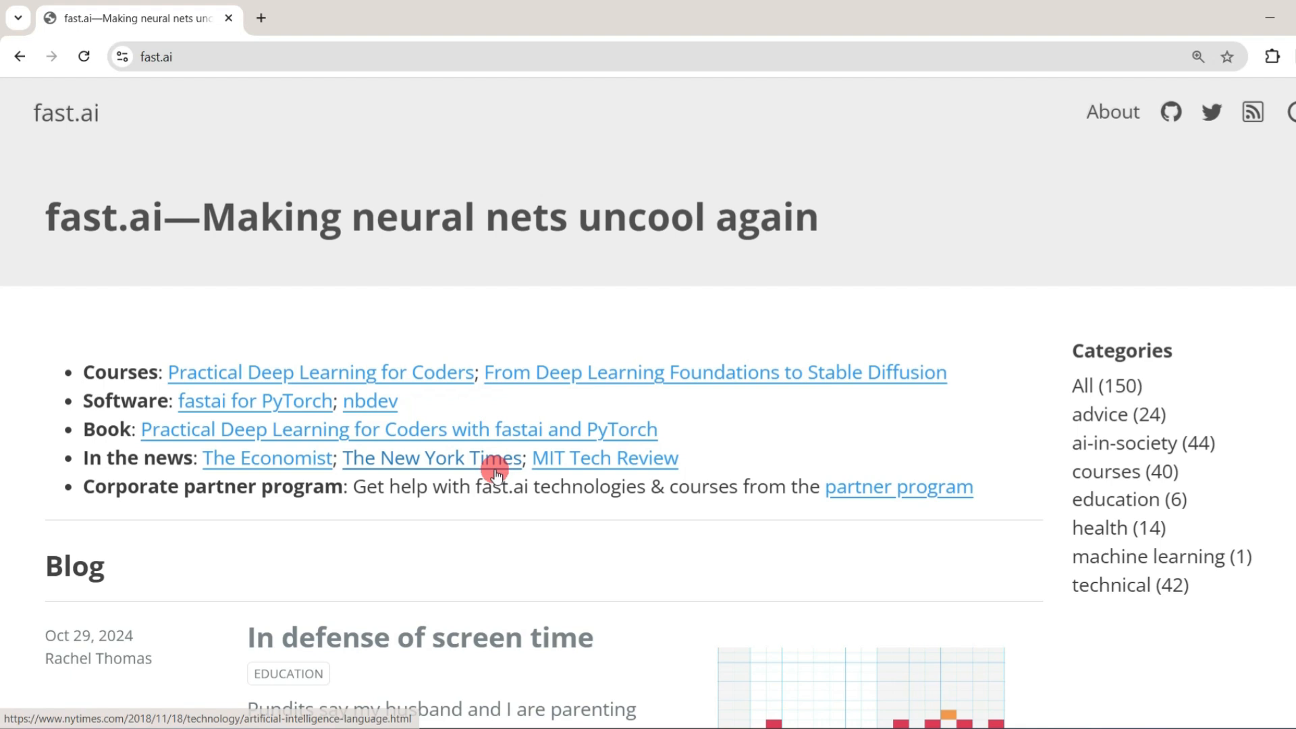
{"action": "mouse_move", "coordinate": [632, 458]}
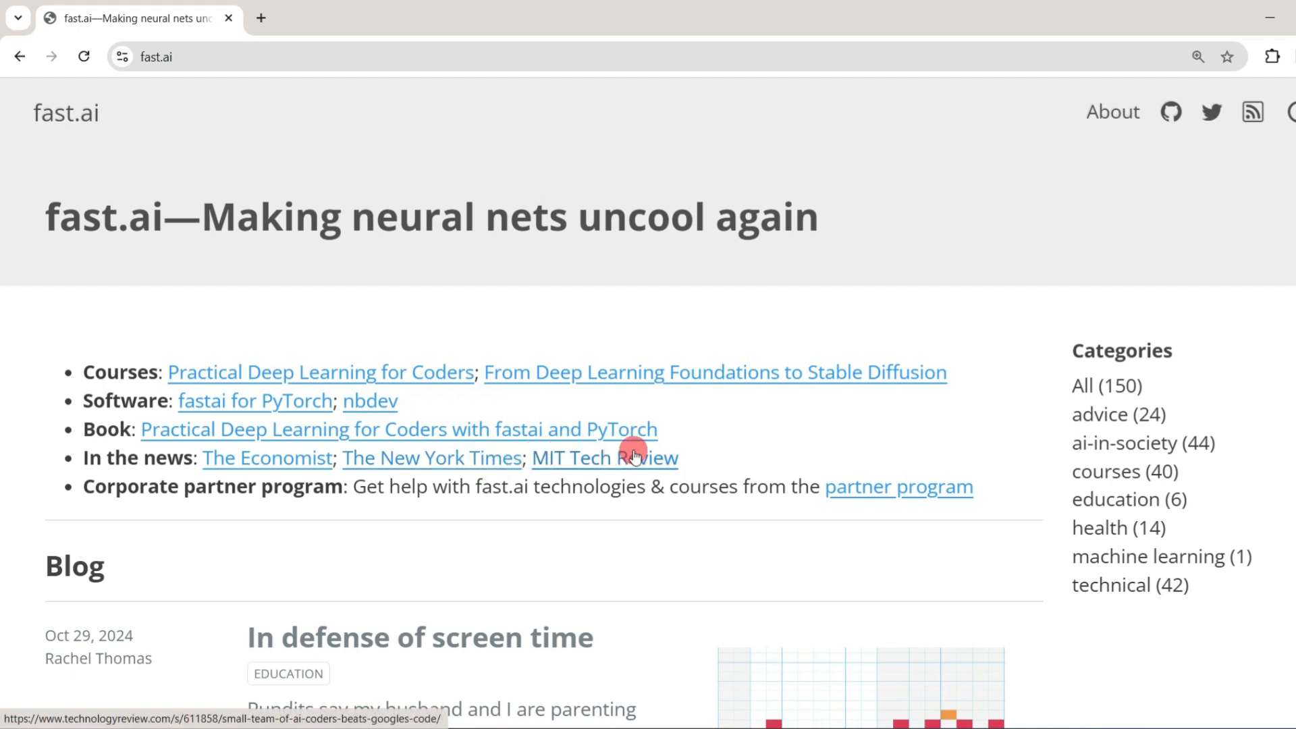
{"action": "mouse_move", "coordinate": [370, 549]}
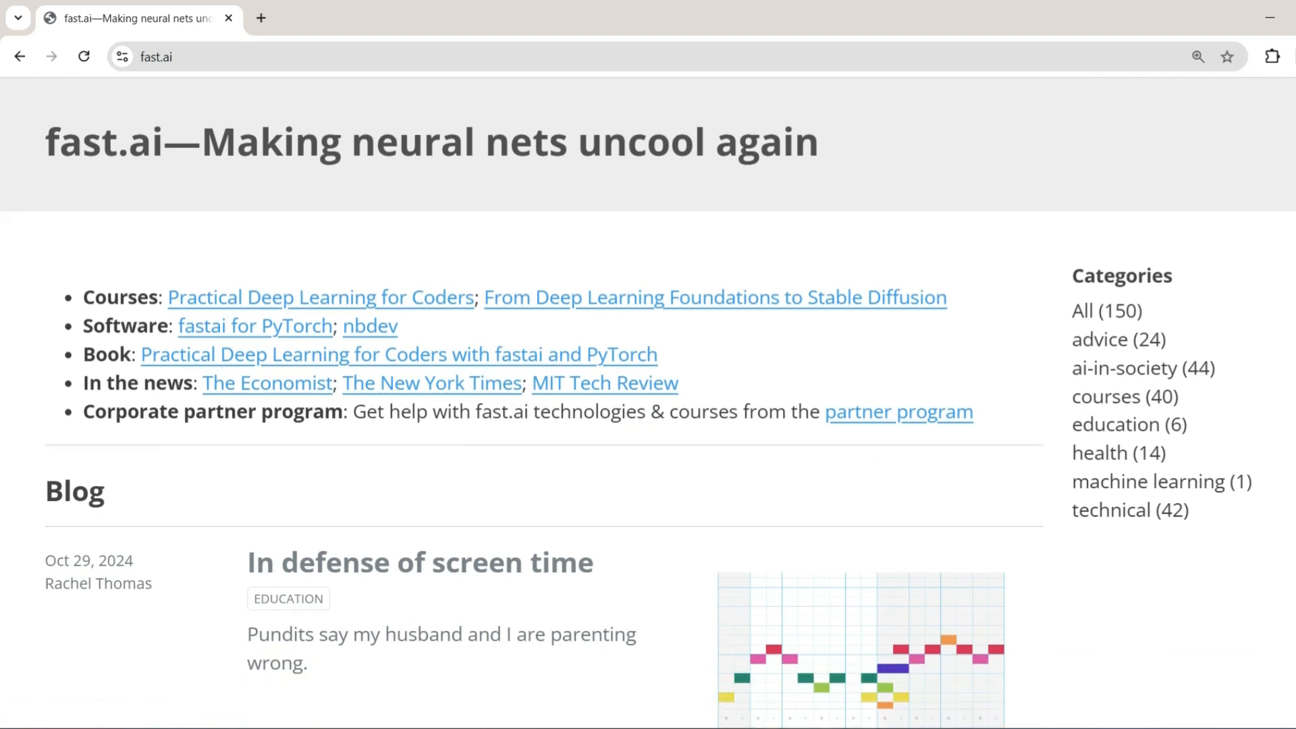
{"action": "scroll", "scroll_direction": "down", "scroll_amount": 3}
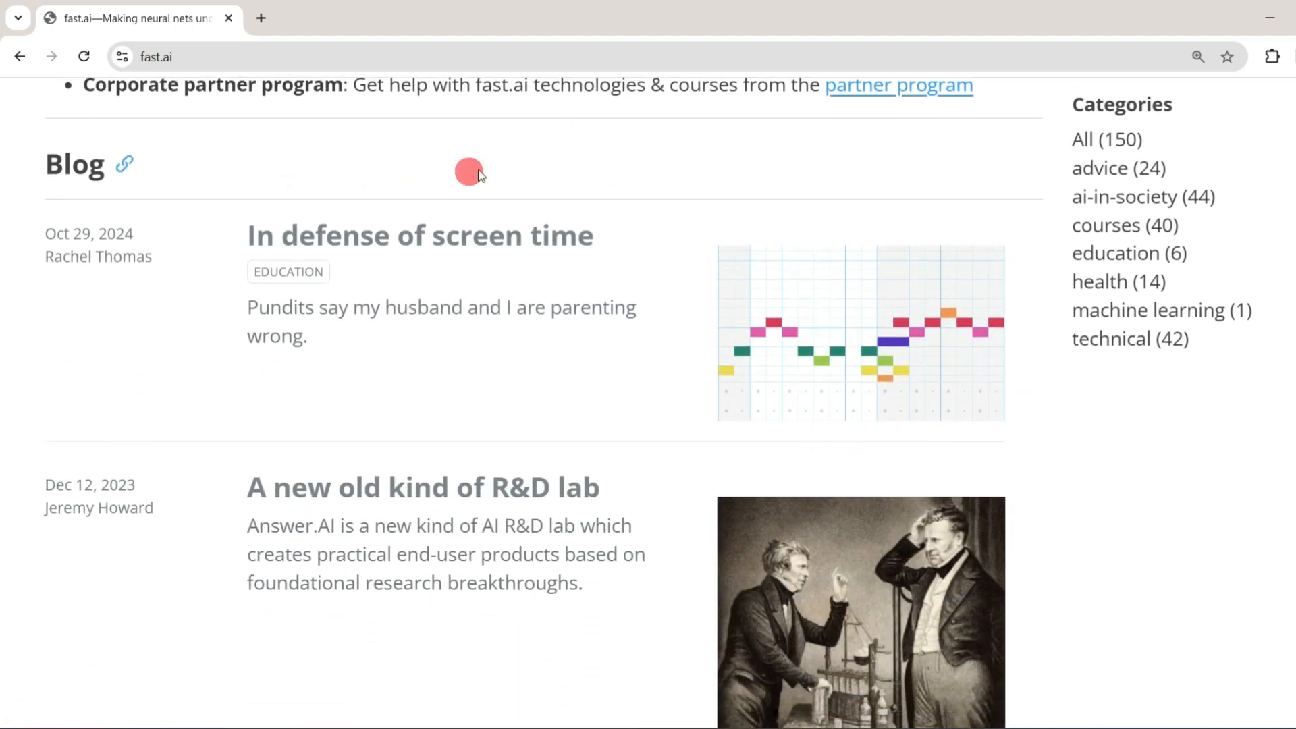
{"action": "mouse_move", "coordinate": [628, 203]}
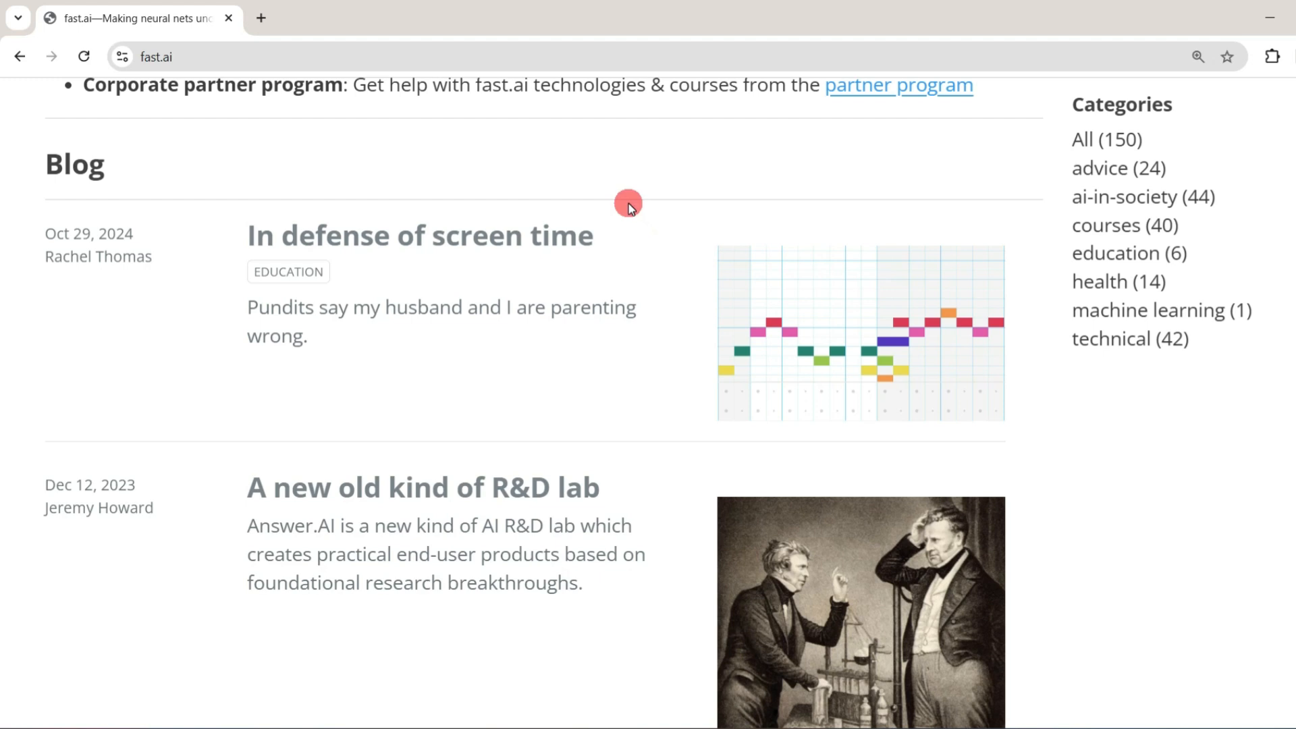
{"action": "mouse_move", "coordinate": [590, 603]}
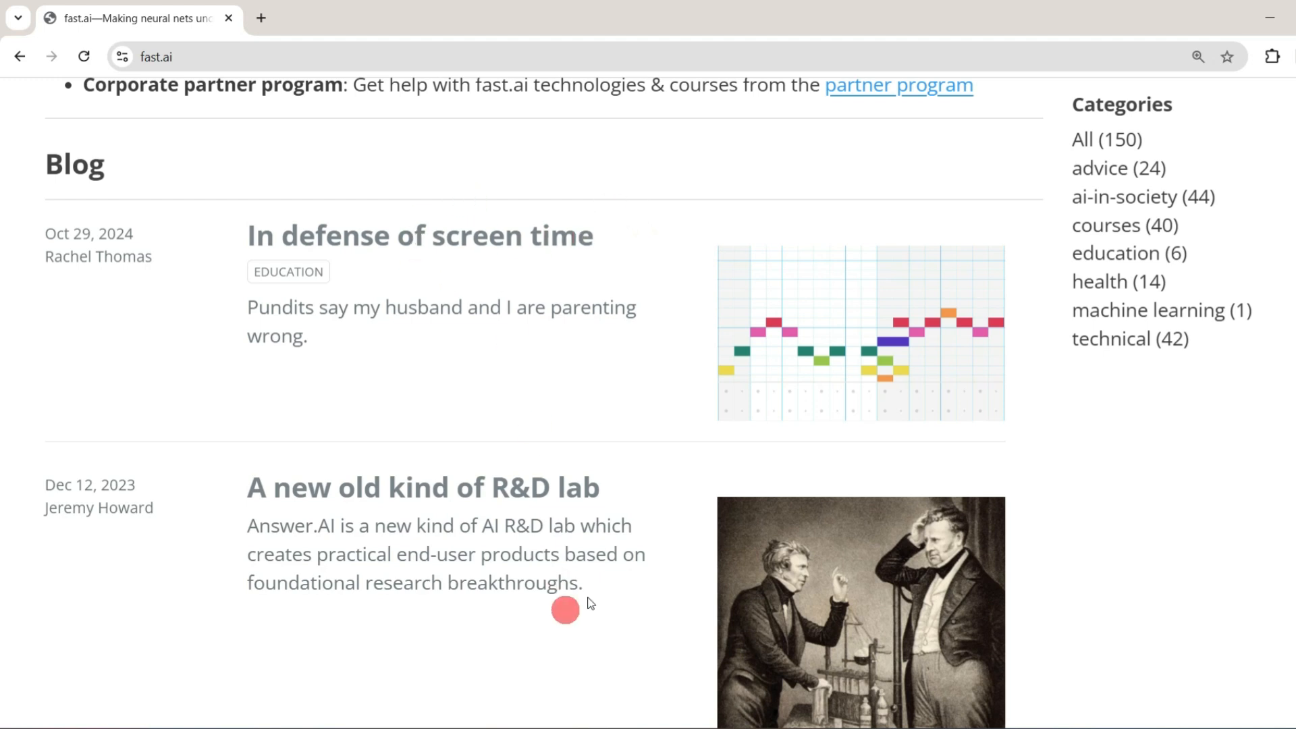
{"action": "scroll", "scroll_direction": "down", "scroll_amount": 3}
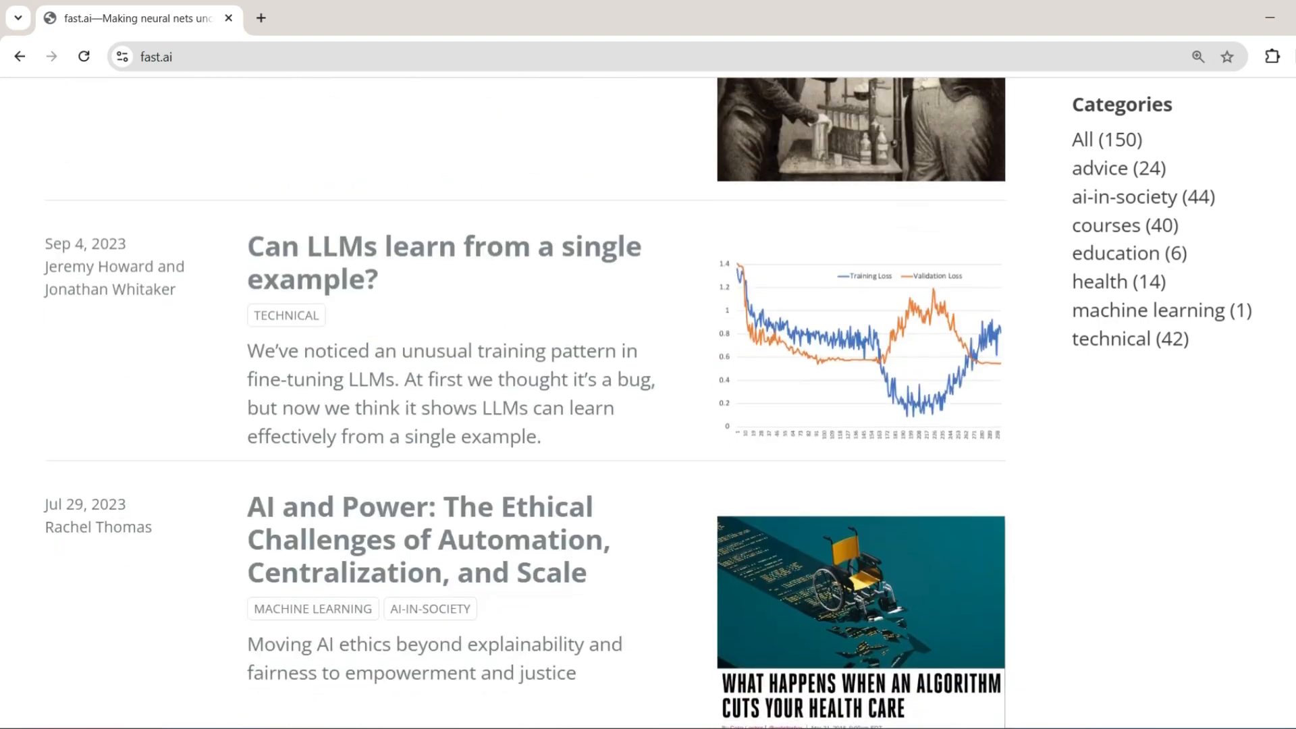
{"action": "scroll", "scroll_direction": "down", "scroll_amount": 3}
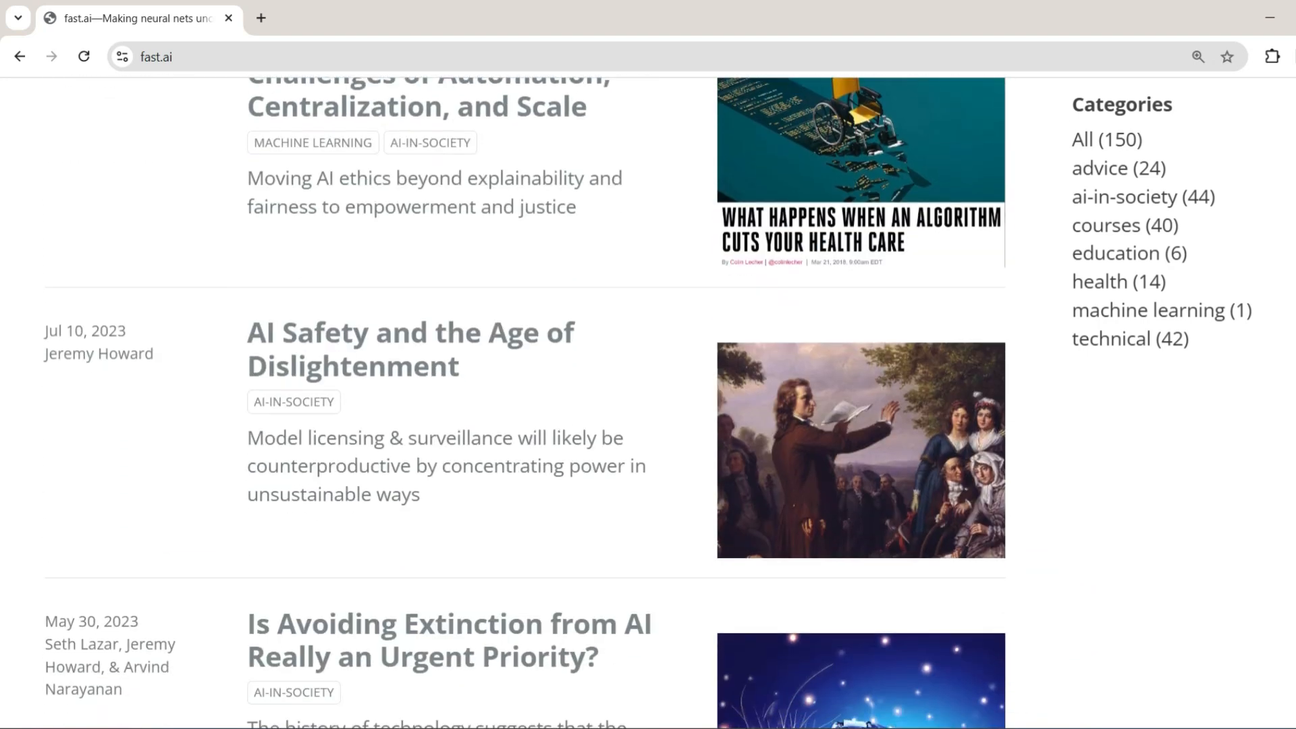
{"action": "scroll", "scroll_direction": "down", "scroll_amount": 3}
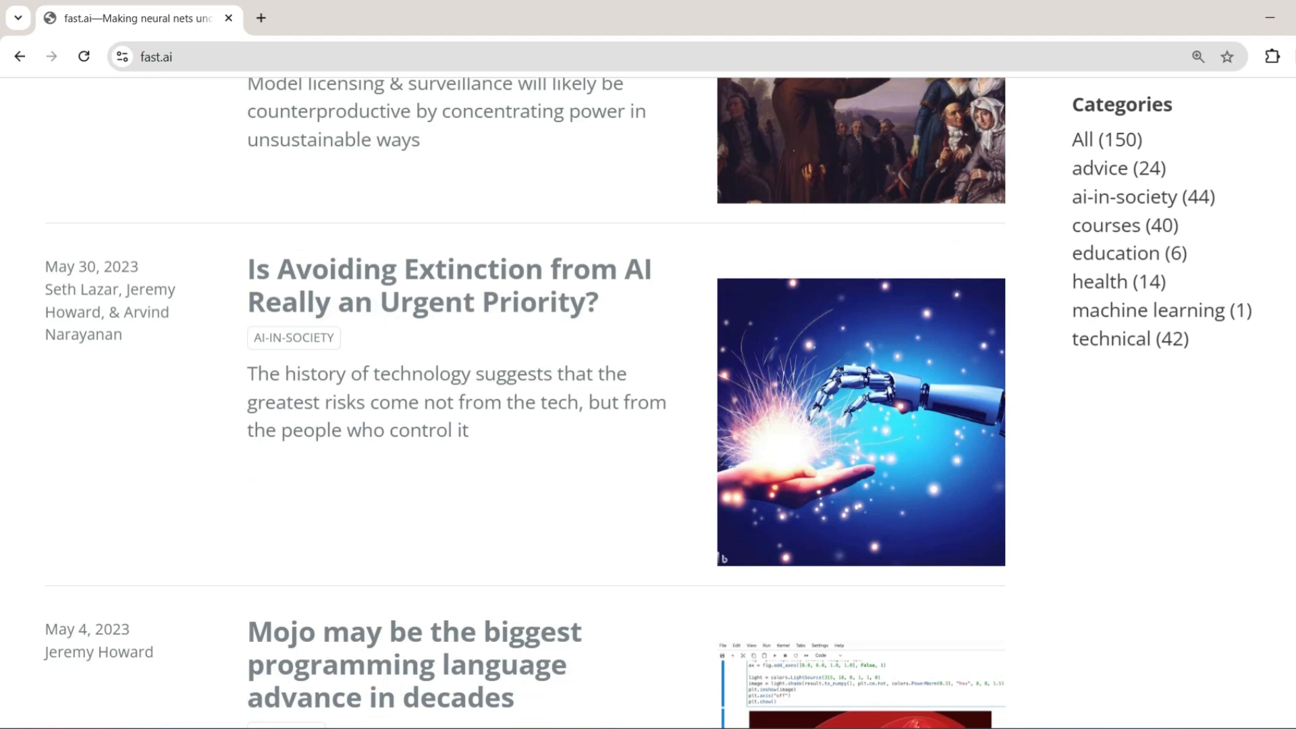
{"action": "scroll", "scroll_direction": "down", "scroll_amount": 3}
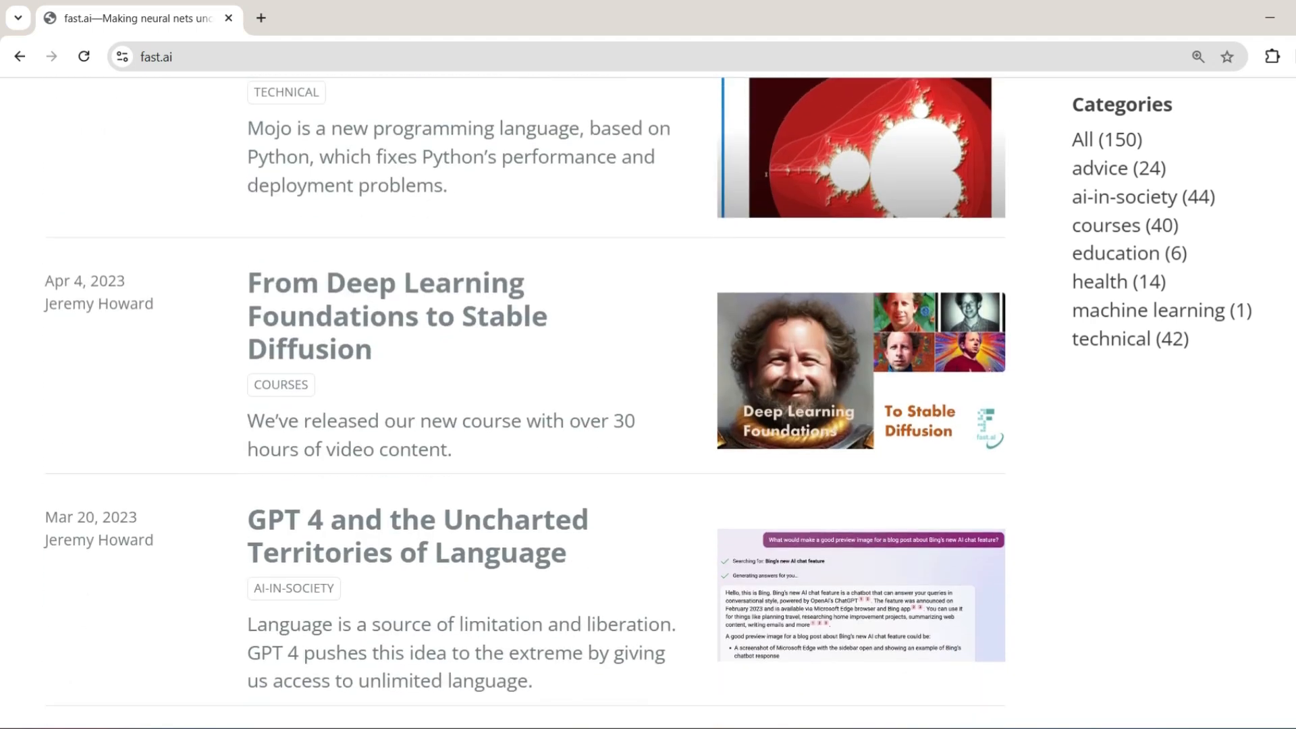
{"action": "scroll", "scroll_direction": "down", "scroll_amount": 3}
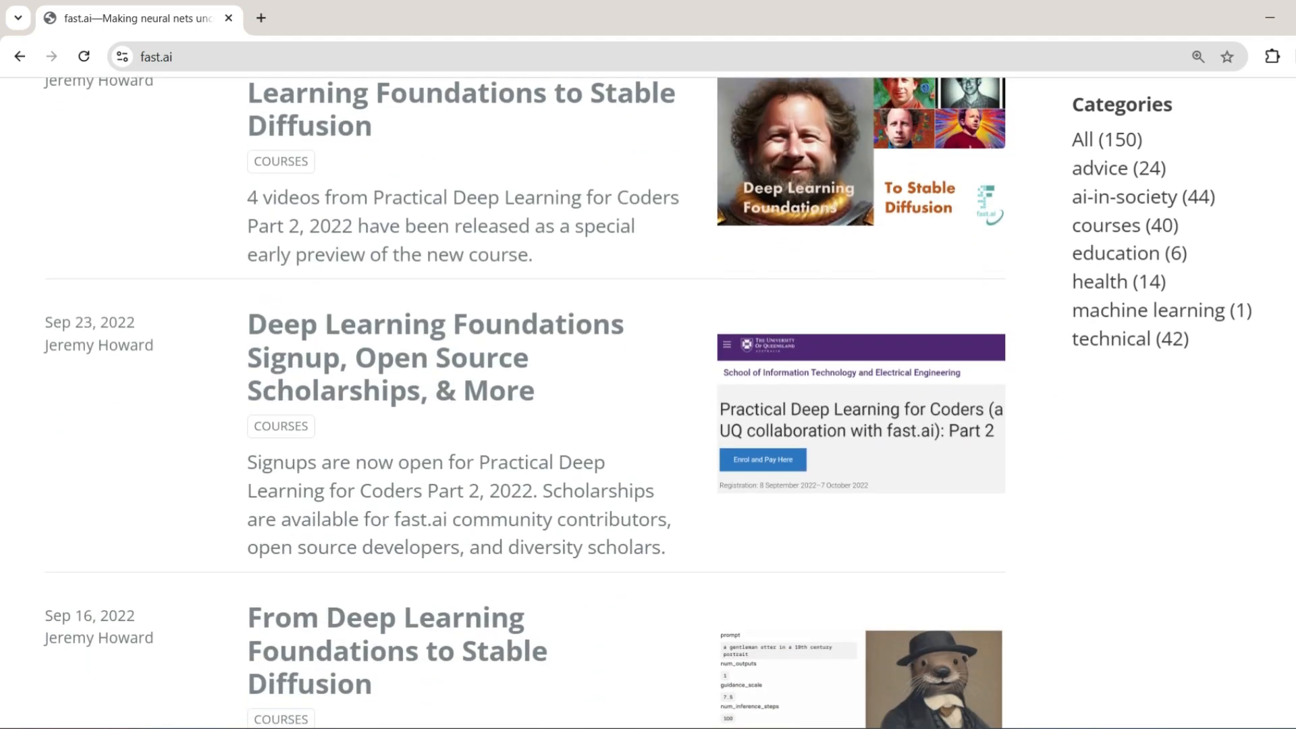
{"action": "scroll", "scroll_direction": "down", "scroll_amount": 3}
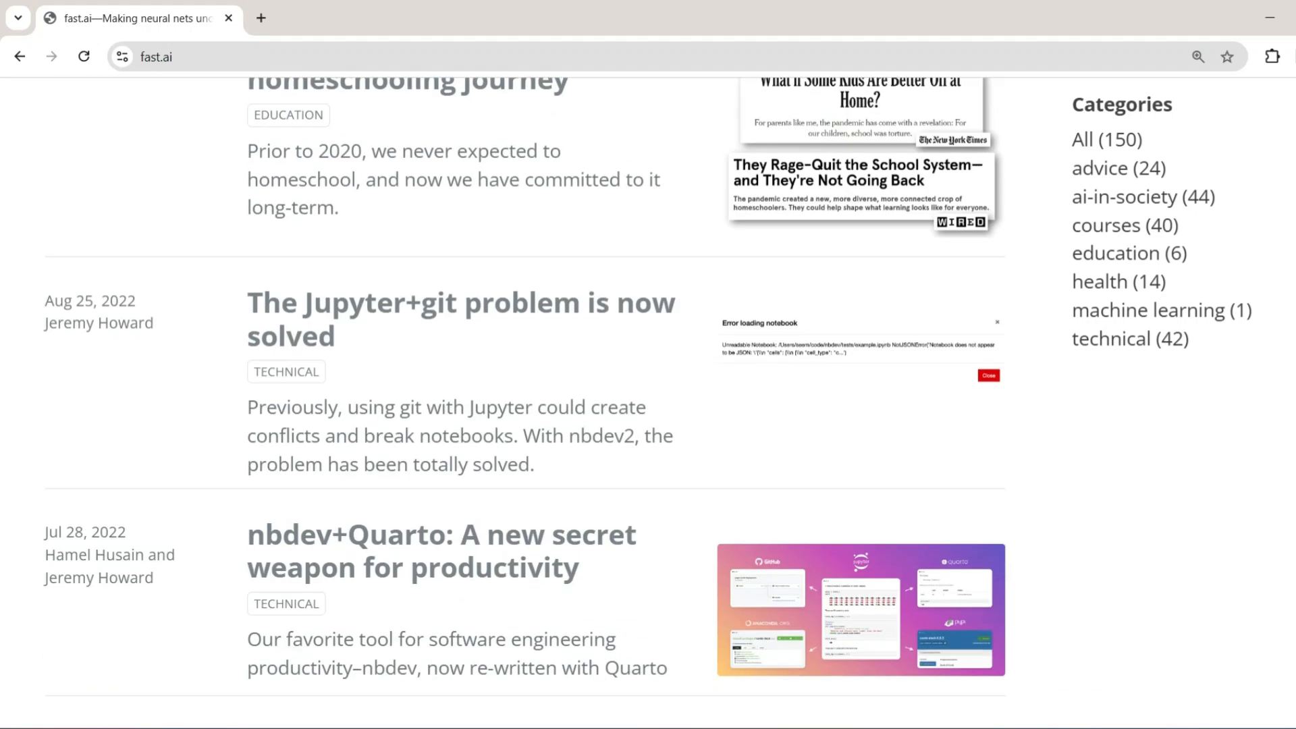
{"action": "scroll", "scroll_direction": "down", "scroll_amount": 3}
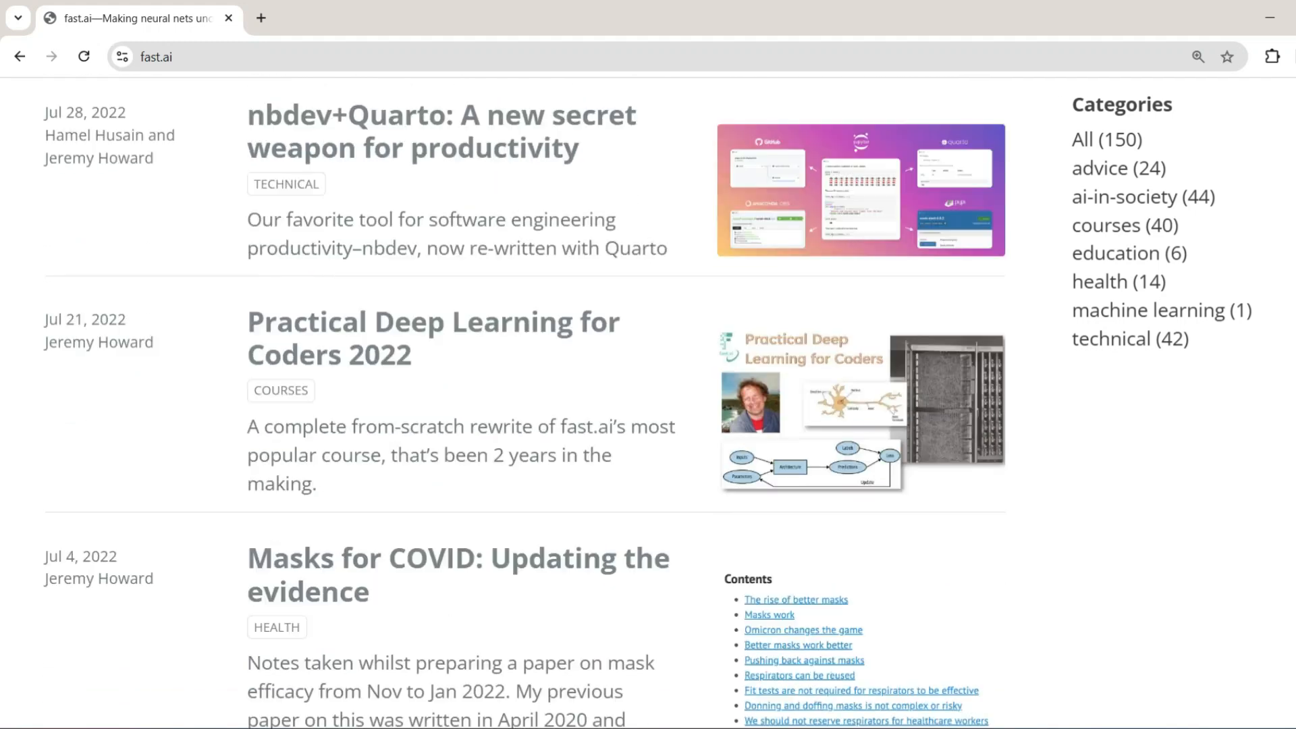
{"action": "scroll", "scroll_direction": "down", "scroll_amount": 3}
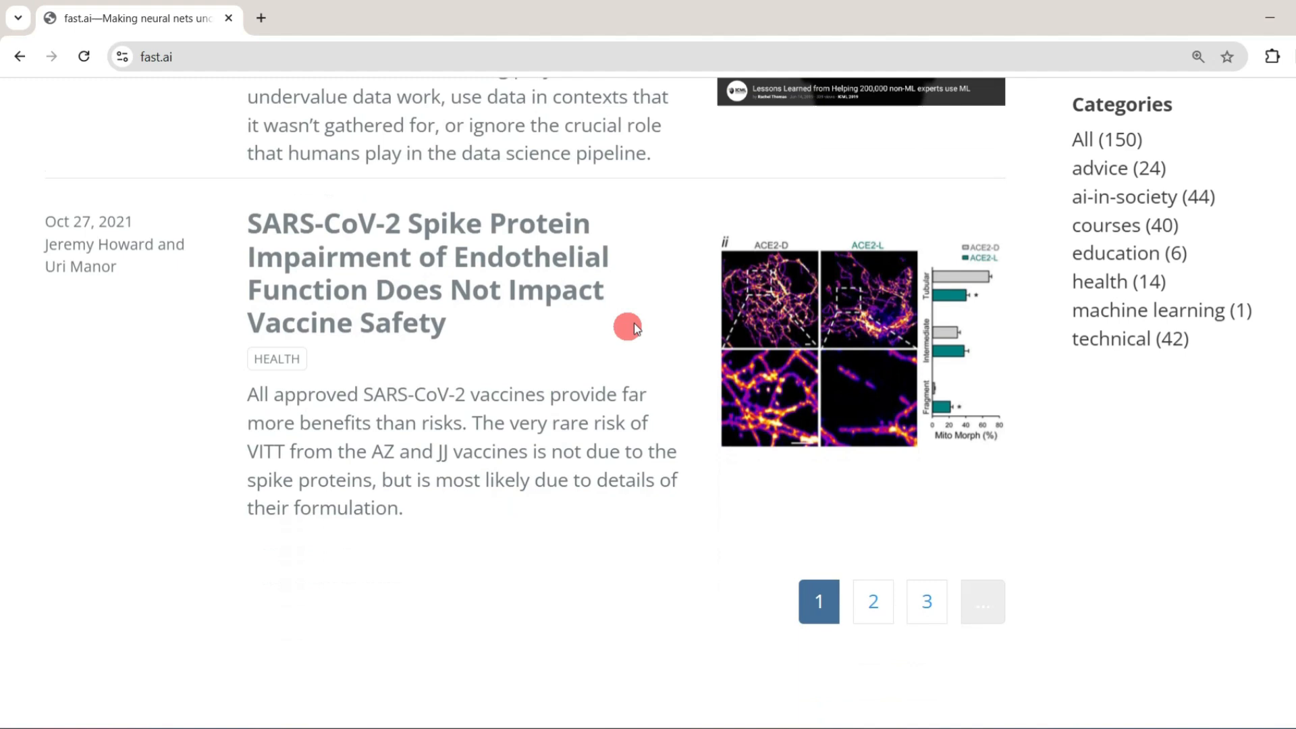
{"action": "mouse_move", "coordinate": [1285, 522]}
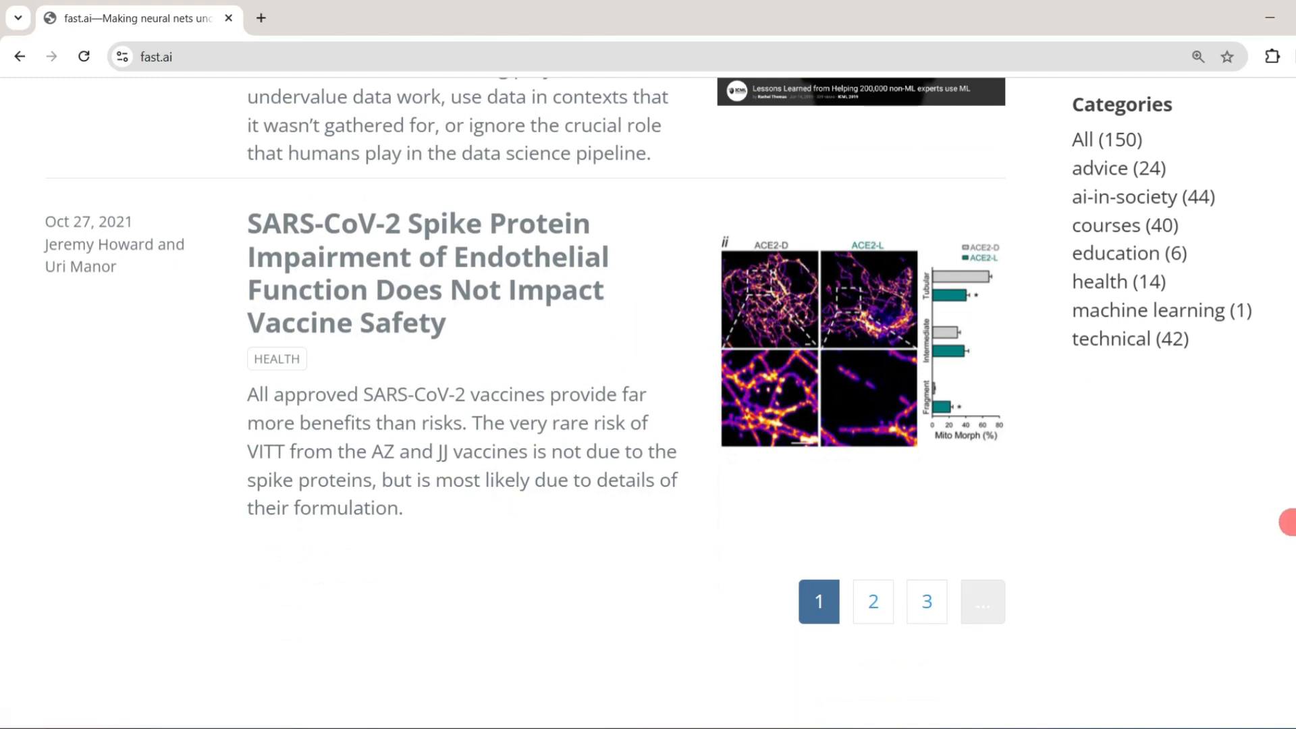
{"action": "scroll", "scroll_direction": "up", "scroll_amount": 3}
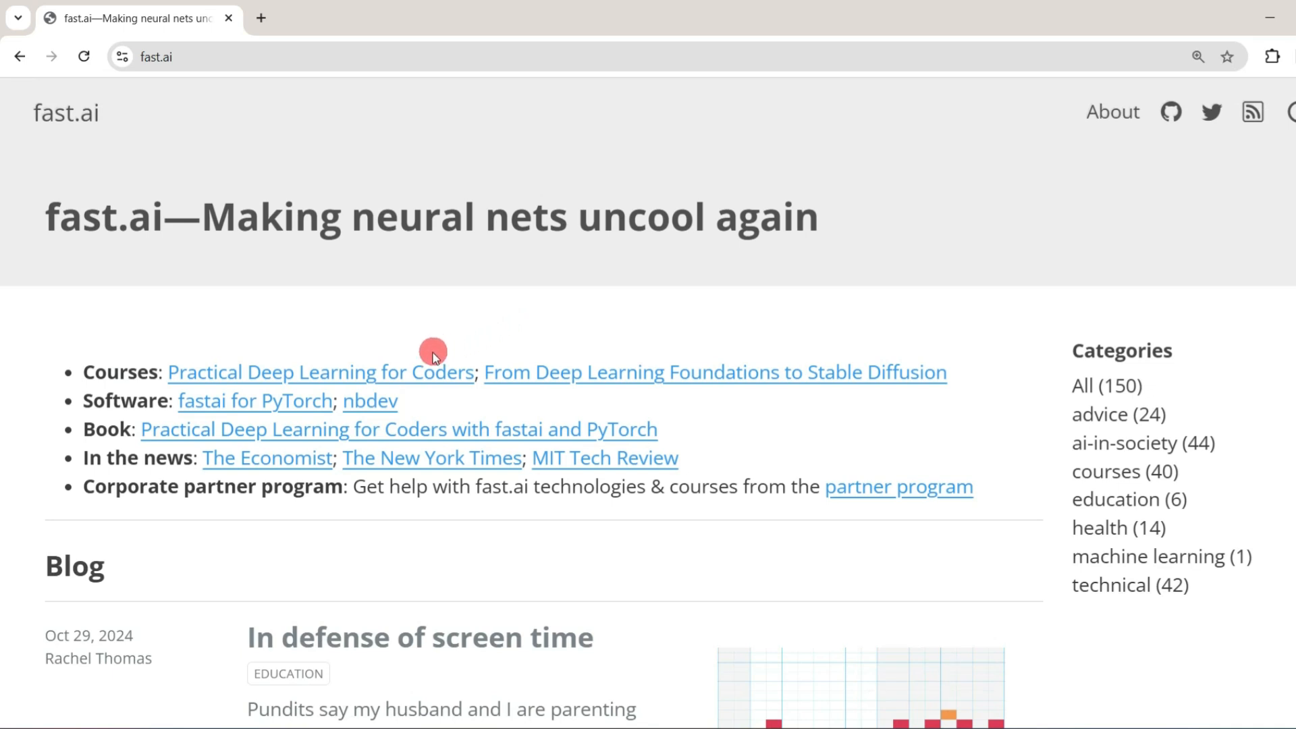
Step: Enter the Practical Deep Learning for Coders course and browse its Part 1, Part 2 and Resources lesson list
{"action": "left_click", "coordinate": [321, 372]}
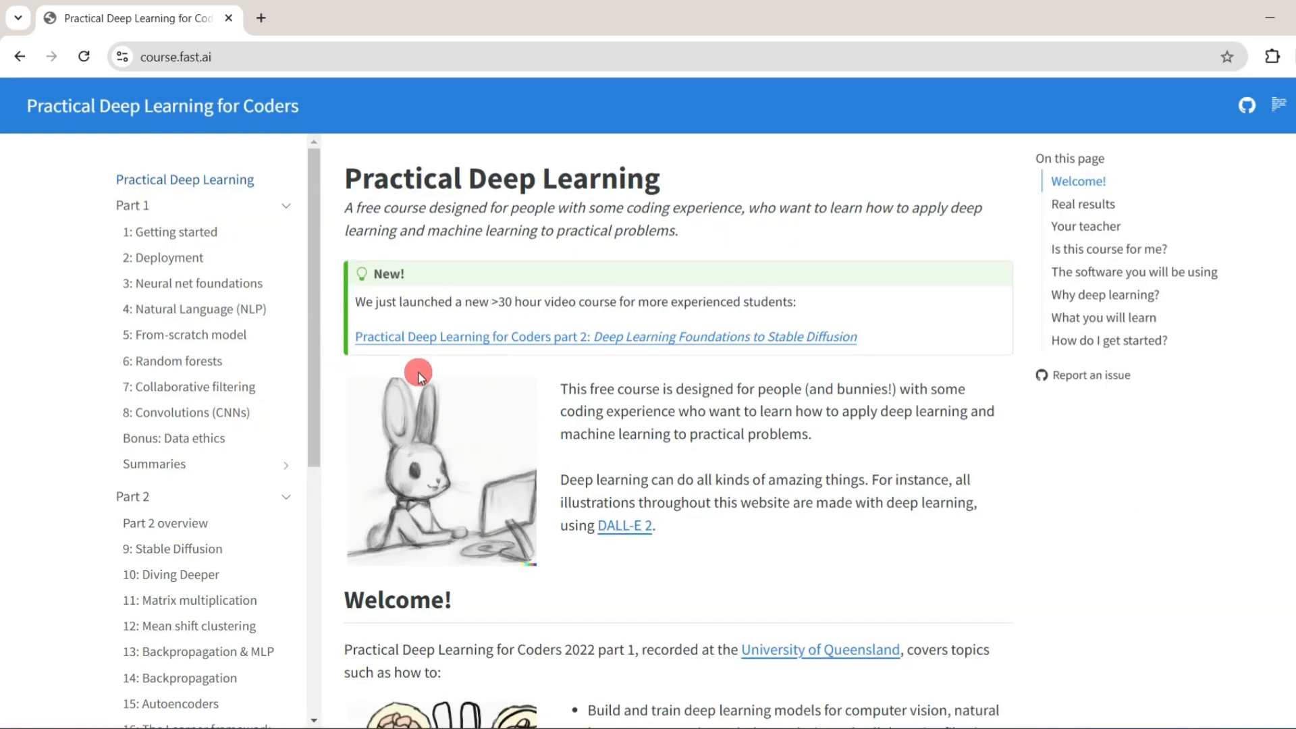
{"action": "mouse_move", "coordinate": [157, 225]}
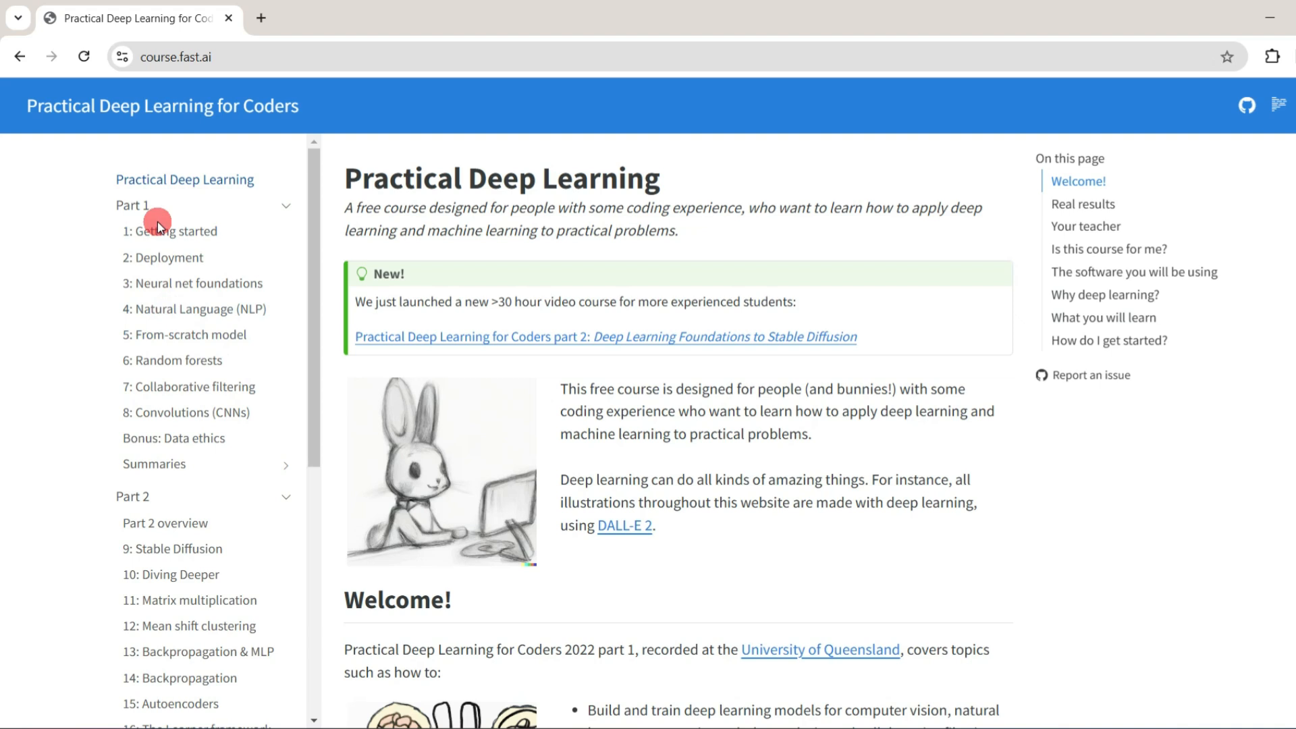
{"action": "mouse_move", "coordinate": [144, 208]}
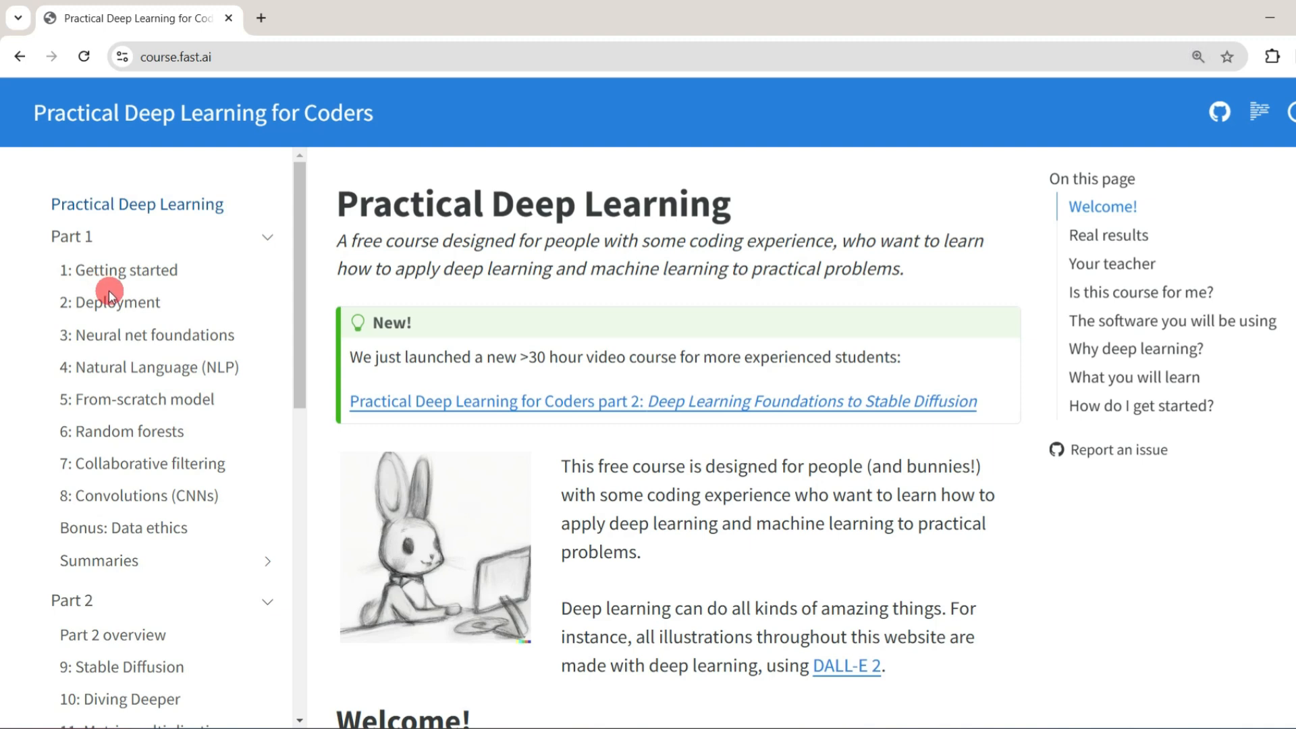
{"action": "mouse_move", "coordinate": [211, 319]}
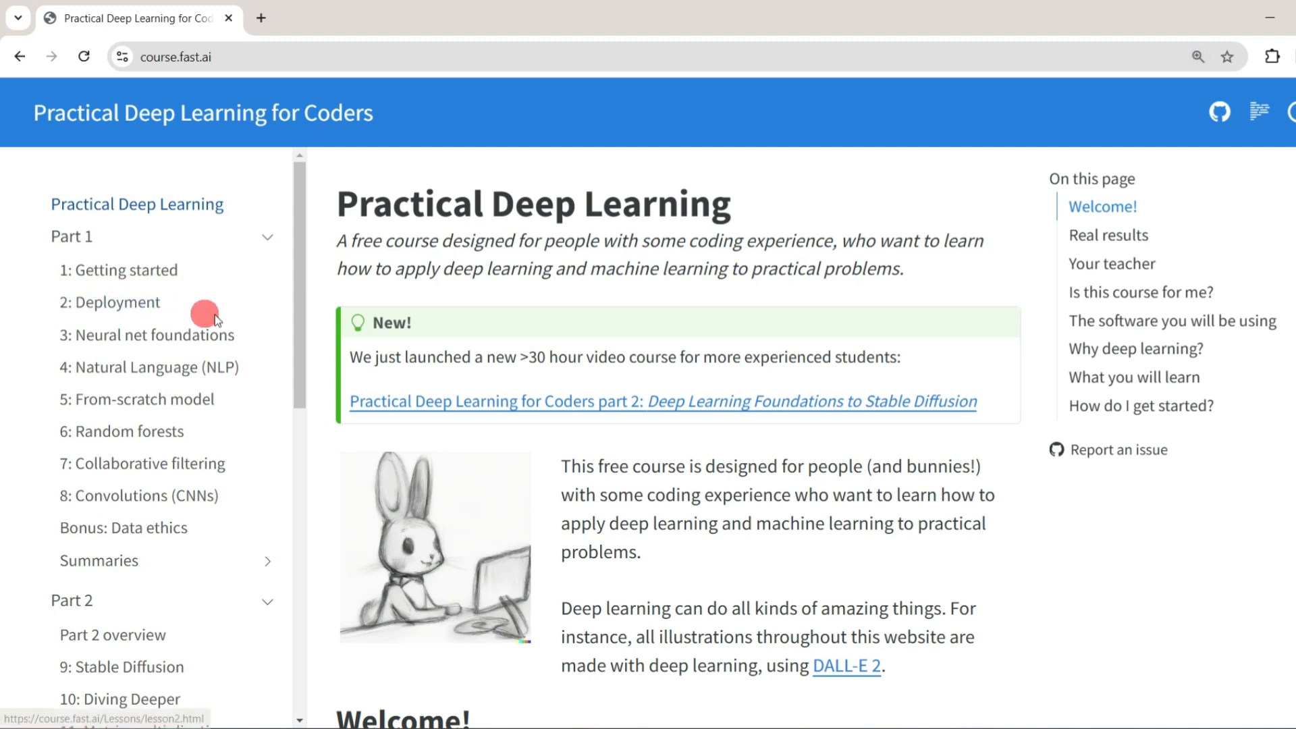
{"action": "mouse_move", "coordinate": [140, 389]}
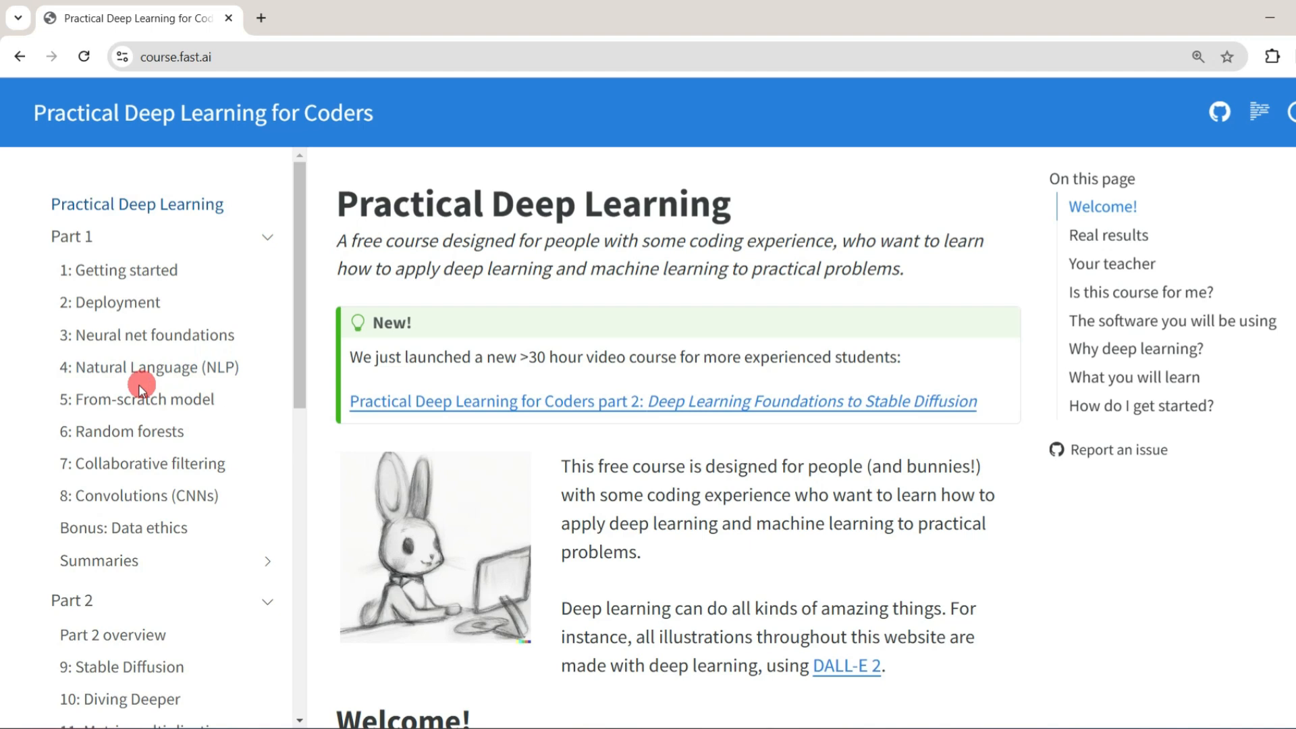
{"action": "mouse_move", "coordinate": [133, 433]}
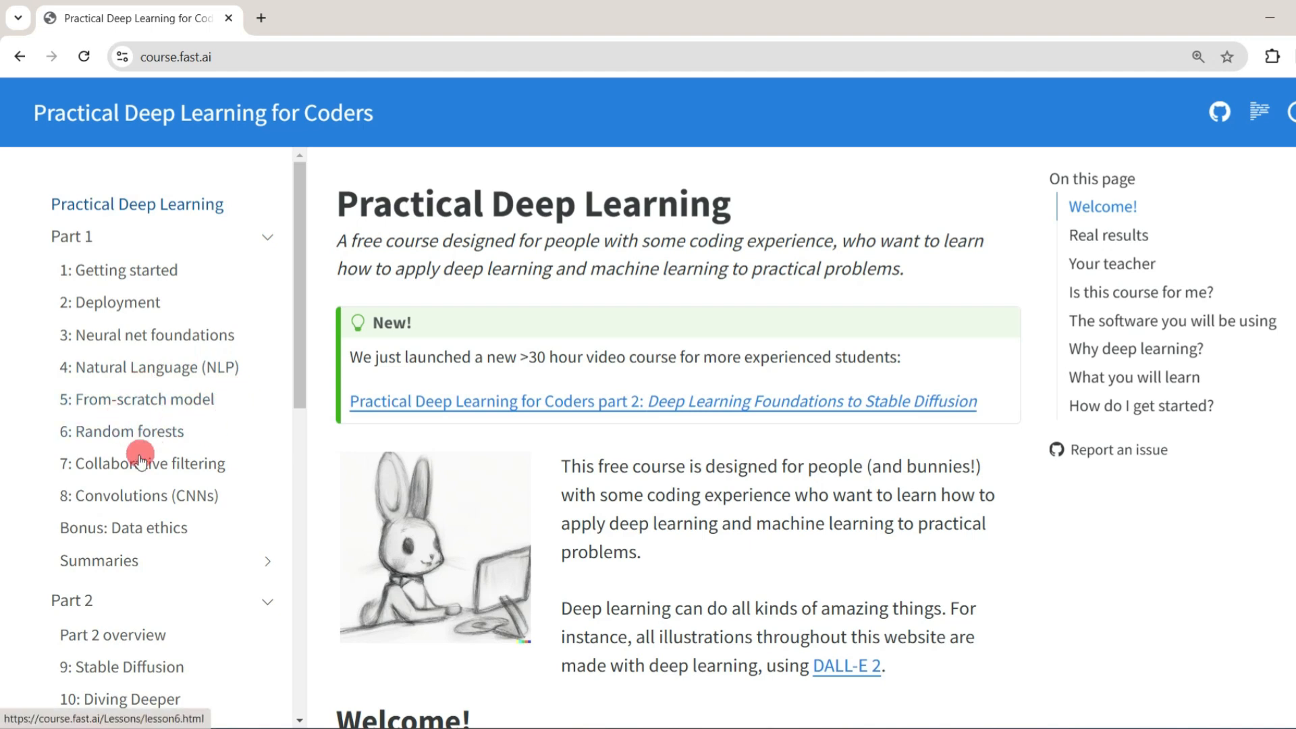
{"action": "mouse_move", "coordinate": [235, 479]}
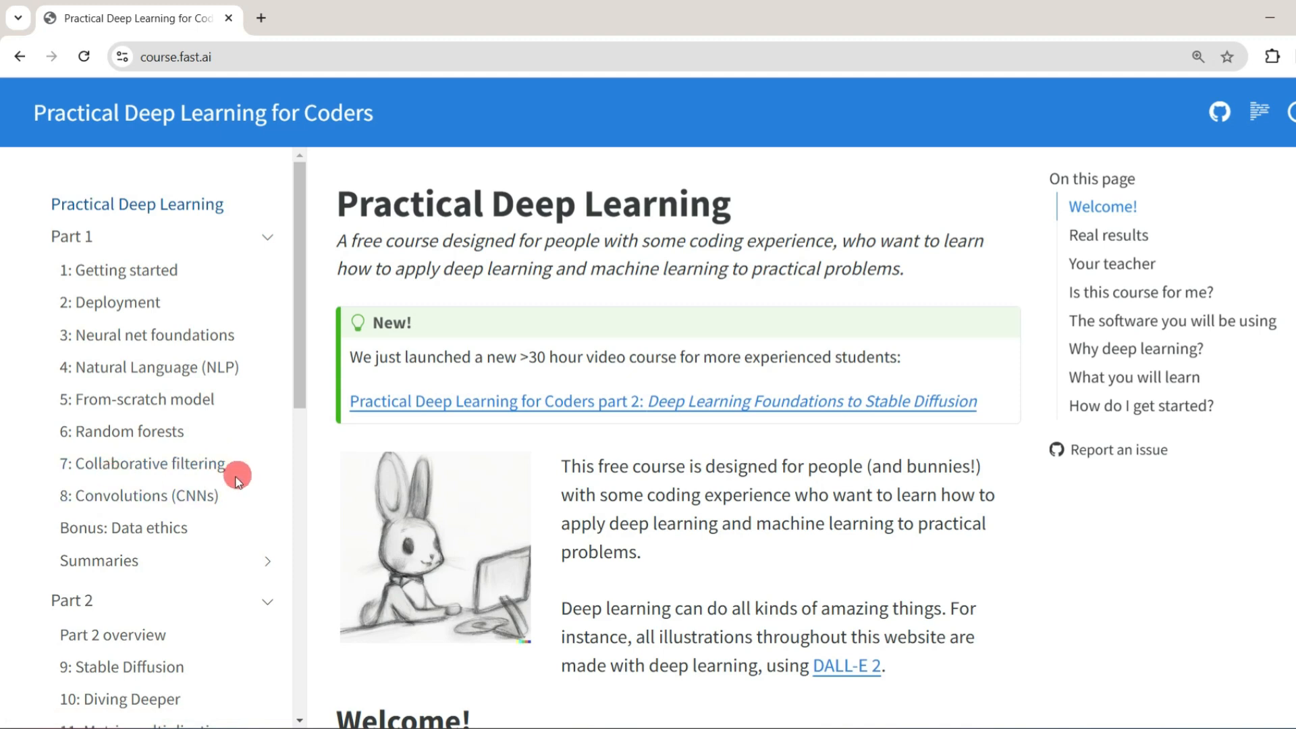
{"action": "mouse_move", "coordinate": [224, 436]}
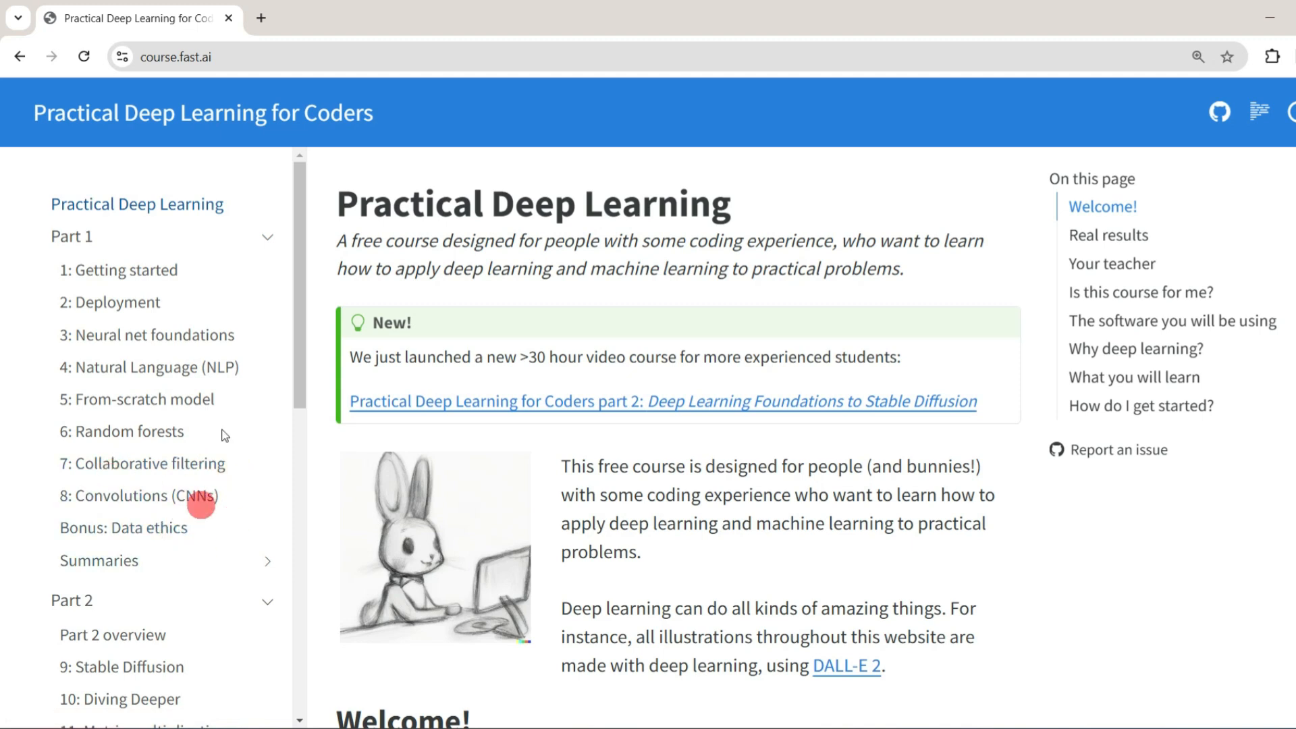
{"action": "scroll", "scroll_direction": "down", "scroll_amount": 3}
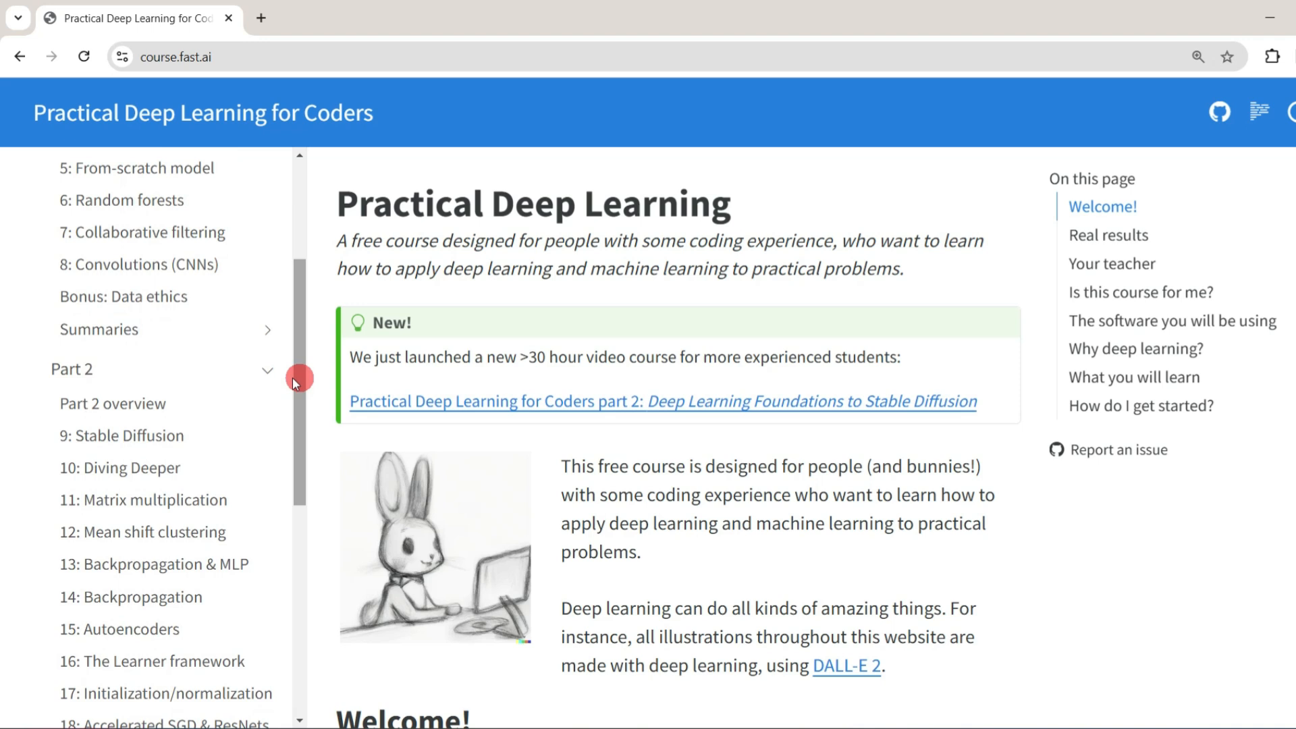
{"action": "mouse_move", "coordinate": [140, 474]}
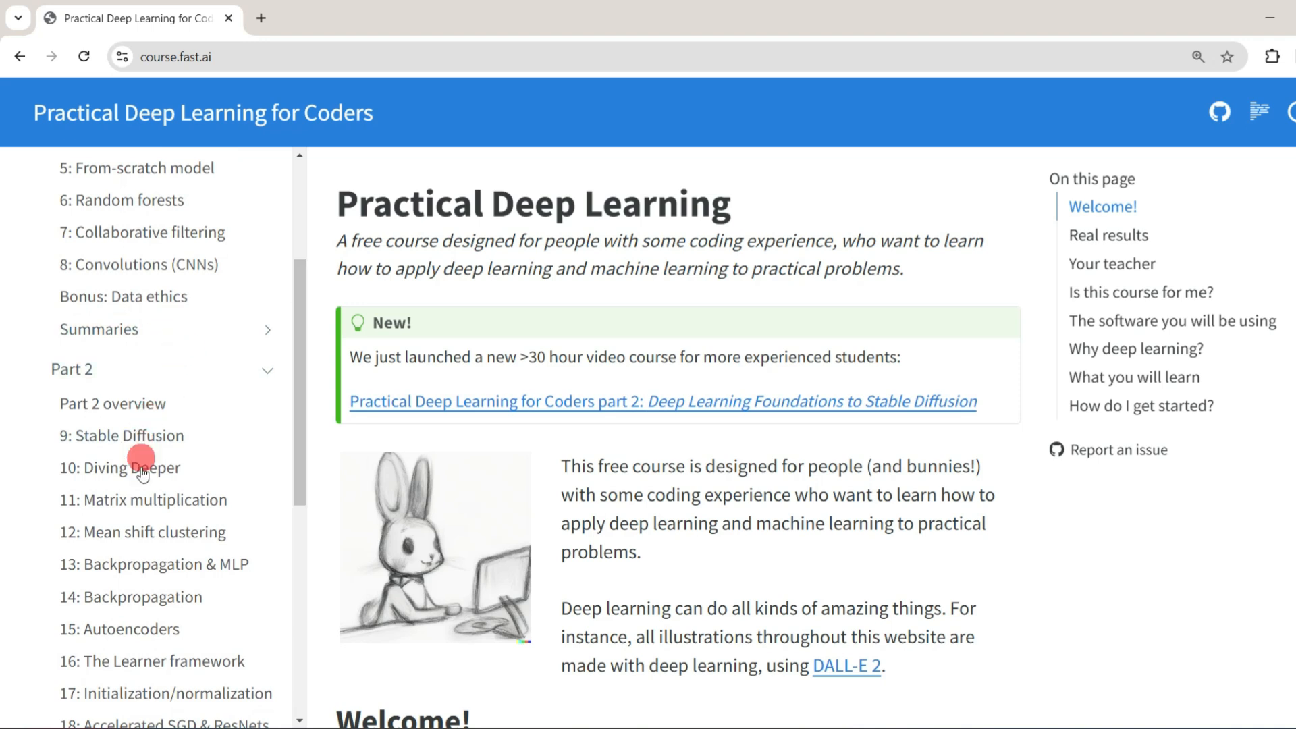
{"action": "mouse_move", "coordinate": [170, 499]}
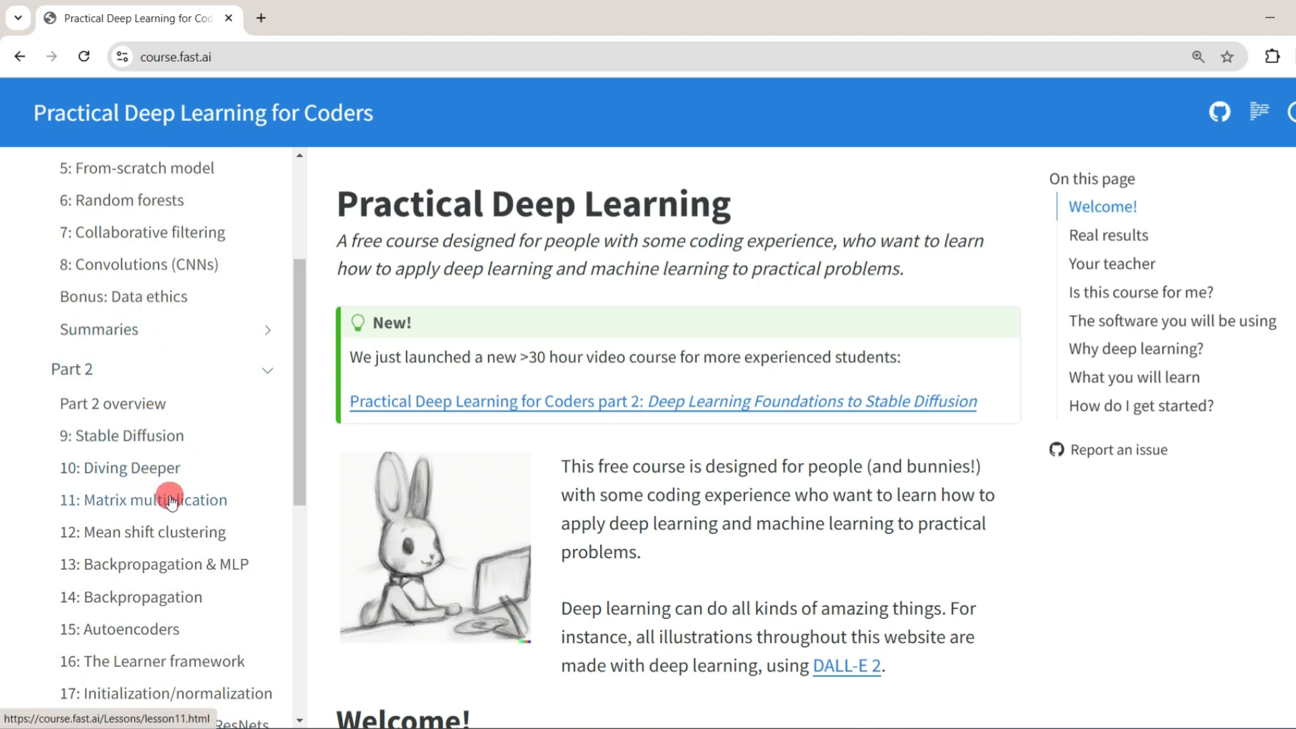
{"action": "mouse_move", "coordinate": [252, 530]}
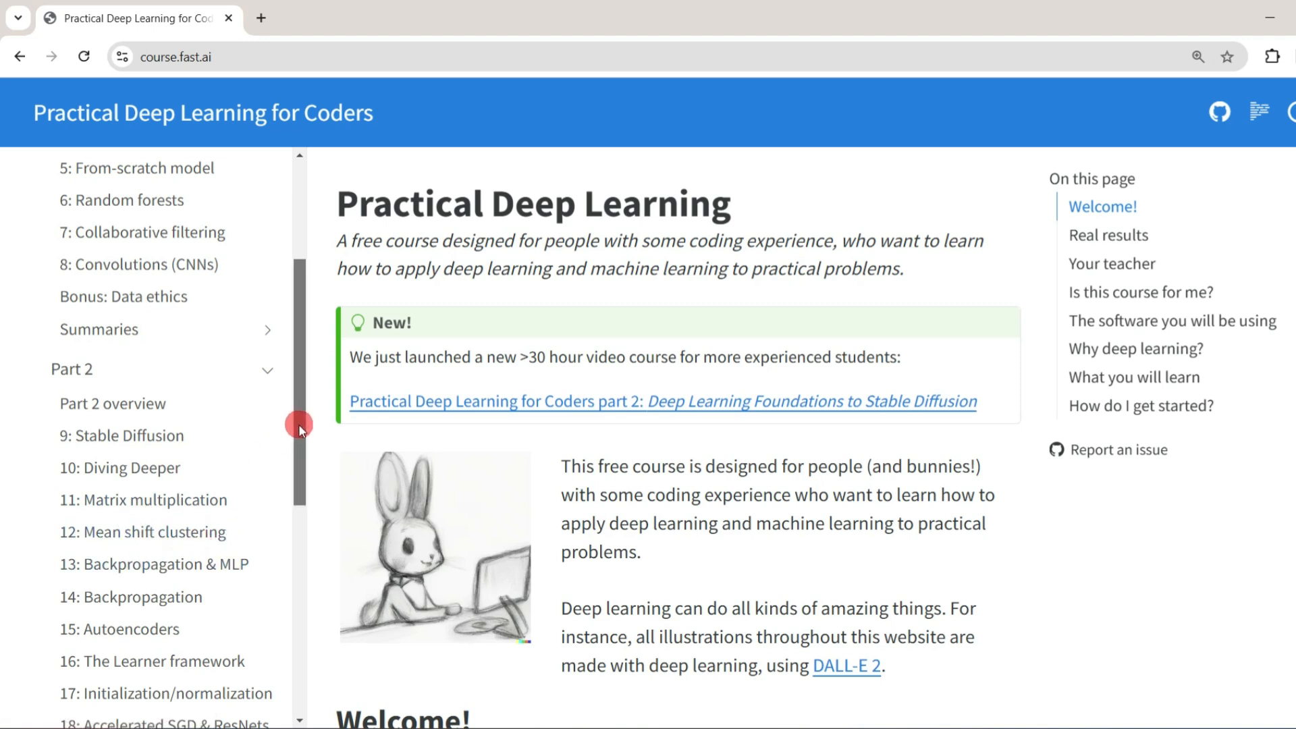
{"action": "scroll", "scroll_direction": "down", "scroll_amount": 3}
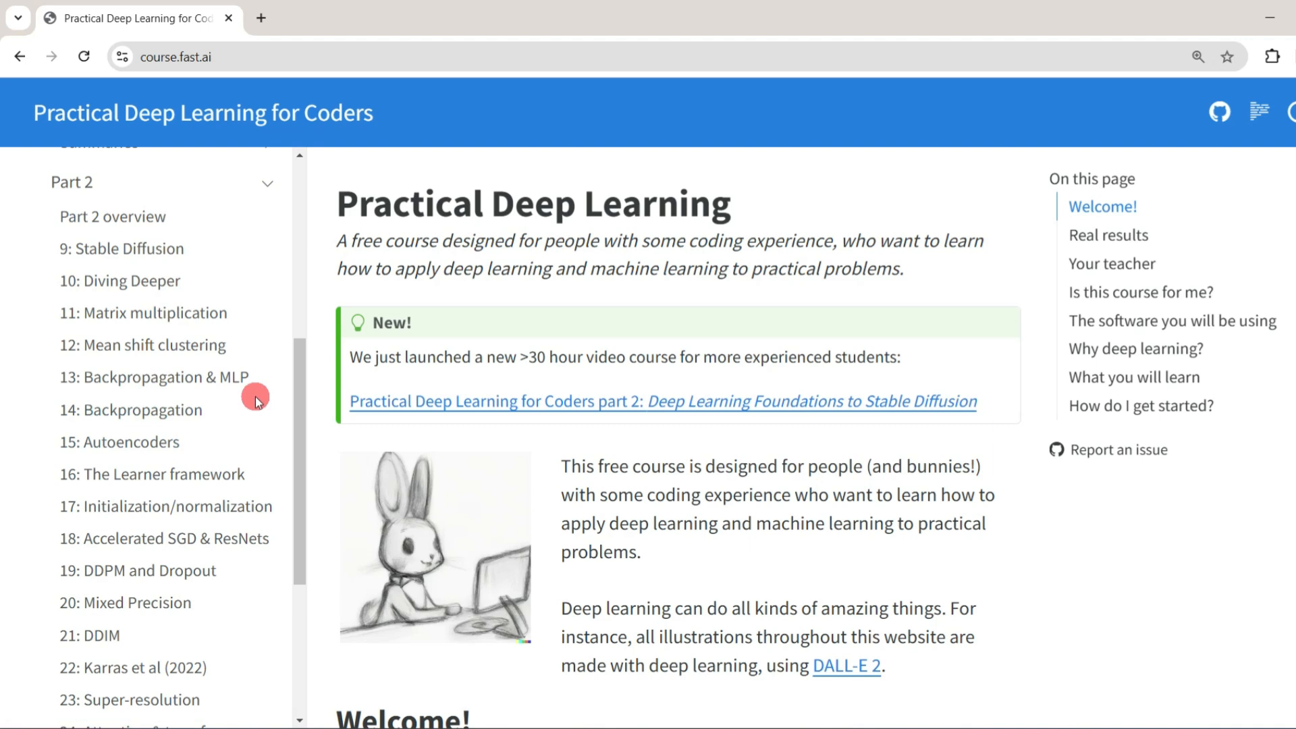
{"action": "mouse_move", "coordinate": [120, 506]}
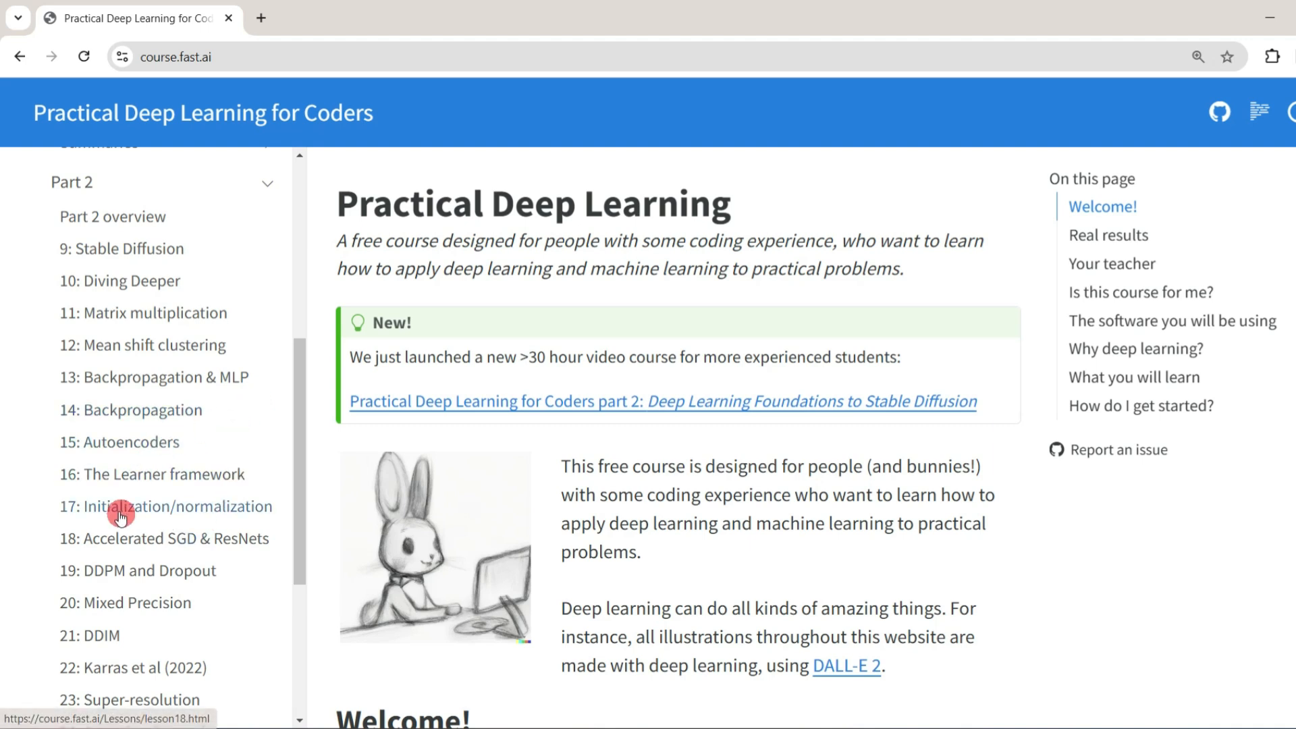
{"action": "scroll", "scroll_direction": "down", "scroll_amount": 3}
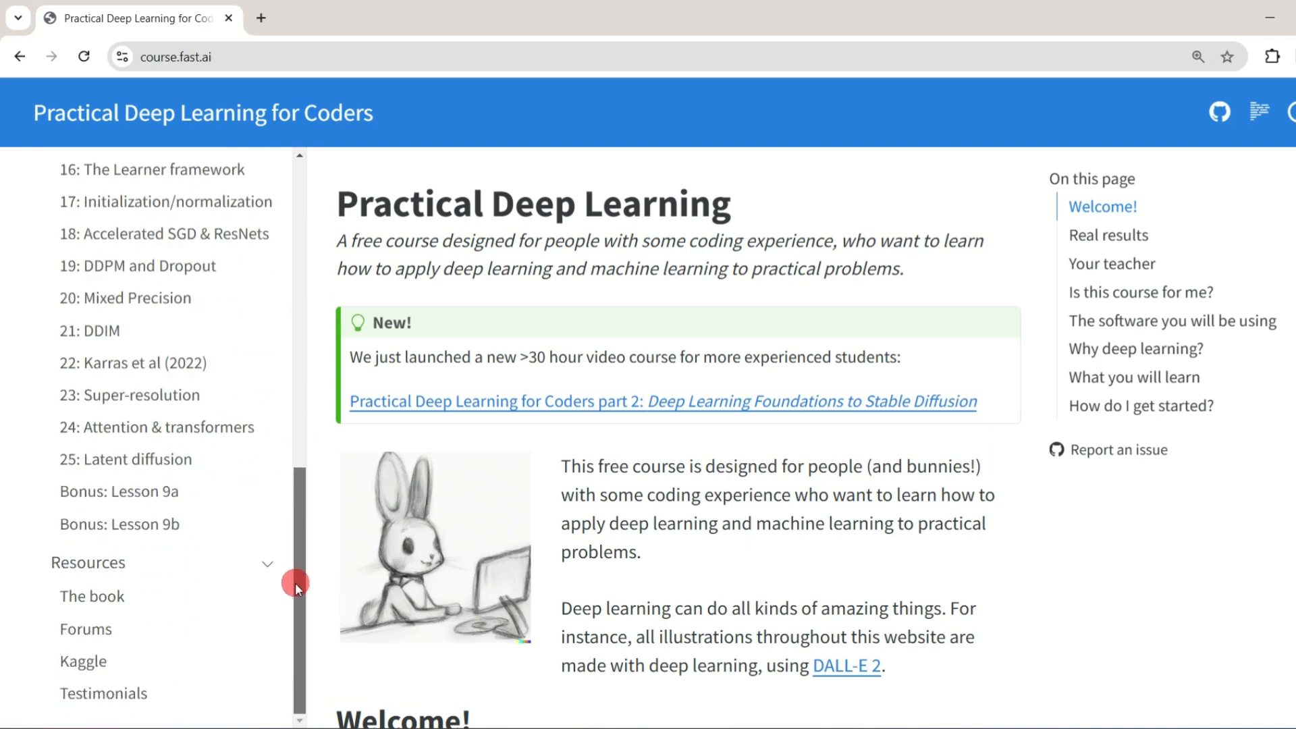
{"action": "mouse_move", "coordinate": [208, 528]}
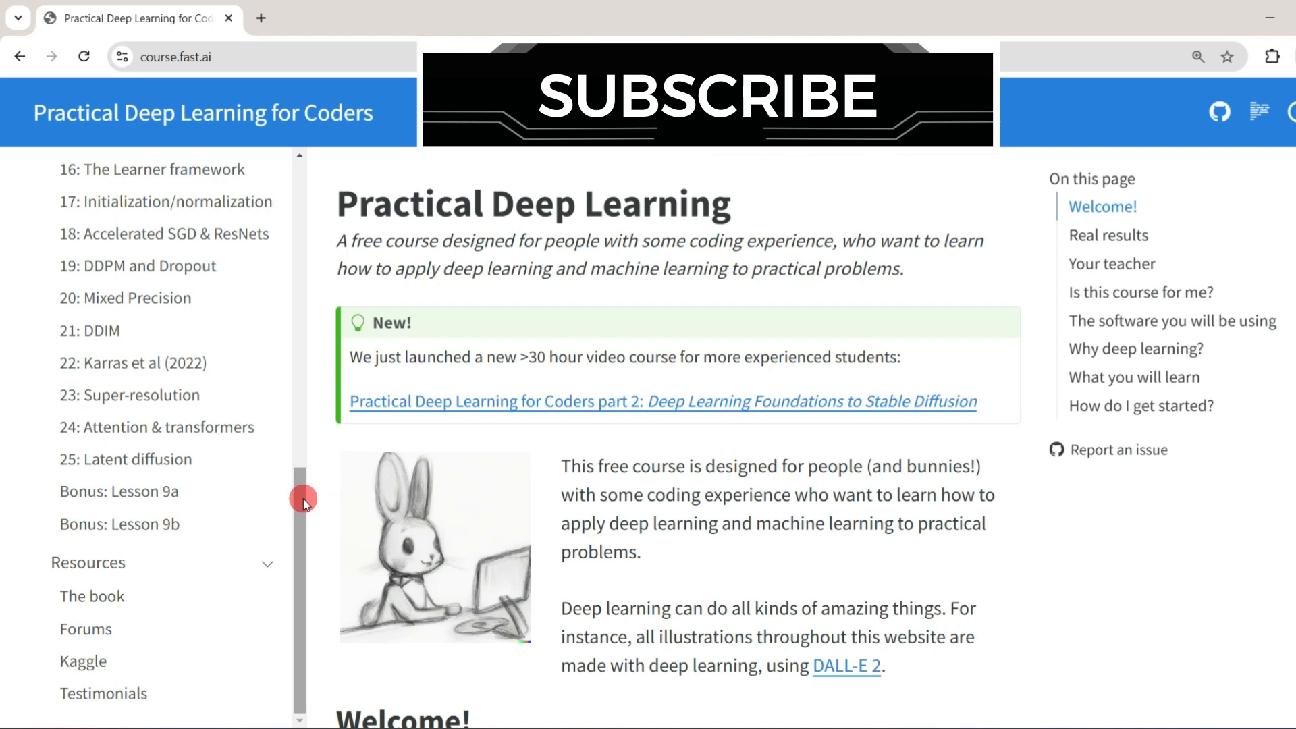
{"action": "scroll", "scroll_direction": "up", "scroll_amount": 3}
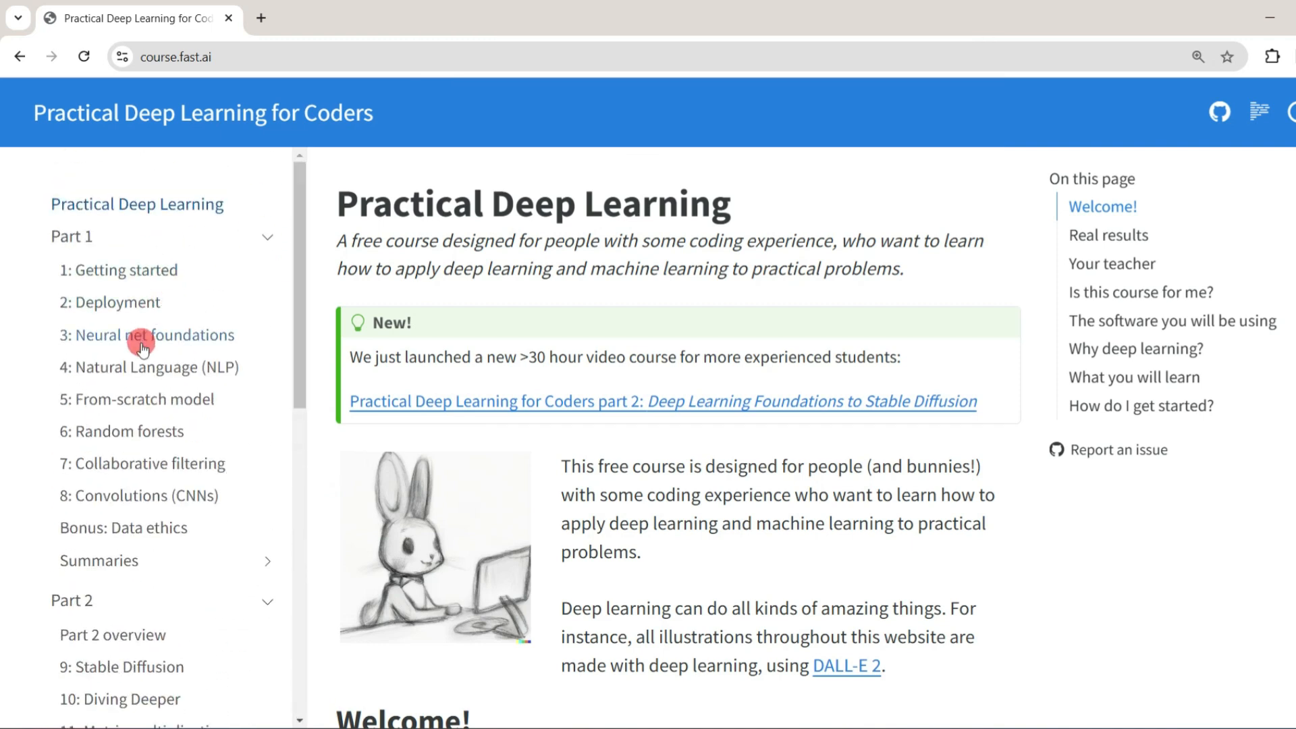
{"action": "mouse_move", "coordinate": [132, 367]}
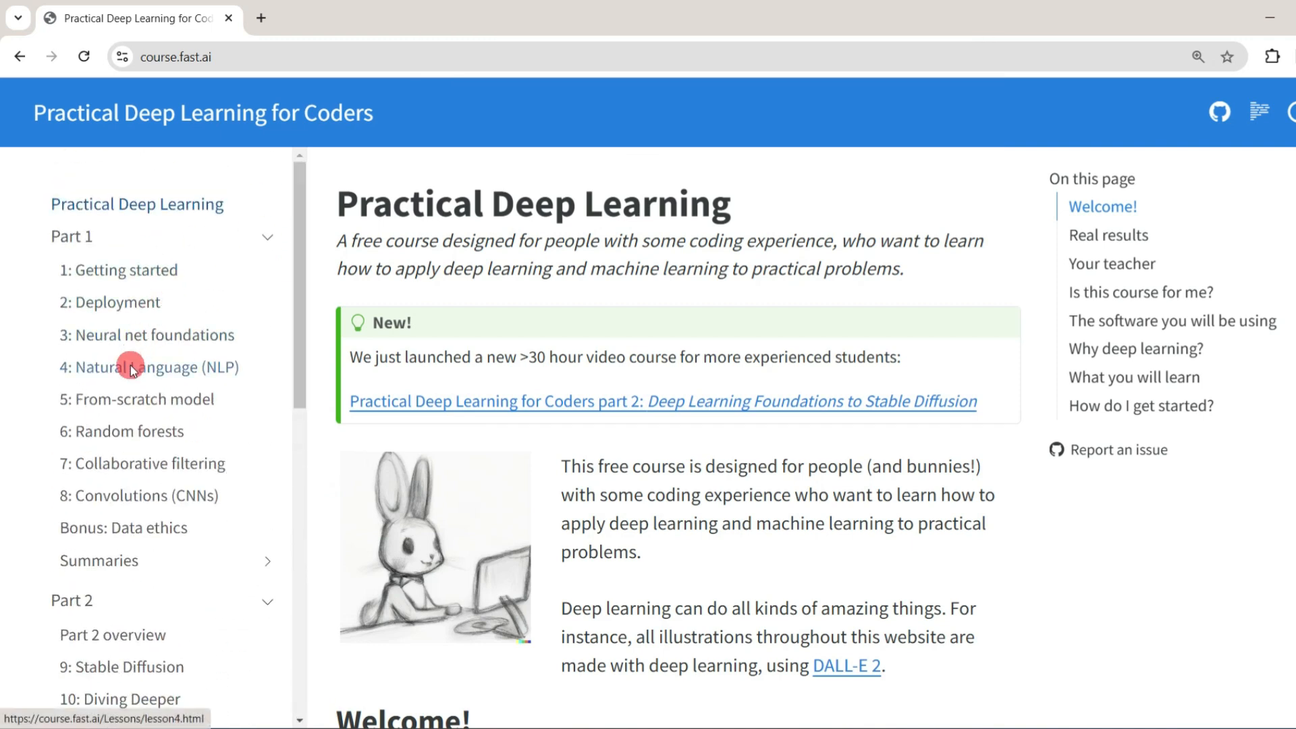
{"action": "left_click", "coordinate": [150, 367]}
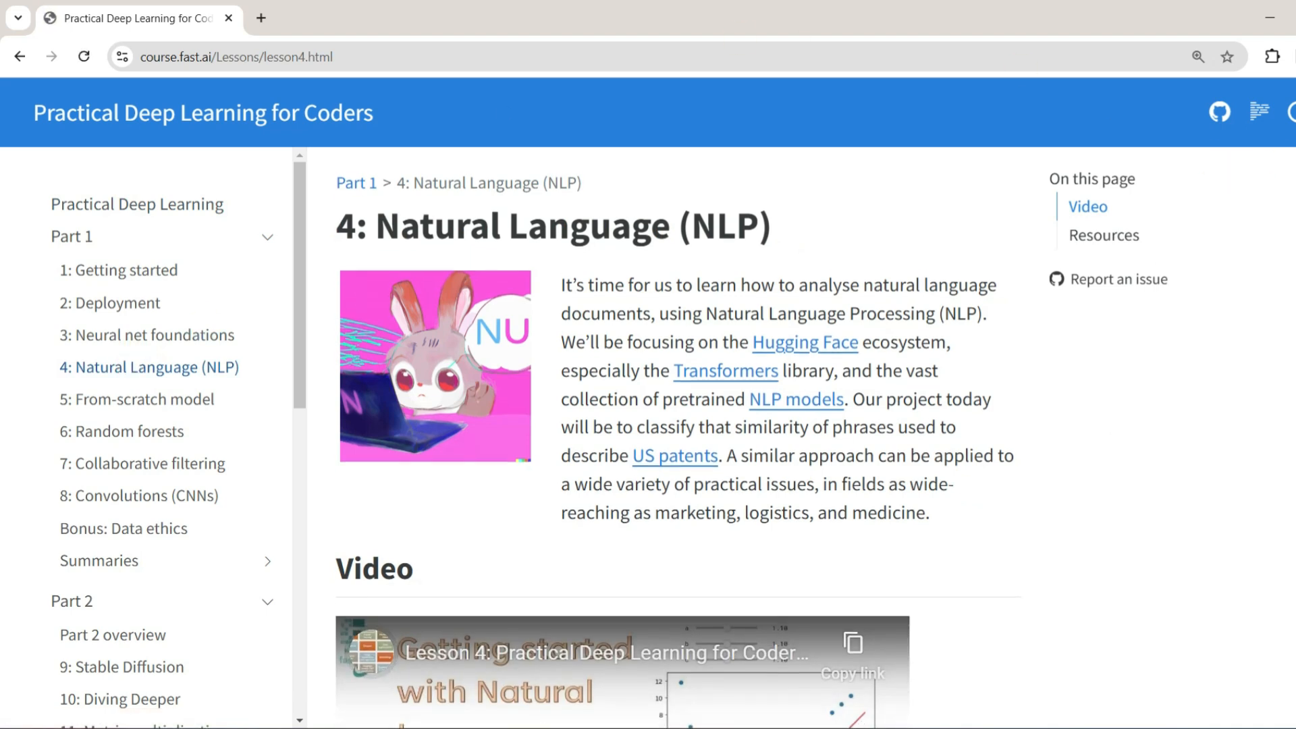
{"action": "scroll", "scroll_direction": "down", "scroll_amount": 3}
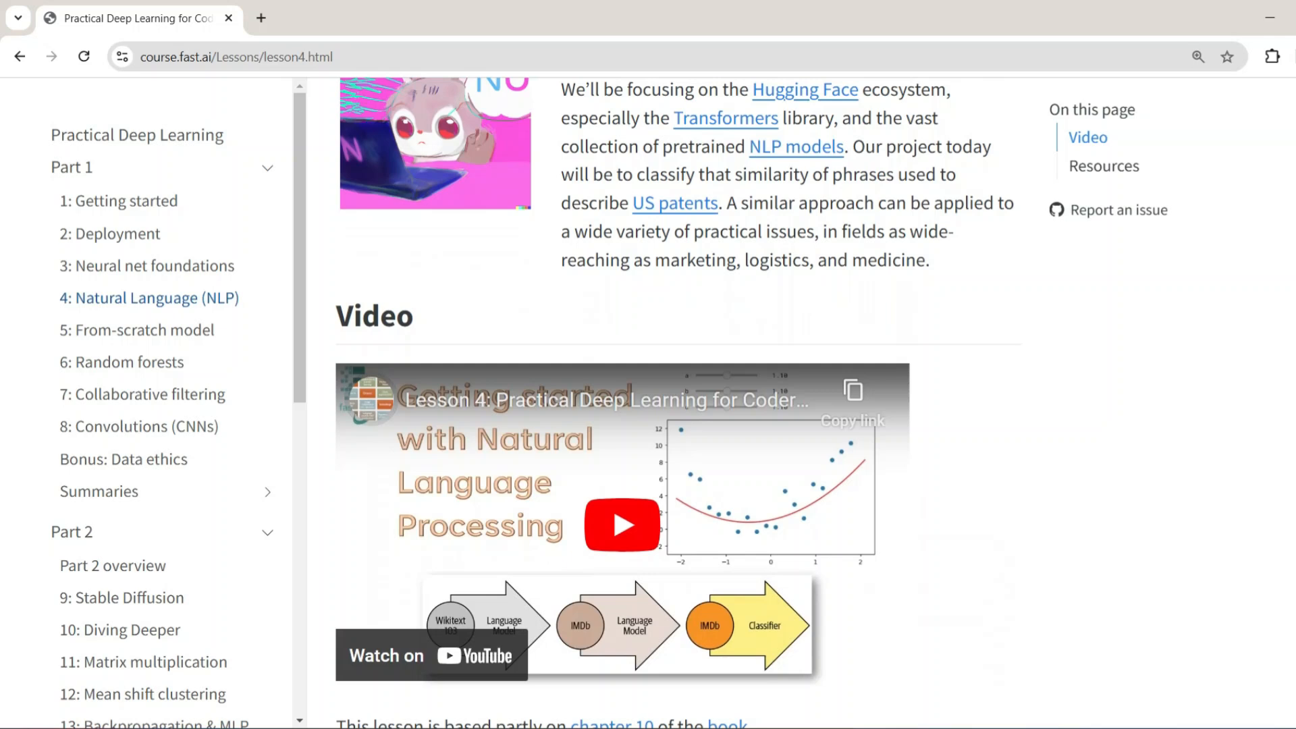
{"action": "scroll", "scroll_direction": "down", "scroll_amount": 3}
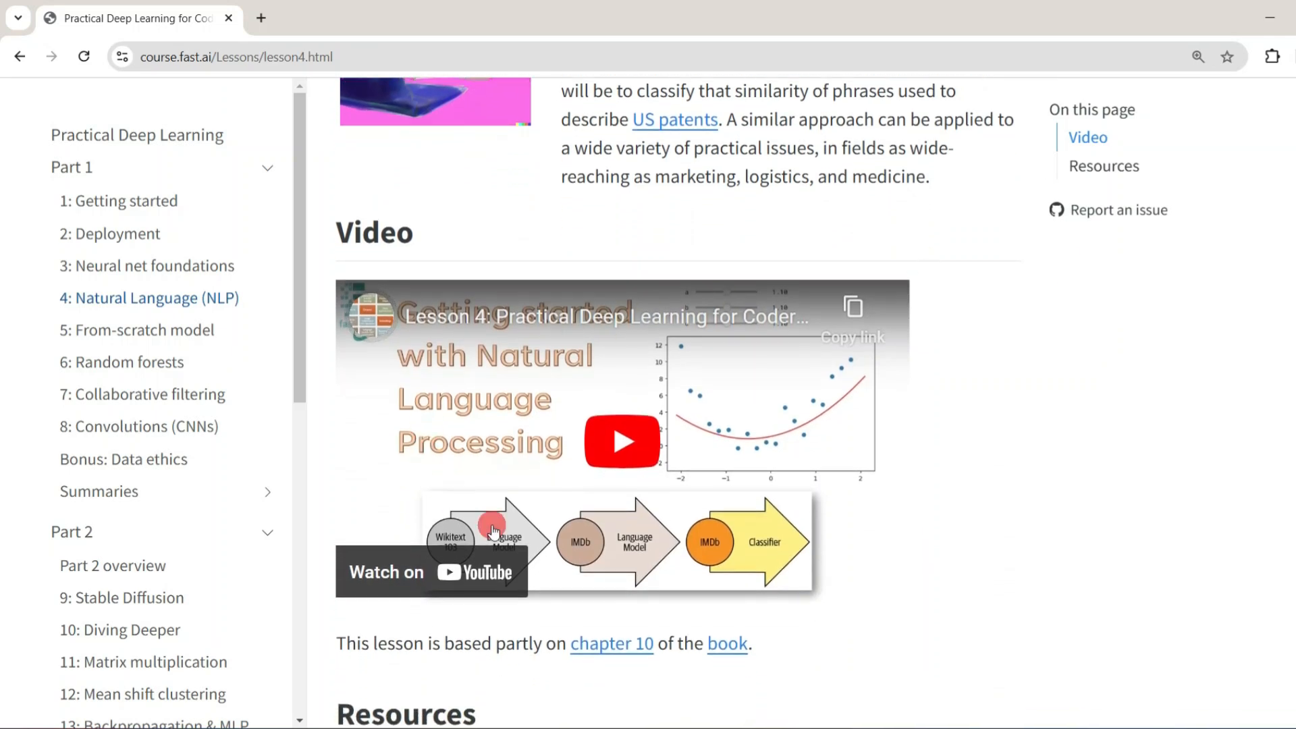
{"action": "mouse_move", "coordinate": [442, 599]}
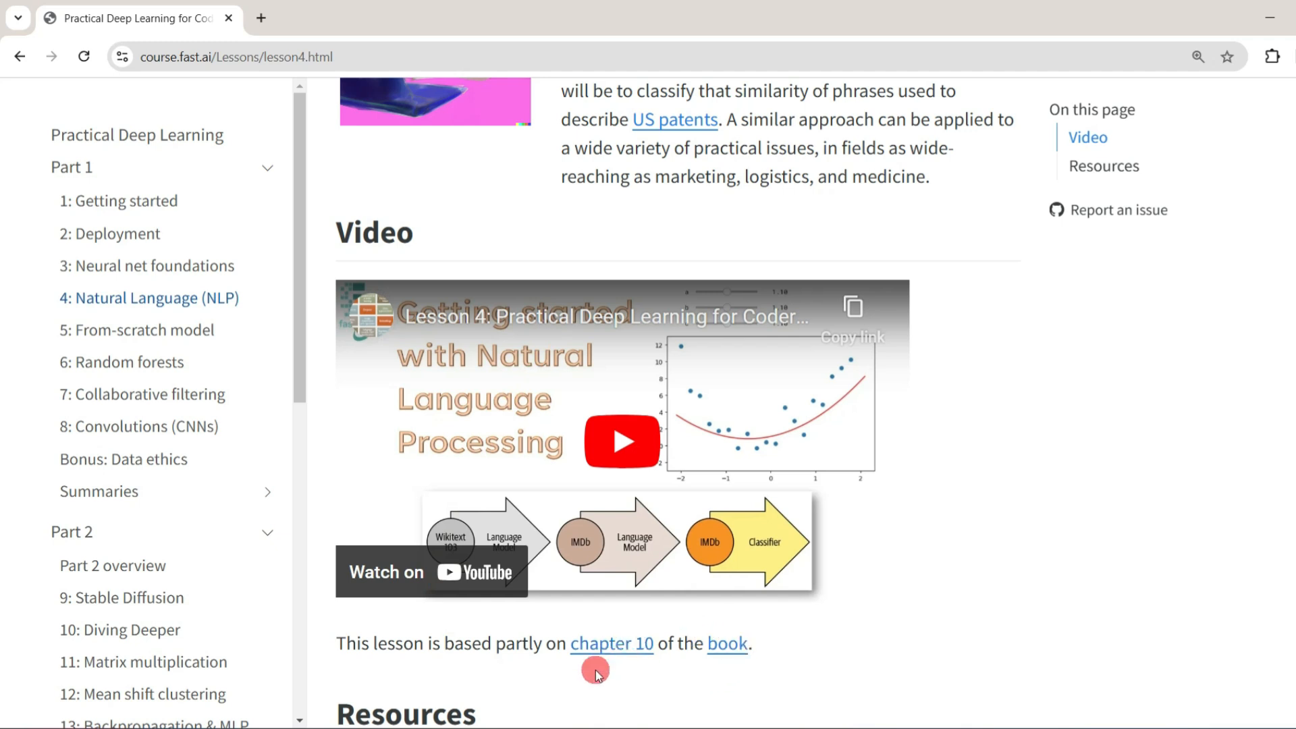
{"action": "mouse_move", "coordinate": [668, 686]}
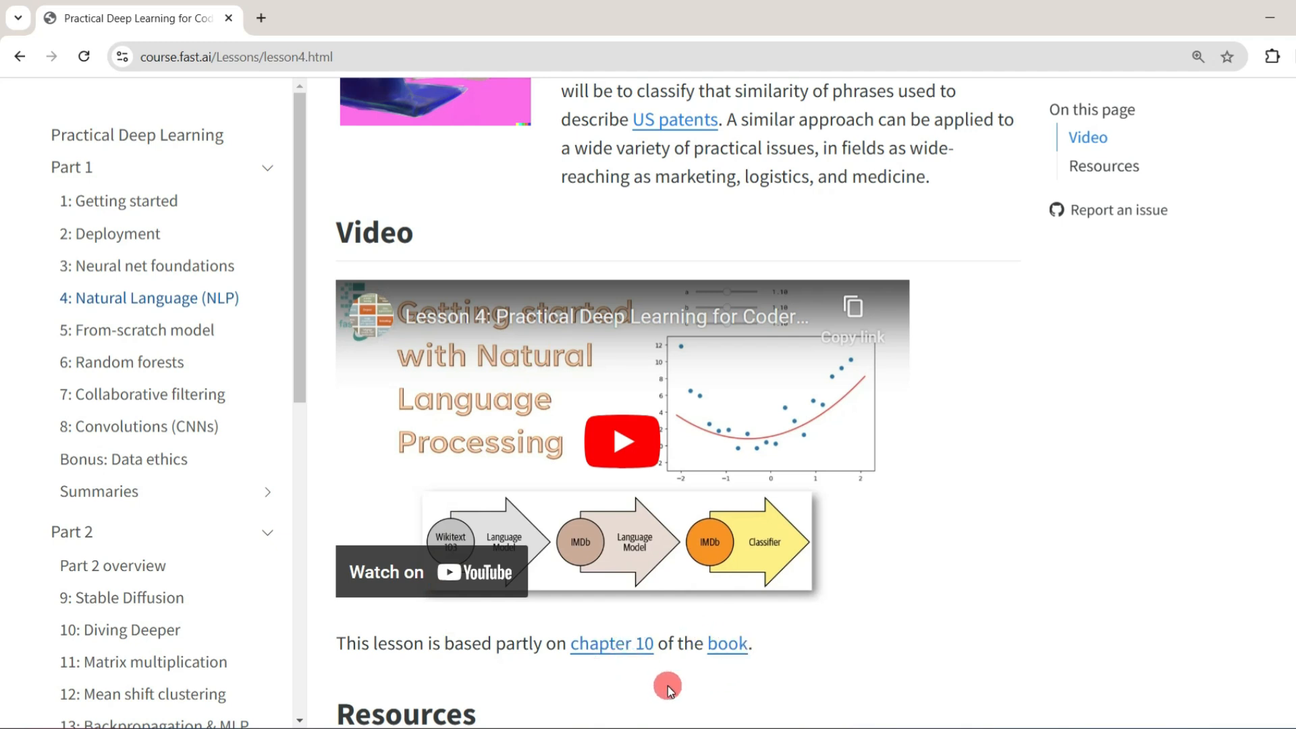
{"action": "scroll", "scroll_direction": "down", "scroll_amount": 3}
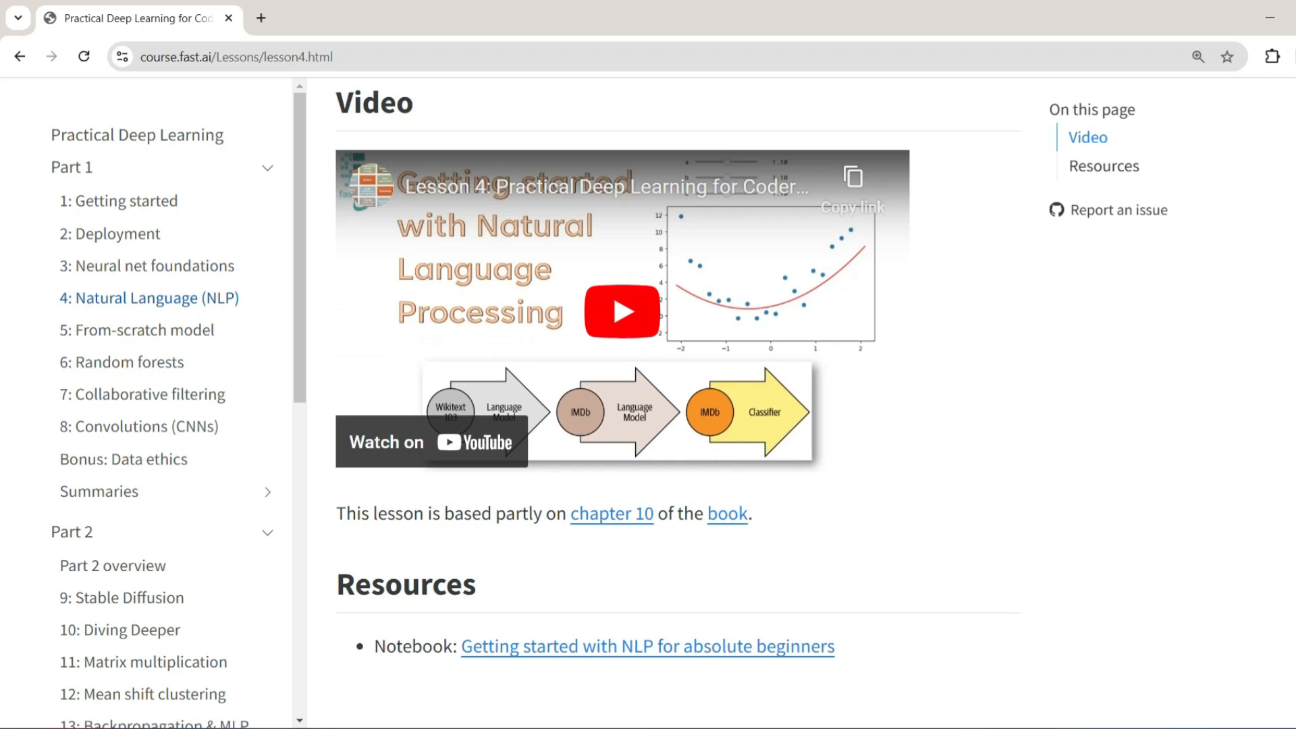
{"action": "scroll", "scroll_direction": "down", "scroll_amount": 3}
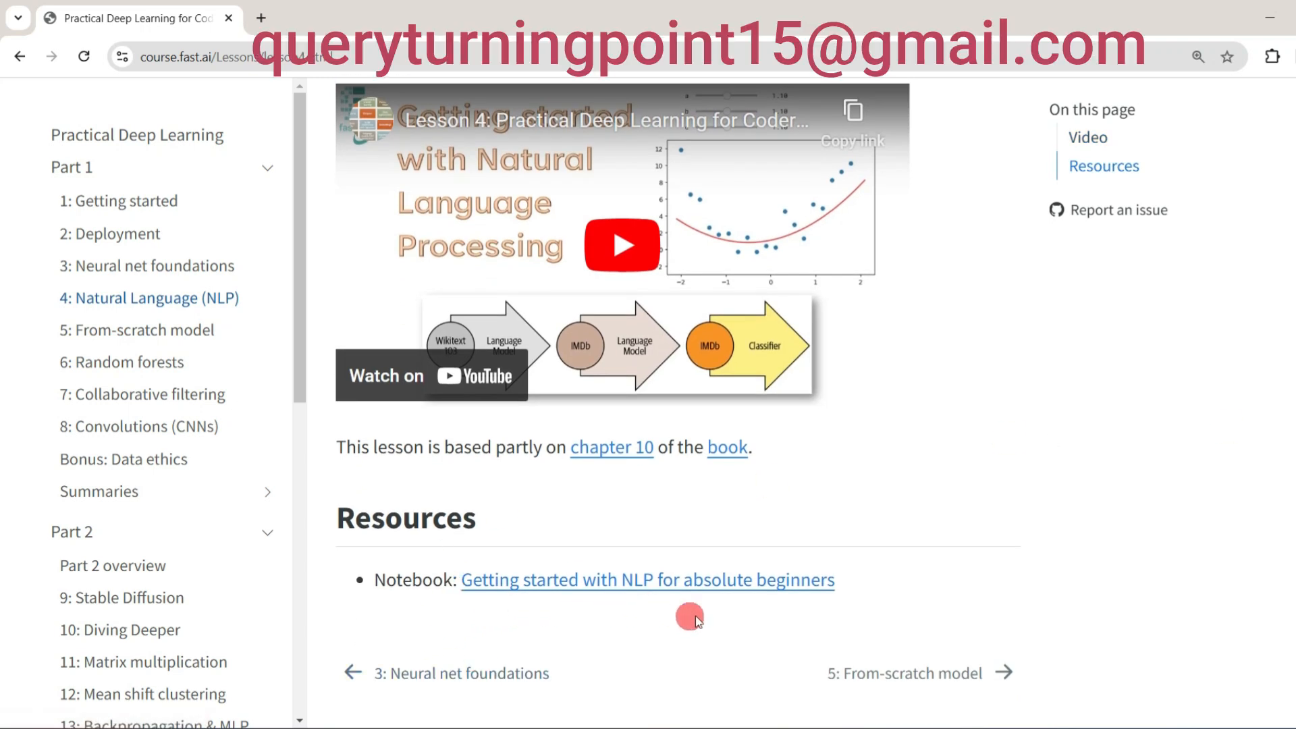
{"action": "mouse_move", "coordinate": [782, 595]}
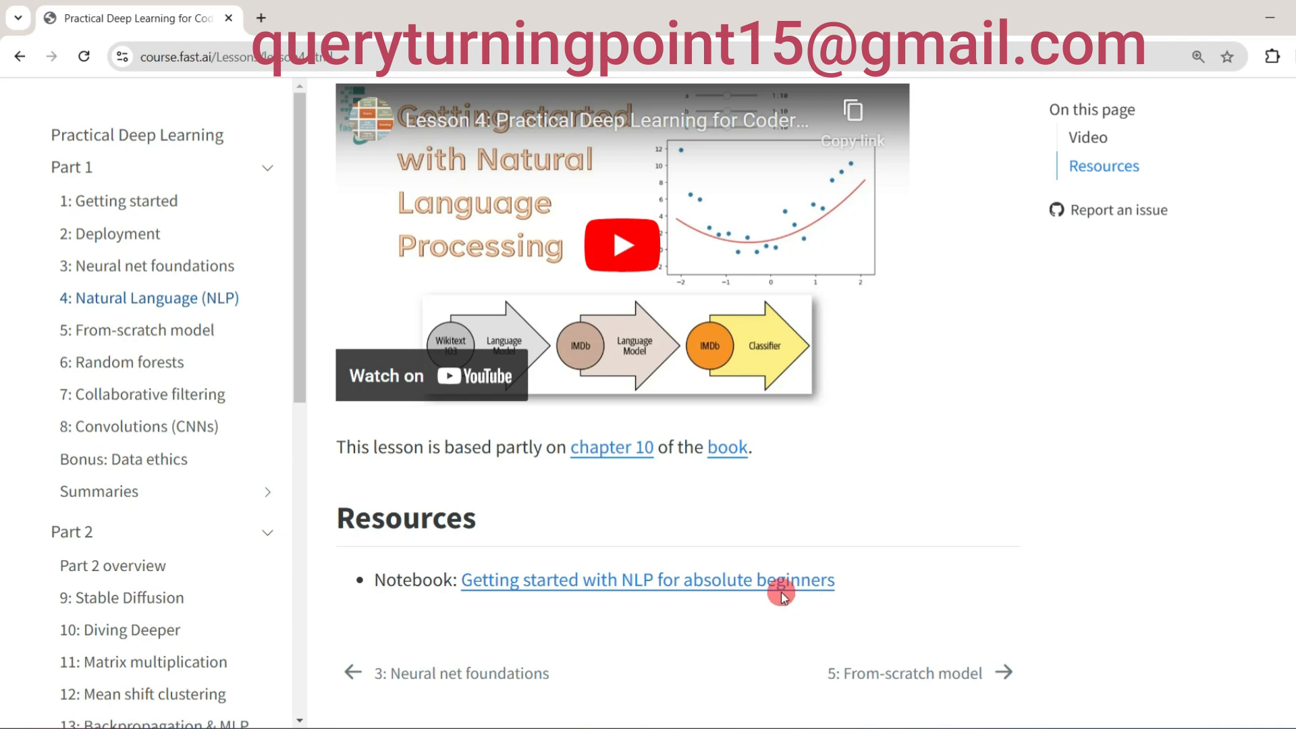
{"action": "scroll", "scroll_direction": "up", "scroll_amount": 3}
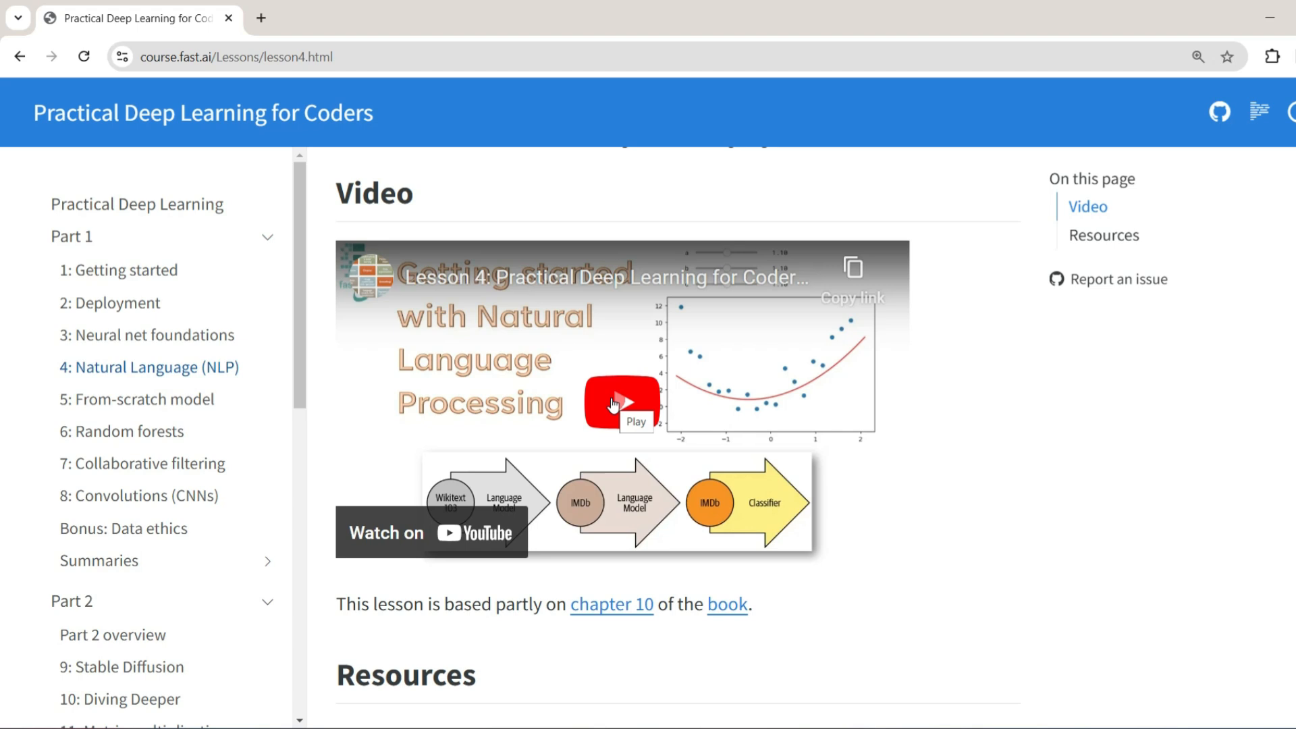
Step: Start the embedded Lesson 4 Natural Language (NLP) YouTube video
{"action": "left_click", "coordinate": [621, 404]}
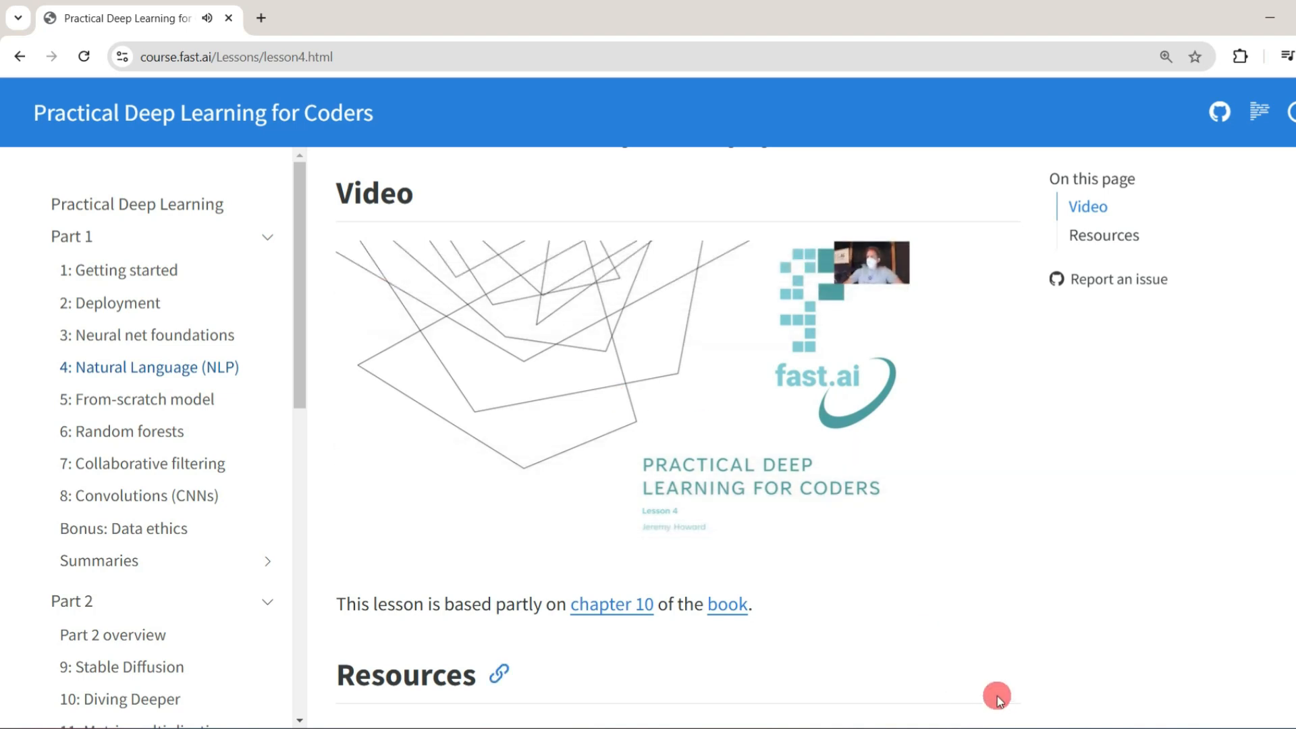
{"action": "mouse_move", "coordinate": [1105, 413]}
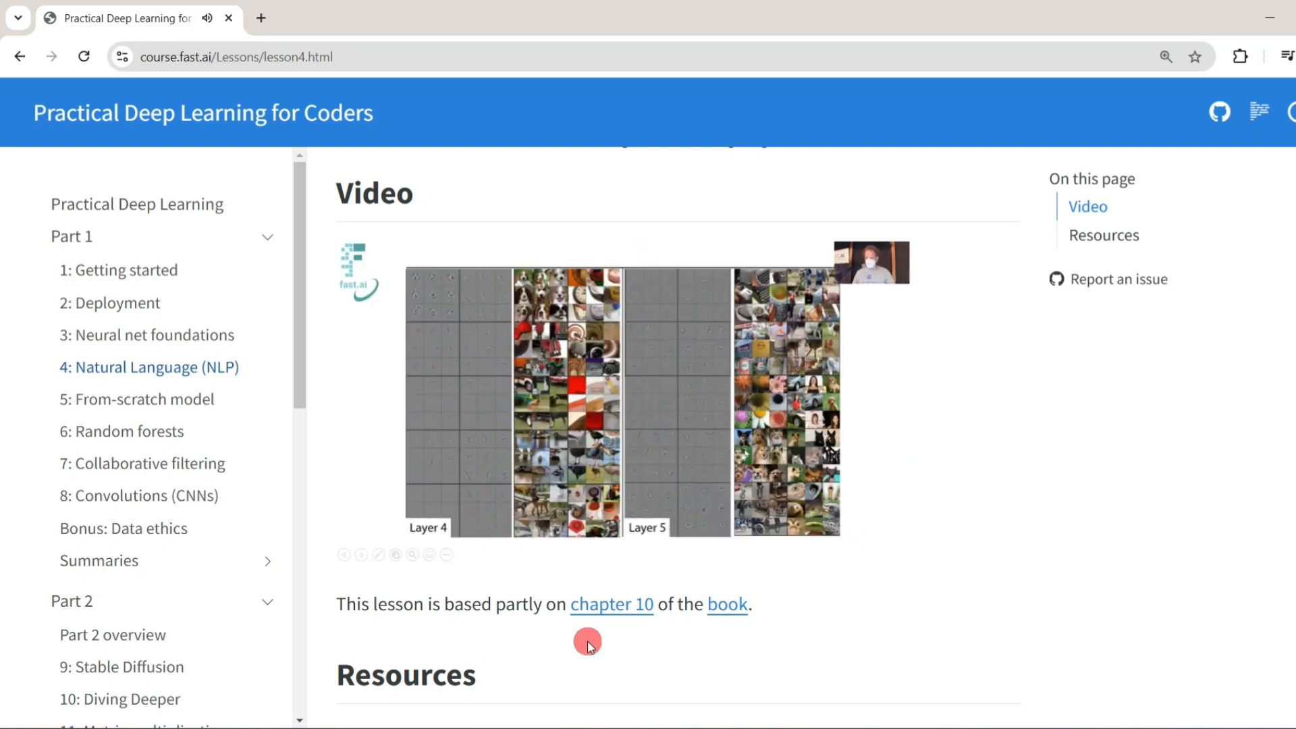
{"action": "mouse_move", "coordinate": [694, 581]}
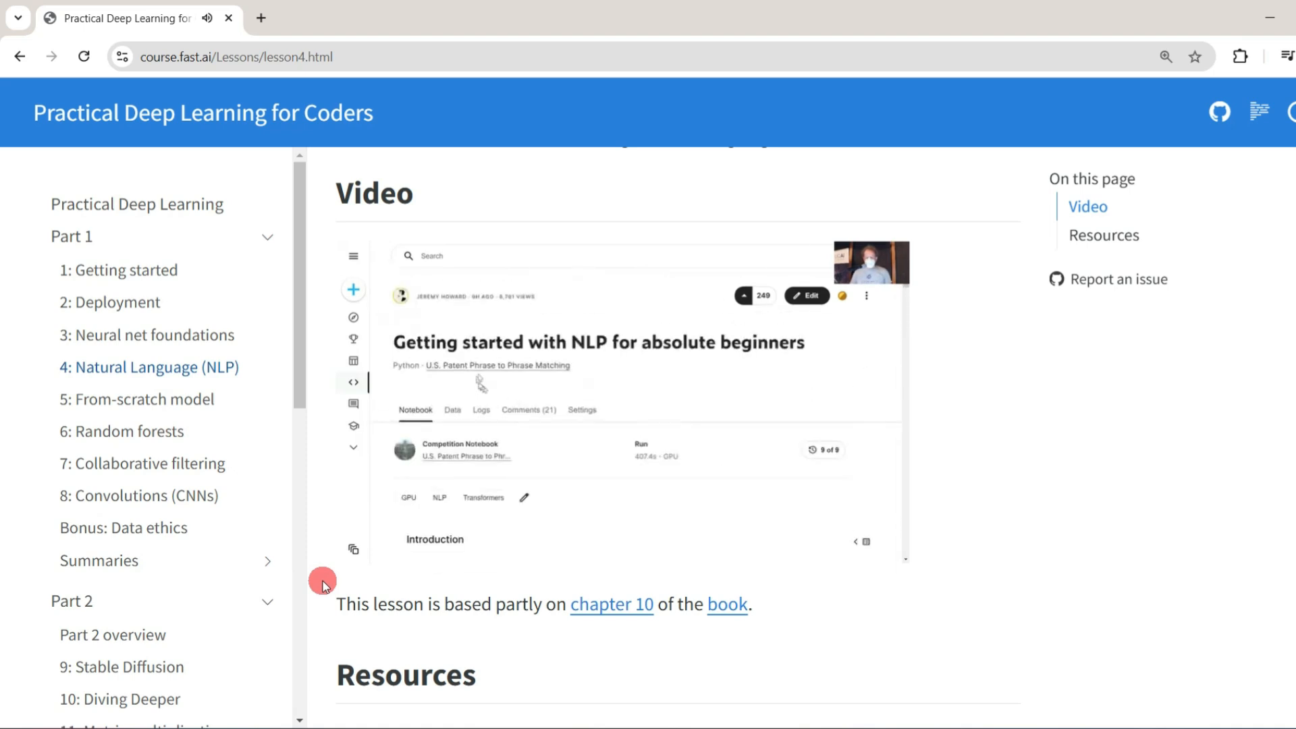
{"action": "mouse_move", "coordinate": [157, 431]}
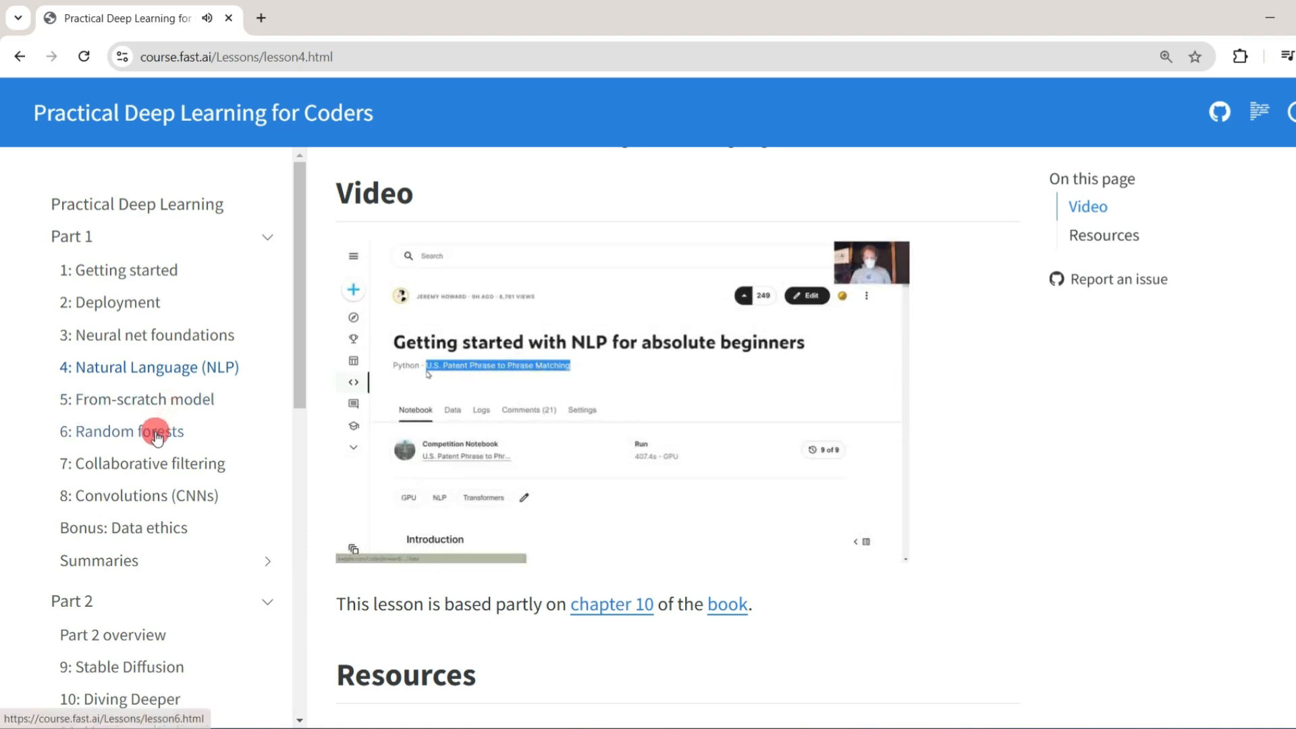
Step: Switch to Lesson 6 Random forests, start its video and leave full screen
{"action": "left_click", "coordinate": [127, 430]}
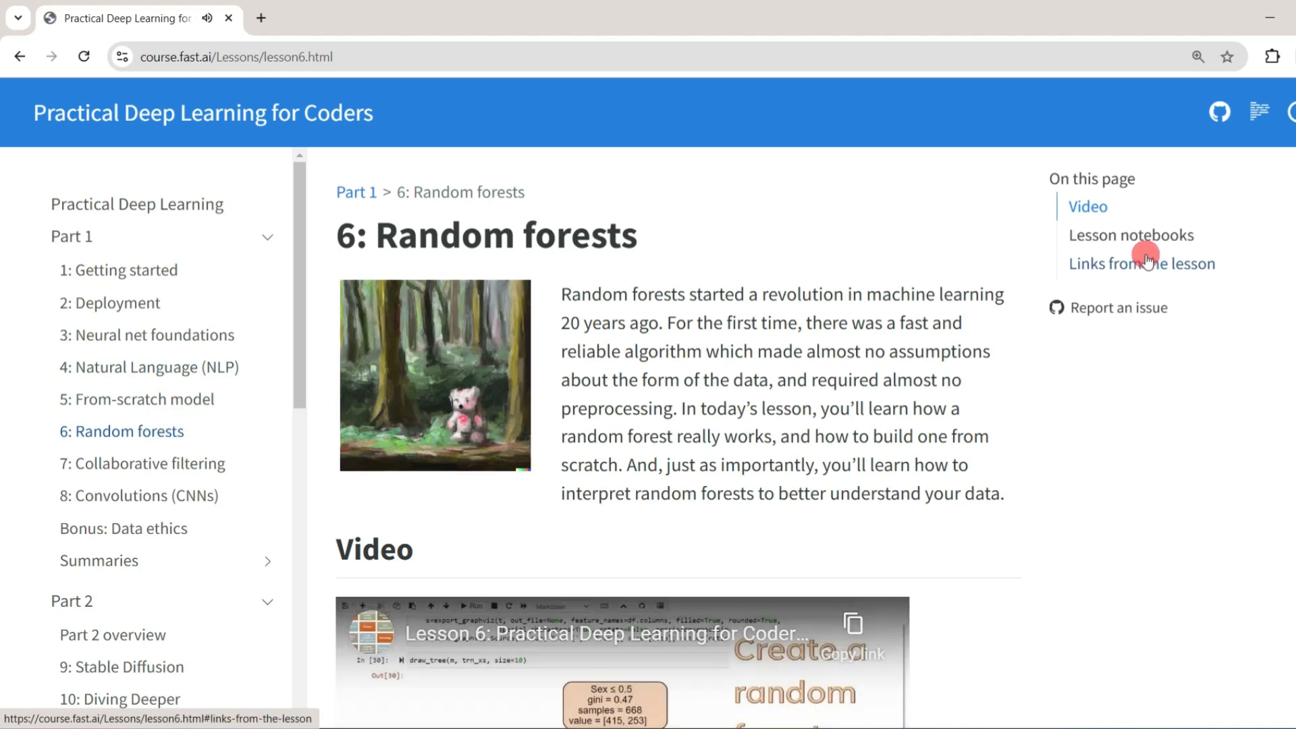
{"action": "scroll", "scroll_direction": "down", "scroll_amount": 3}
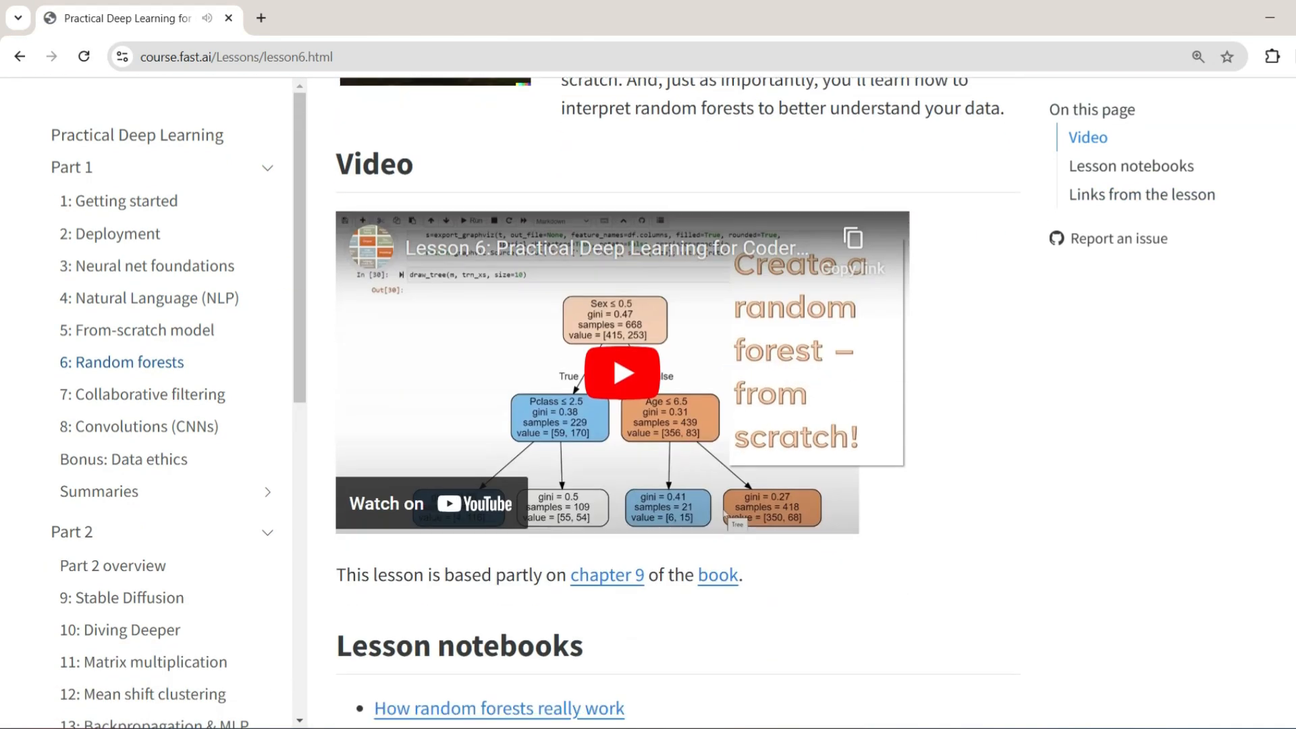
{"action": "left_click", "coordinate": [620, 372]}
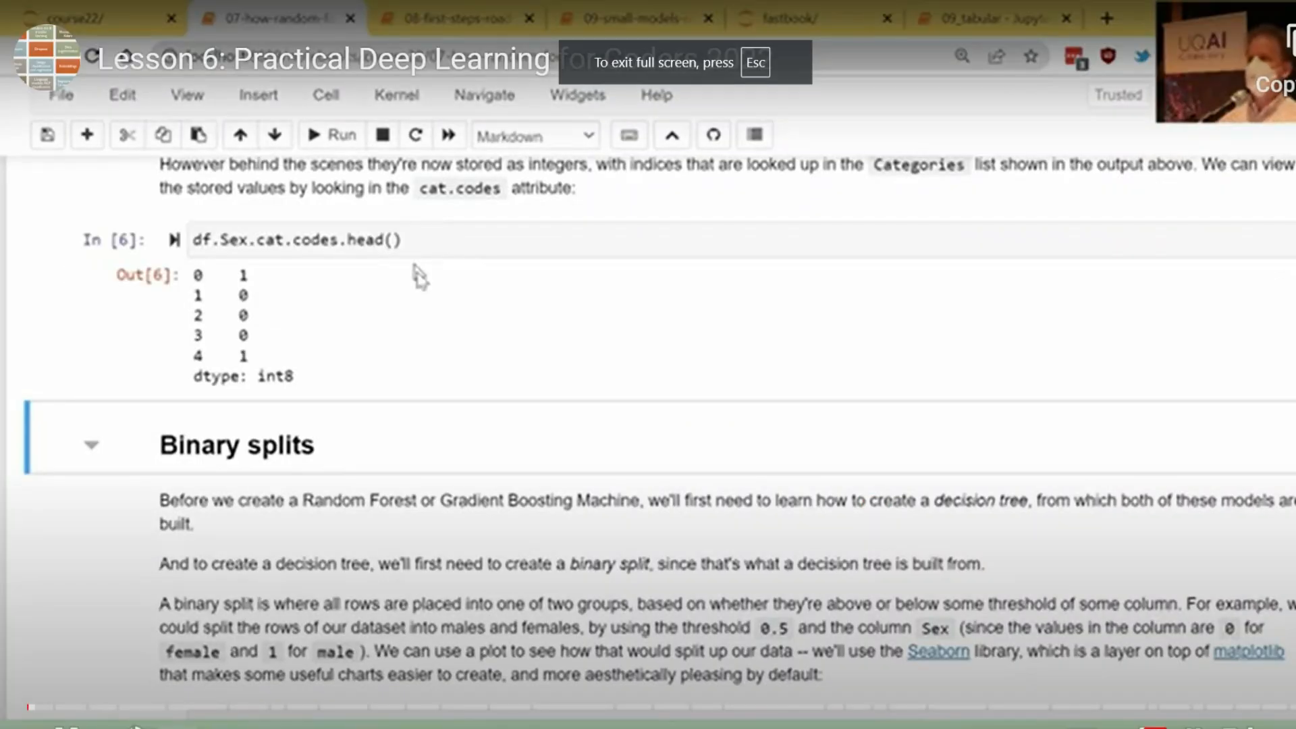
{"action": "key", "text": "Escape"}
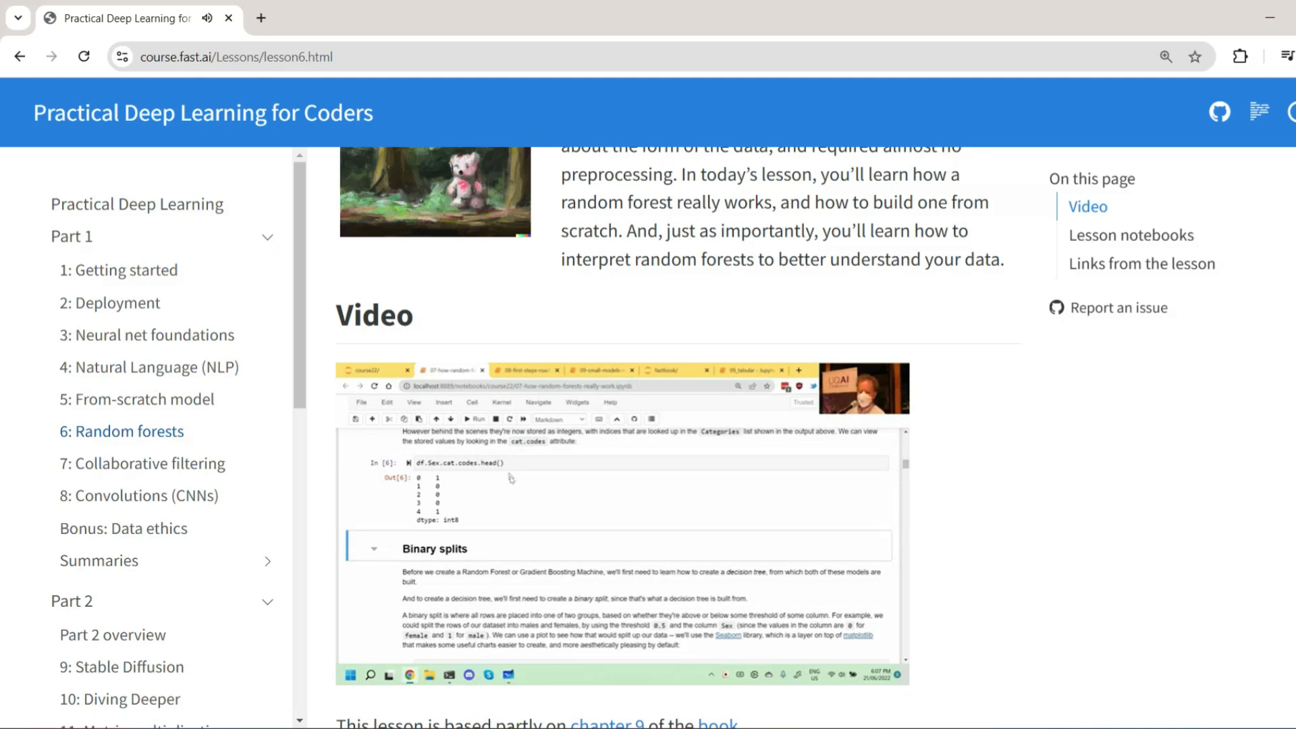
{"action": "scroll", "scroll_direction": "up", "scroll_amount": 3}
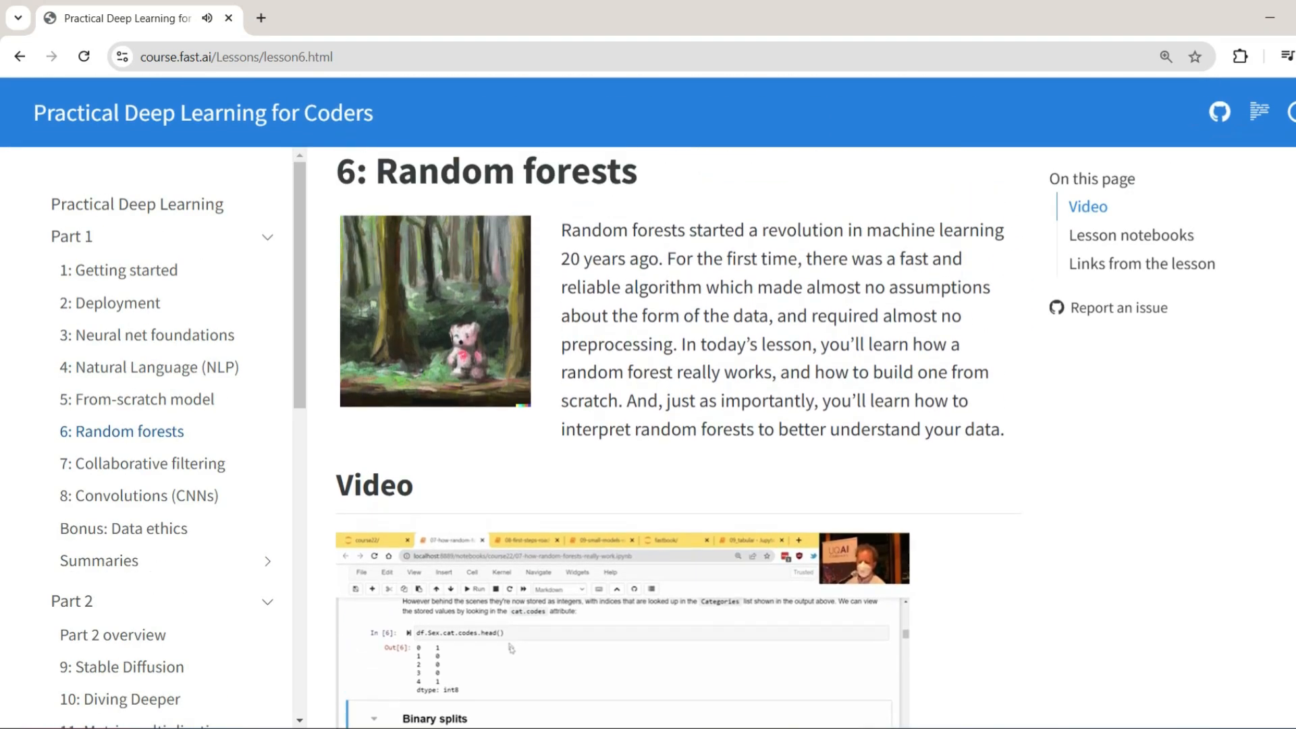
{"action": "scroll", "scroll_direction": "down", "scroll_amount": 3}
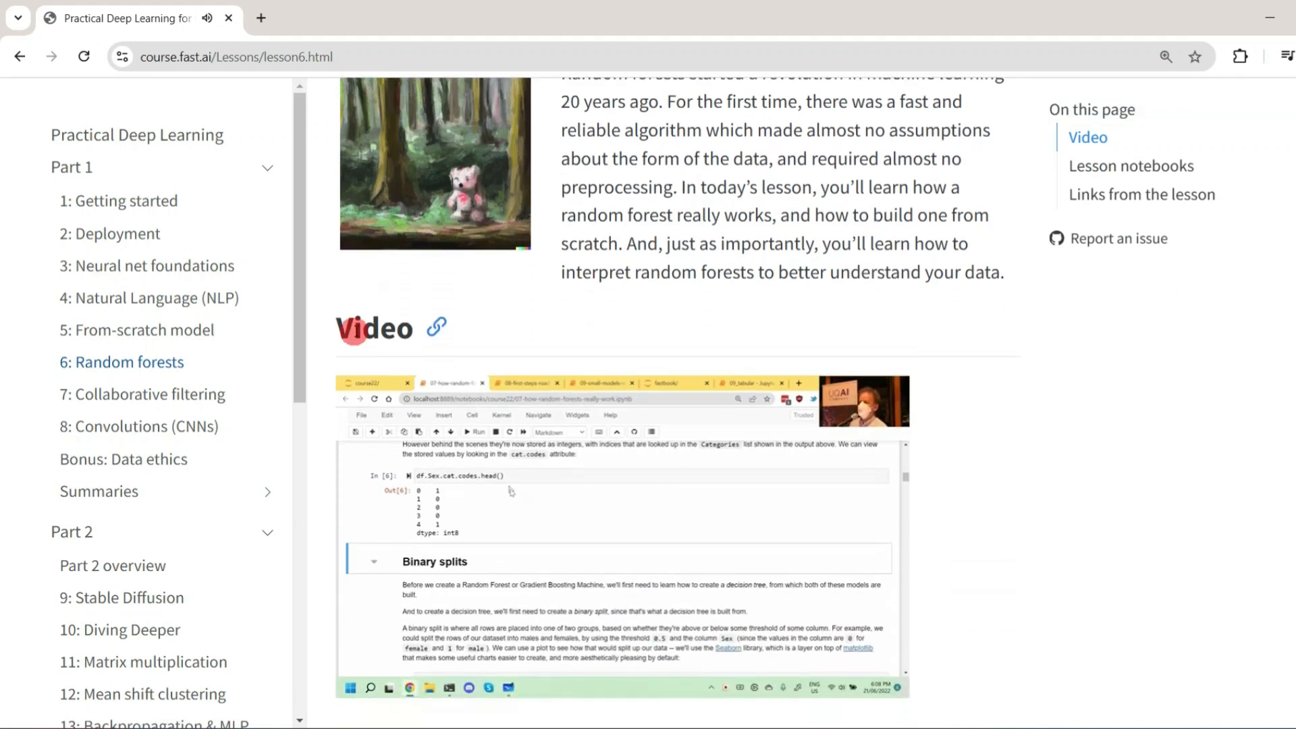
{"action": "mouse_move", "coordinate": [312, 156]}
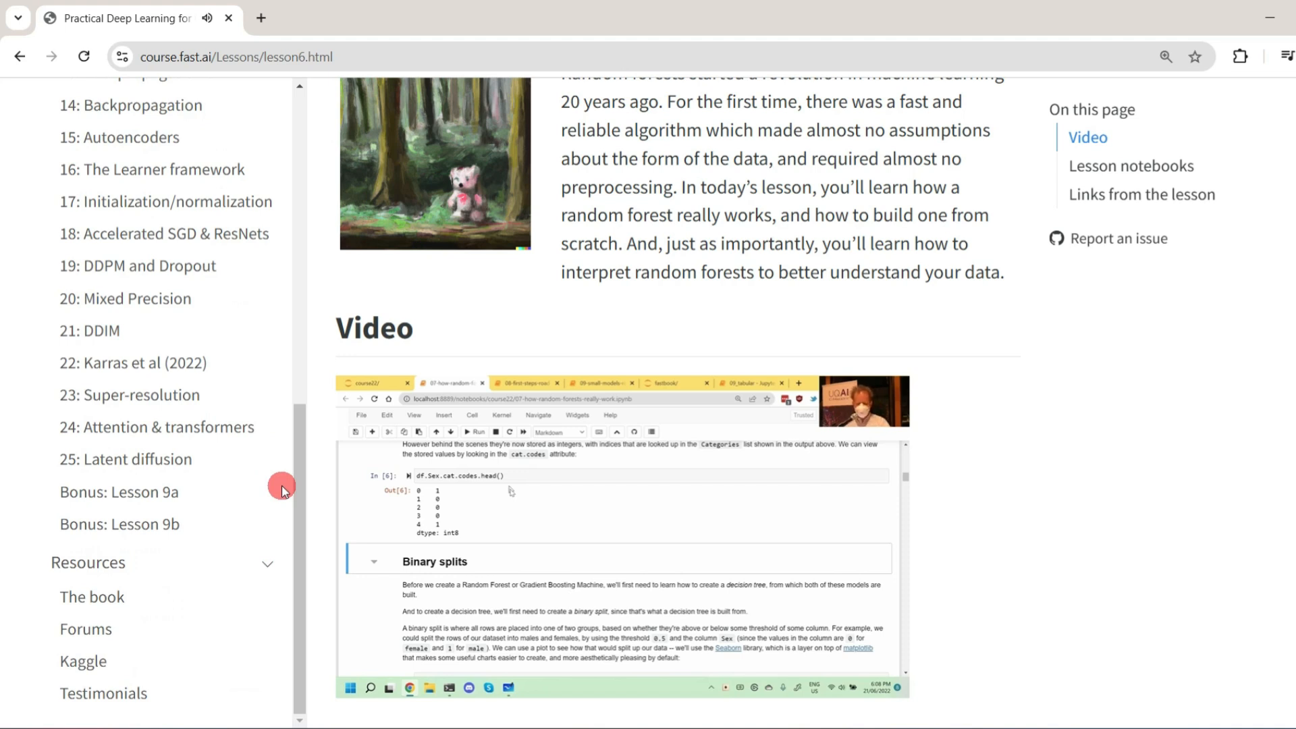
{"action": "scroll", "scroll_direction": "down", "scroll_amount": 3}
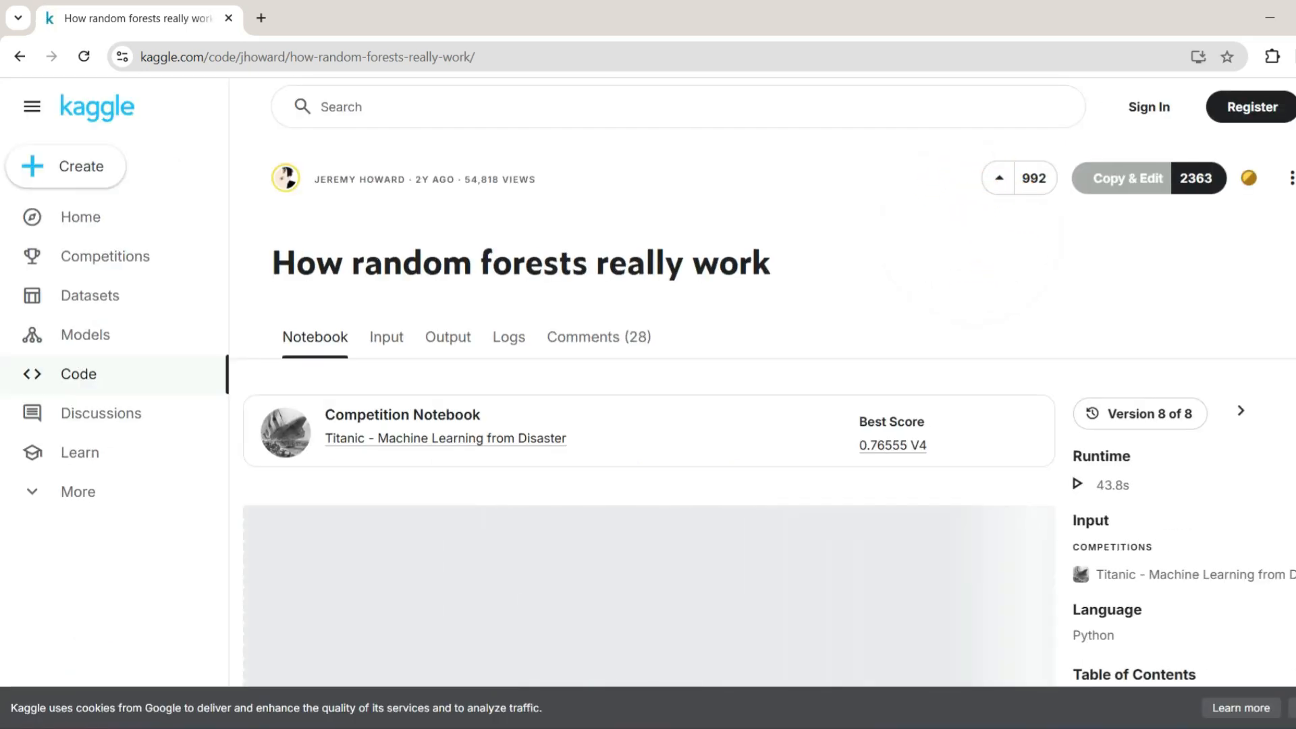
{"action": "scroll", "scroll_direction": "down", "scroll_amount": 3}
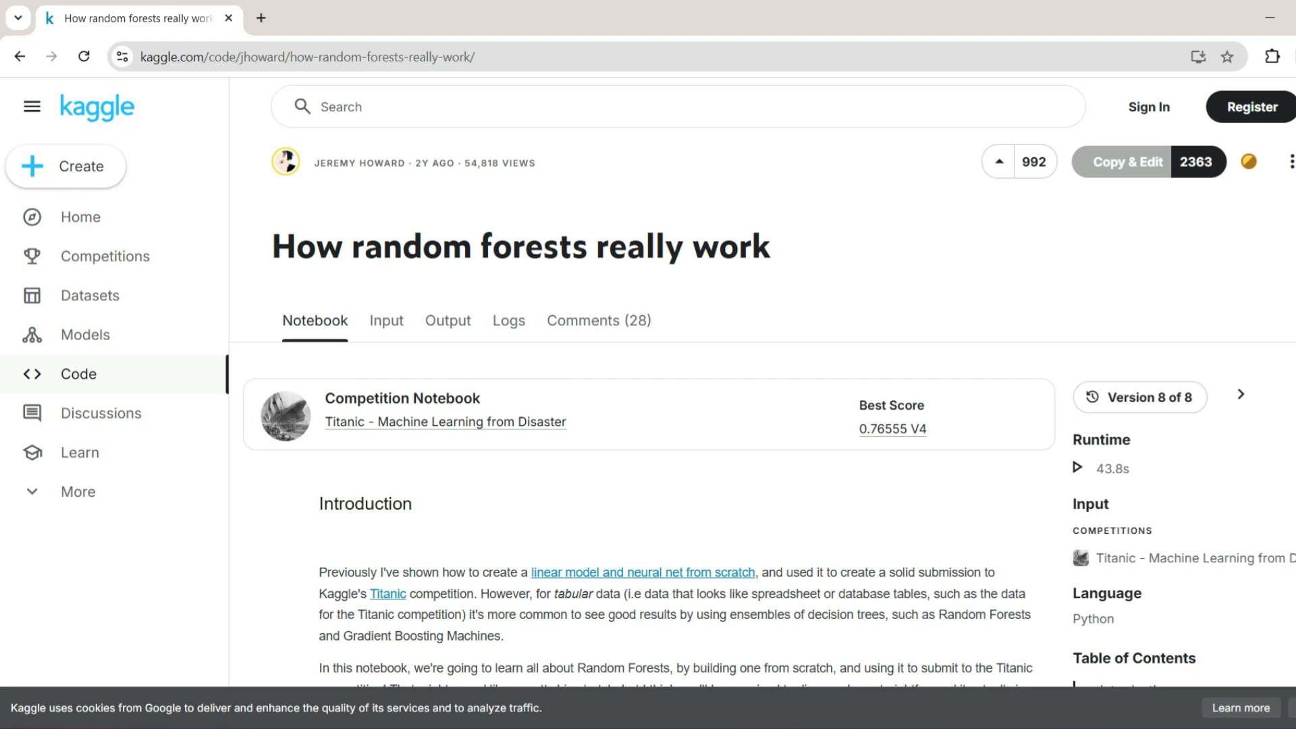
{"action": "scroll", "scroll_direction": "down", "scroll_amount": 3}
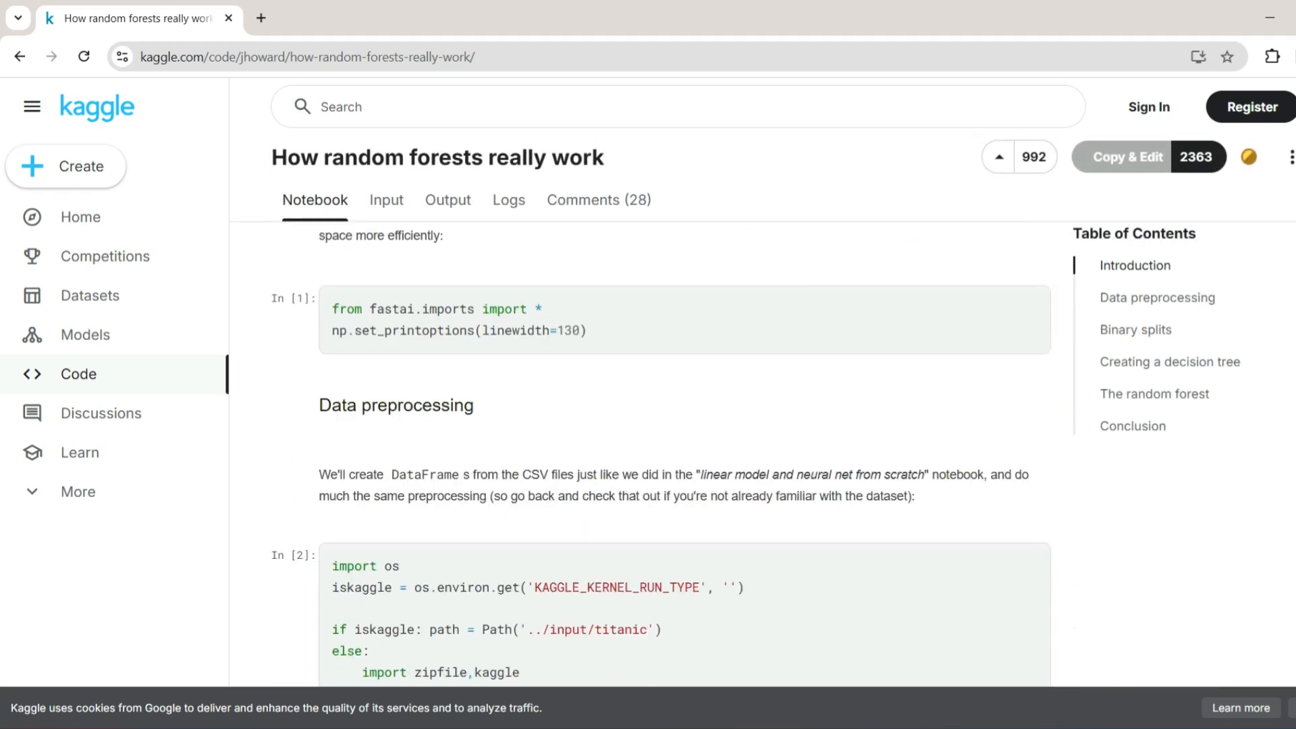
{"action": "scroll", "scroll_direction": "down", "scroll_amount": 3}
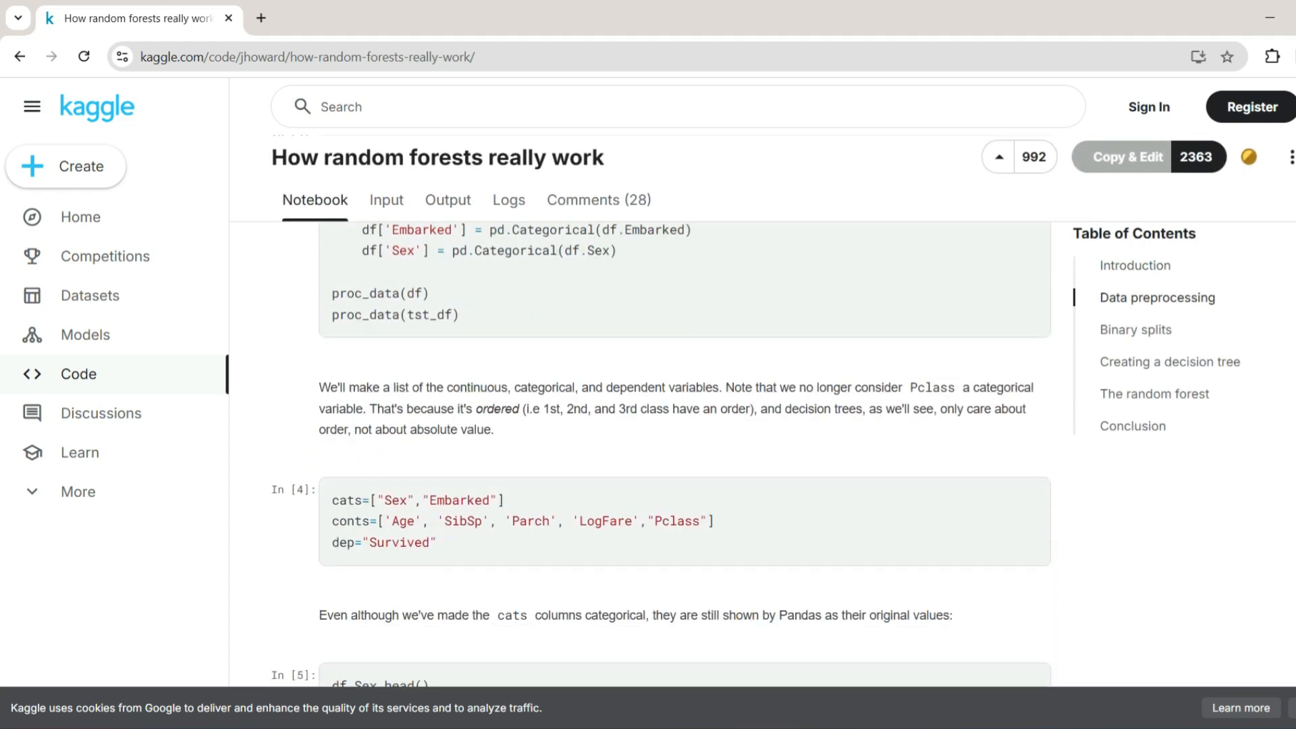
{"action": "scroll", "scroll_direction": "down", "scroll_amount": 3}
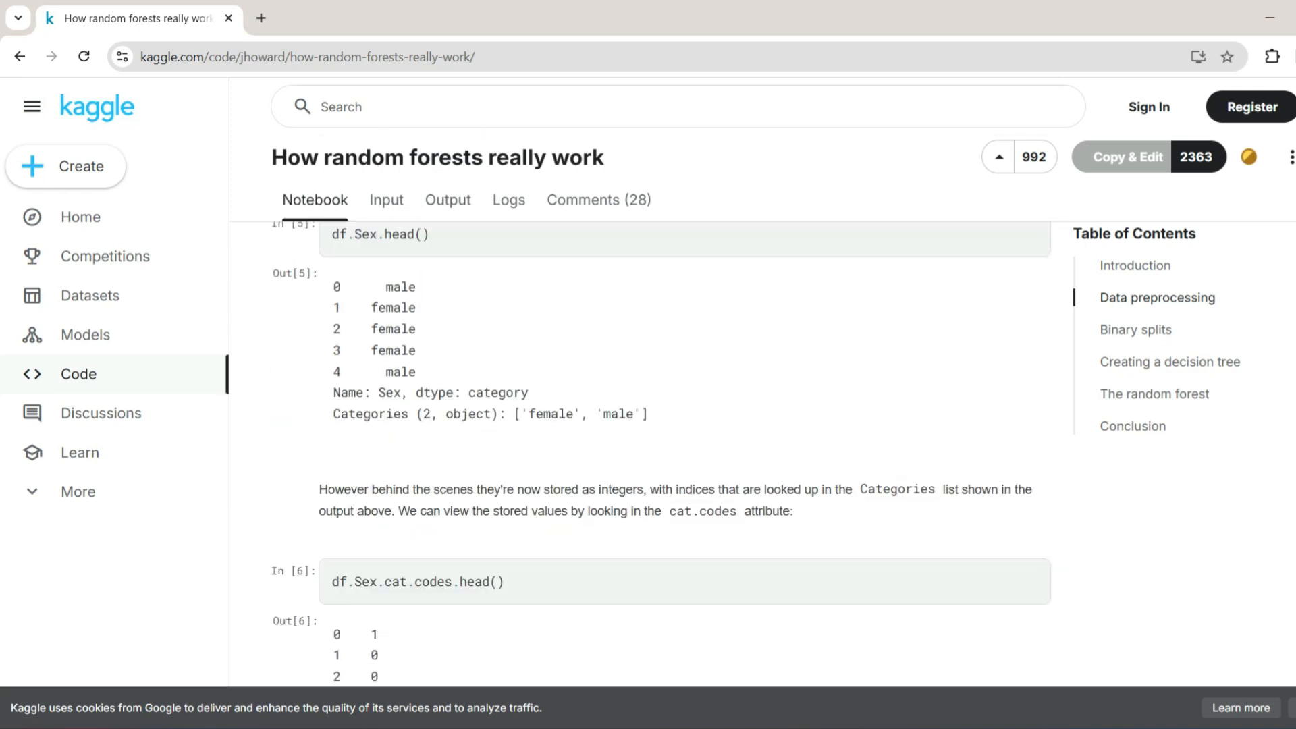
{"action": "scroll", "scroll_direction": "down", "scroll_amount": 3}
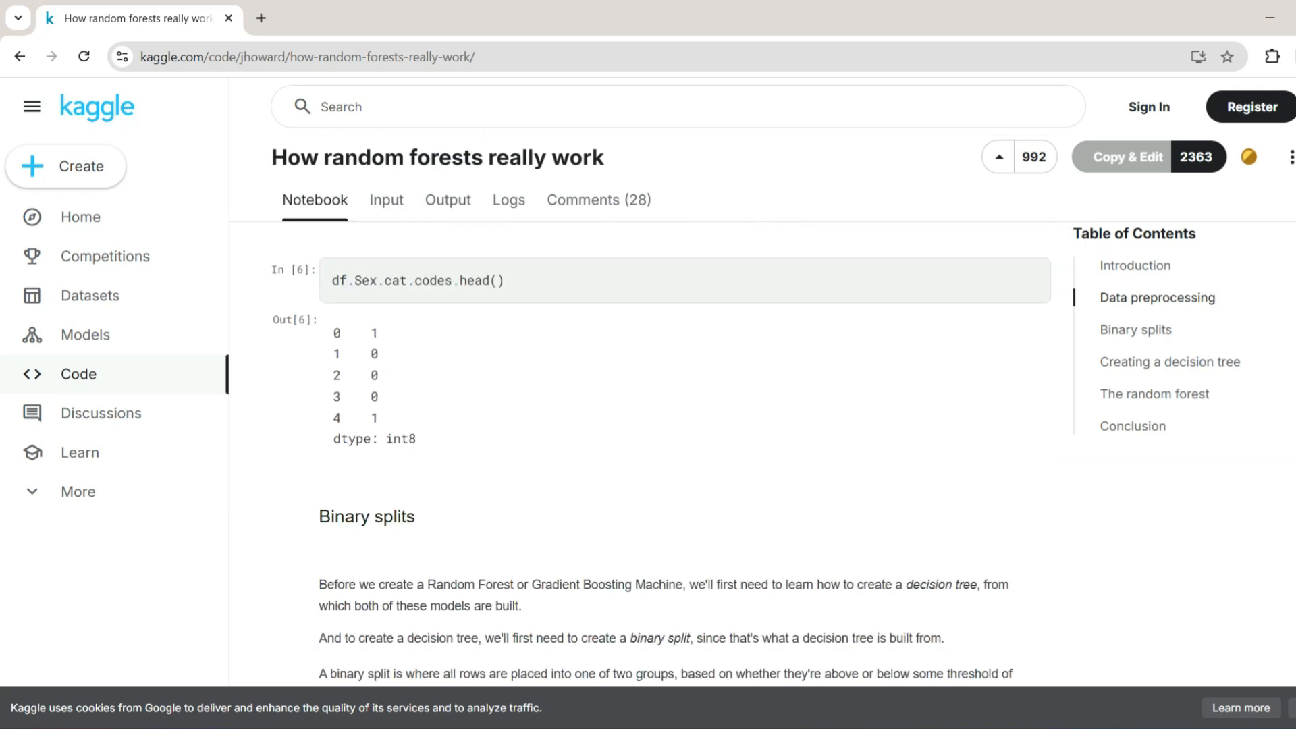
{"action": "scroll", "scroll_direction": "up", "scroll_amount": 3}
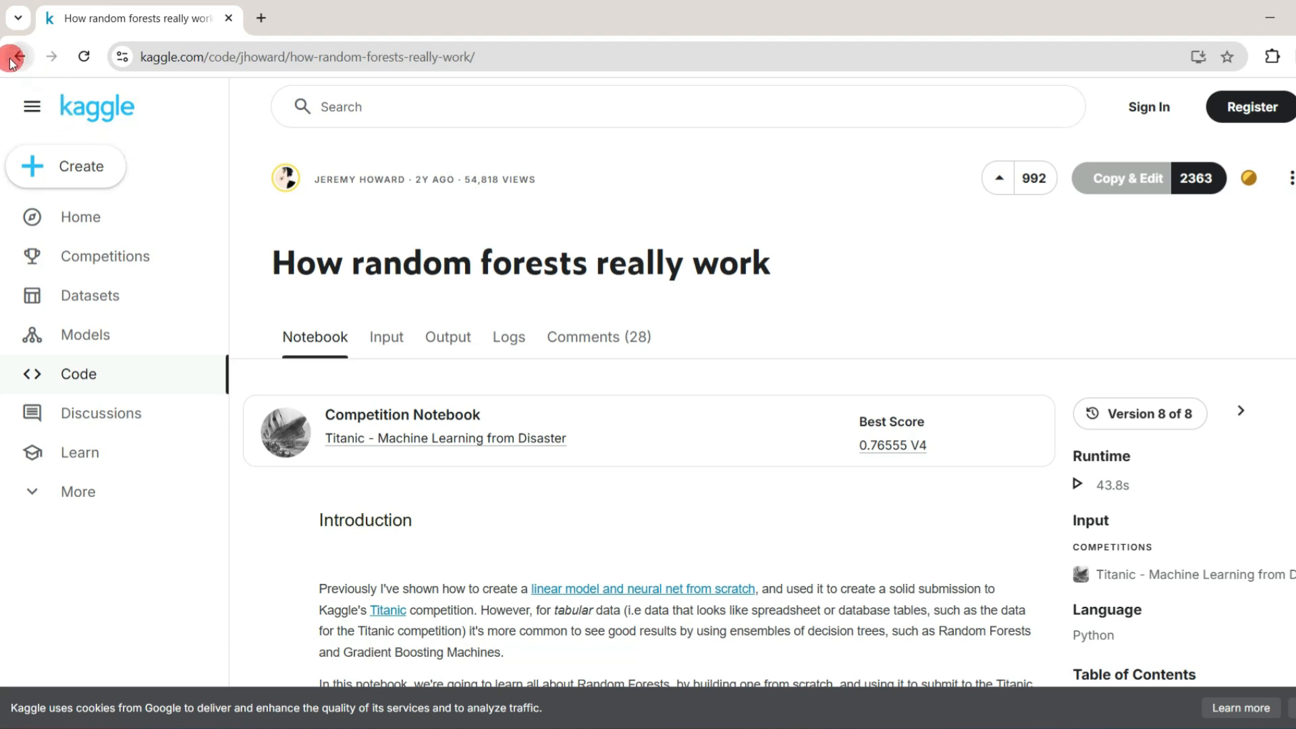
{"action": "left_click", "coordinate": [12, 57]}
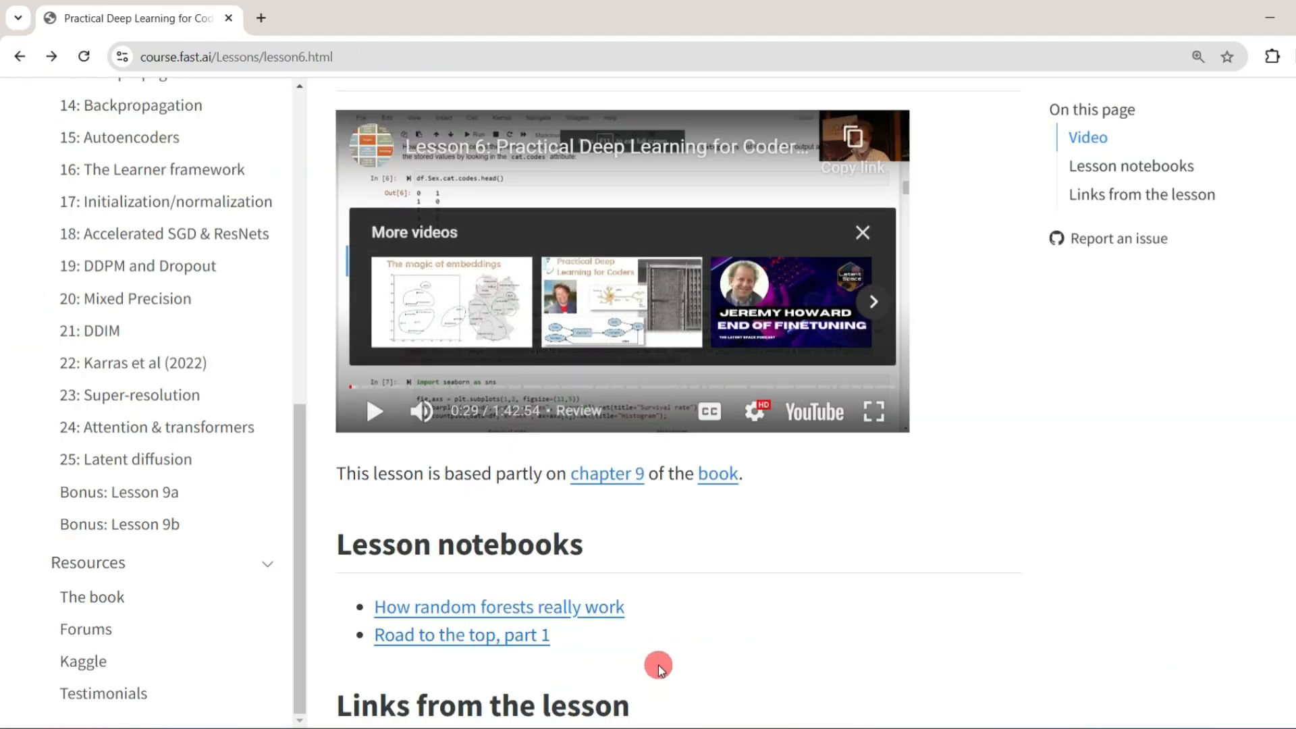
{"action": "scroll", "scroll_direction": "up", "scroll_amount": 3}
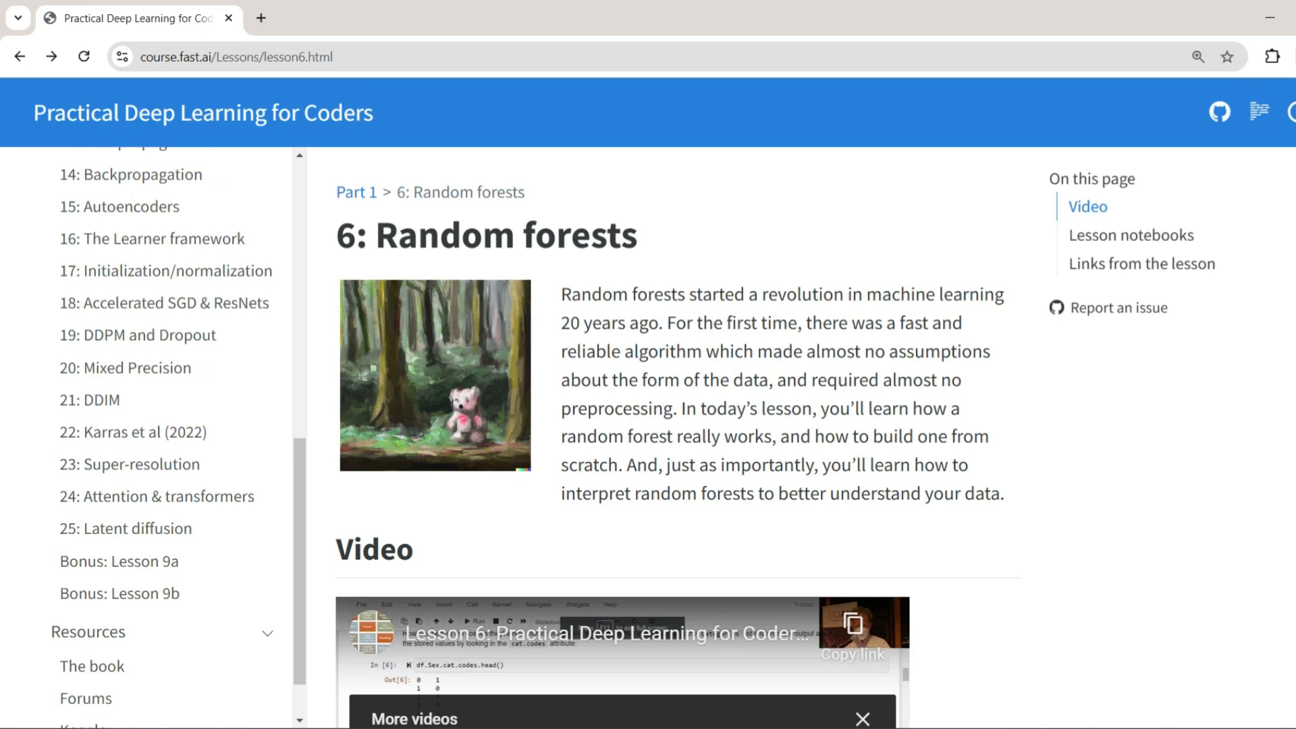